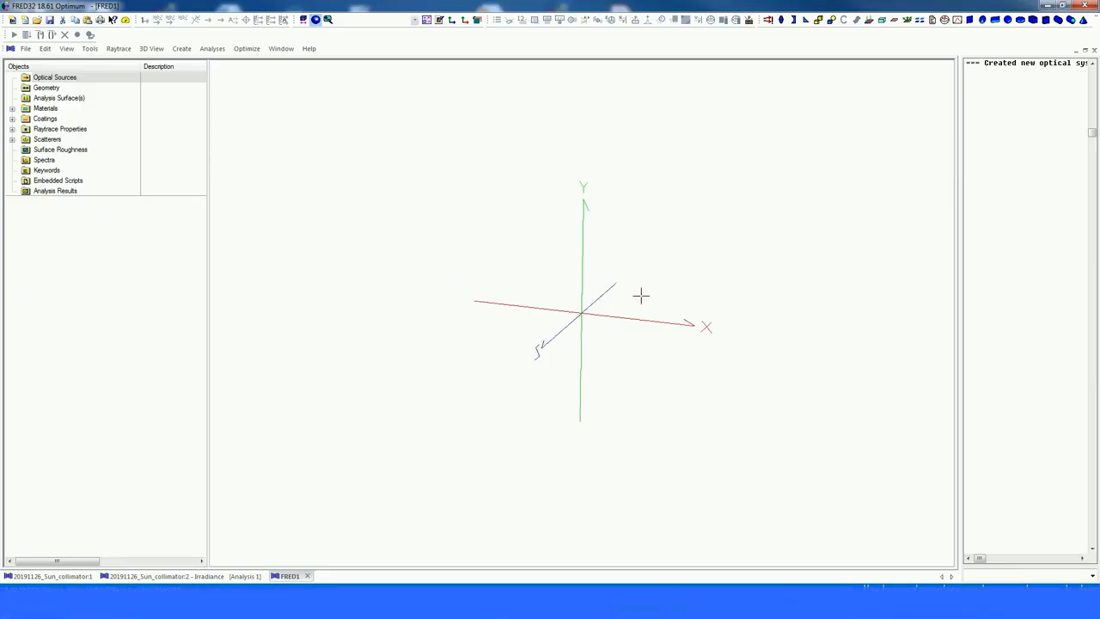
pyautogui.moveTo(701, 237)
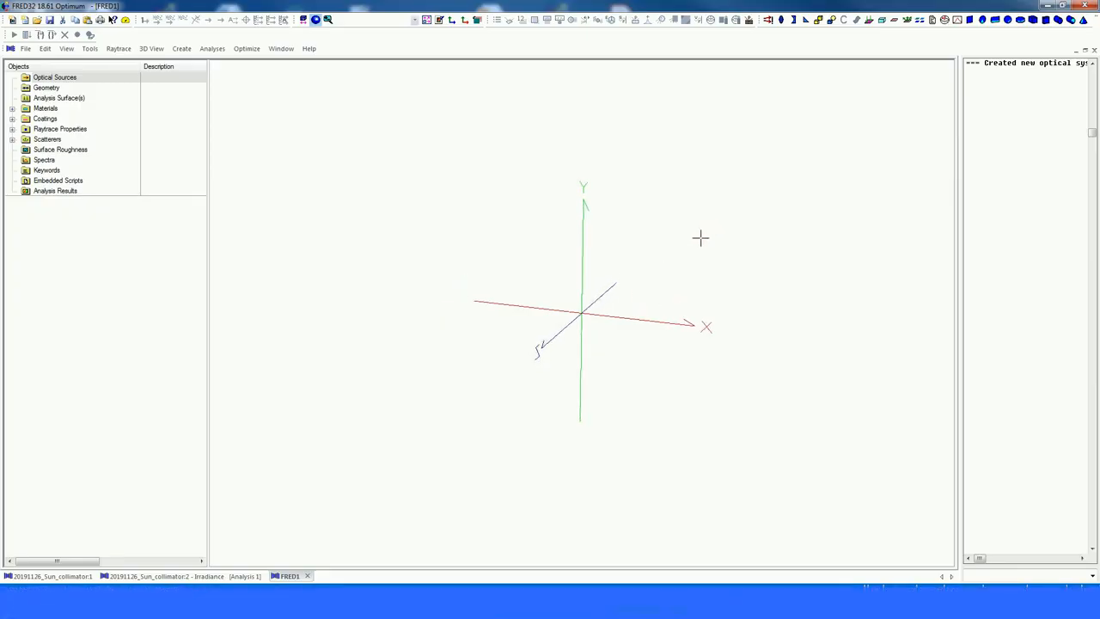
pyautogui.moveTo(471, 154)
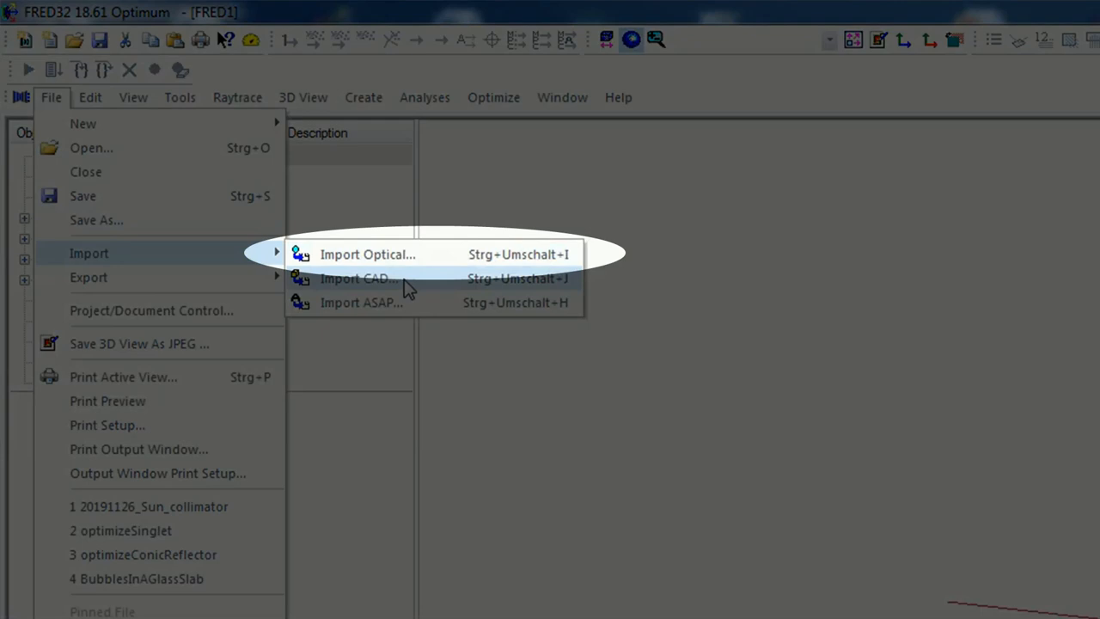
pyautogui.moveTo(429, 261)
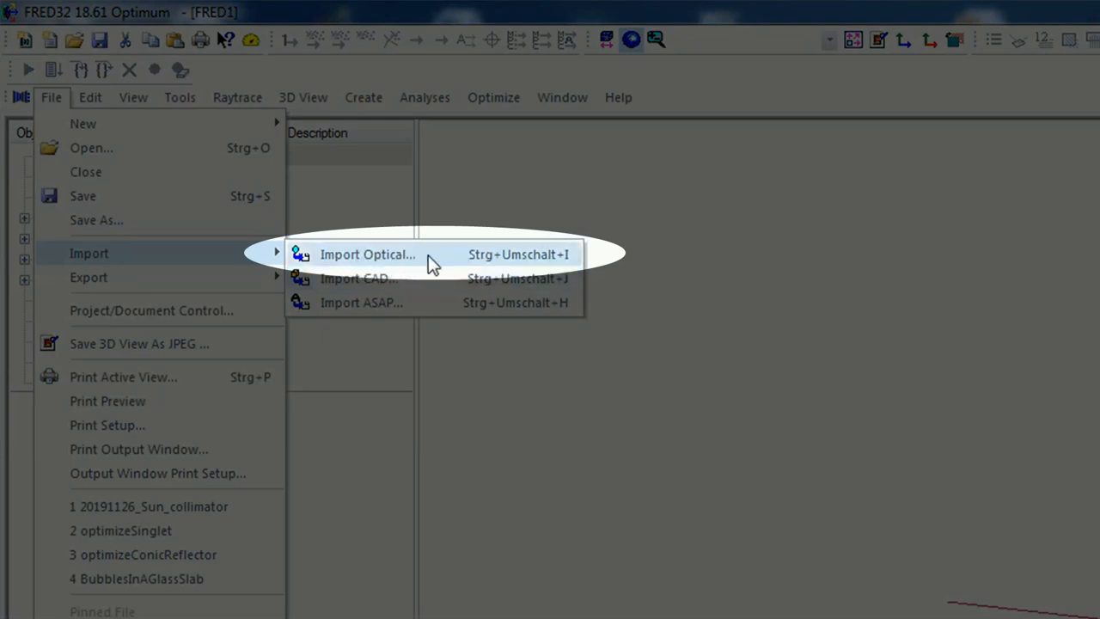
# Import the collimator optical design file, keeping 'Do not create sources', and build its geometry.
pyautogui.click(368, 254)
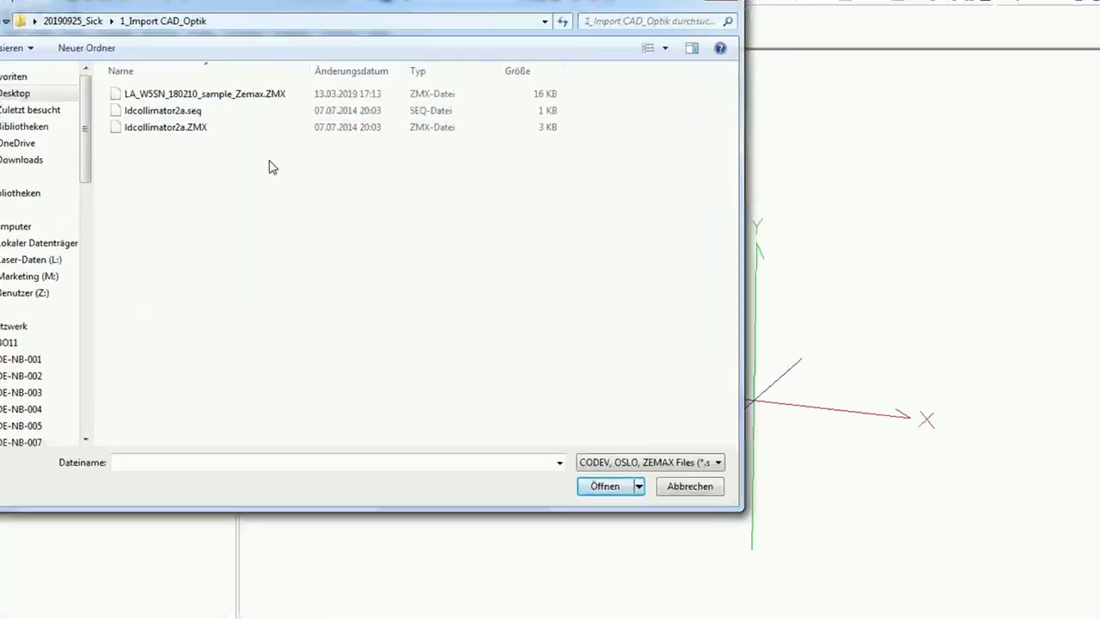
pyautogui.click(165, 127)
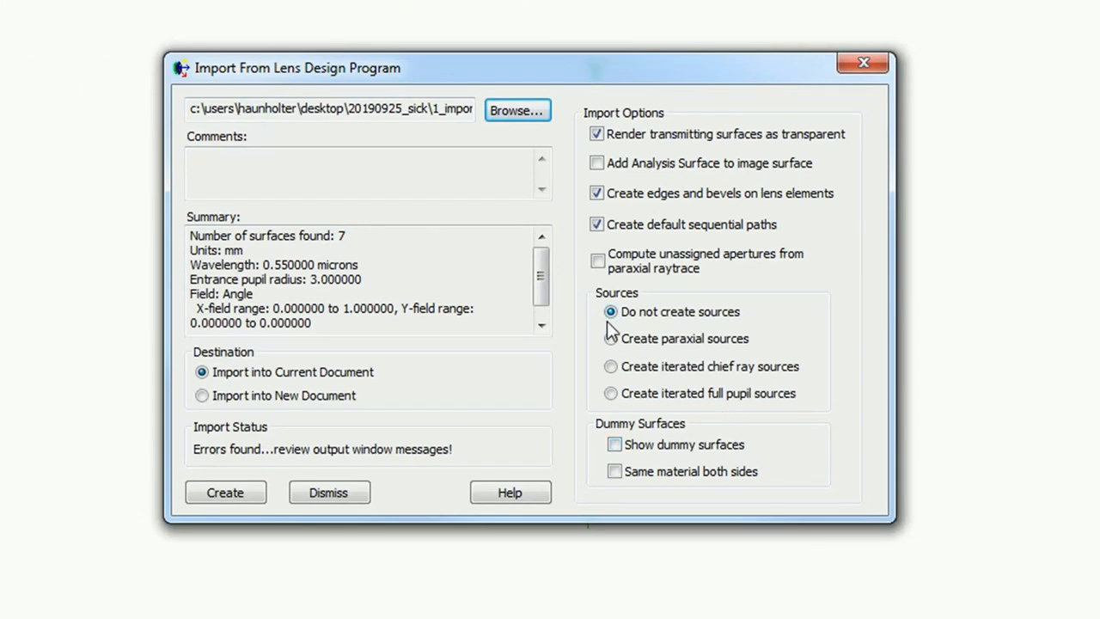
pyautogui.moveTo(684, 330)
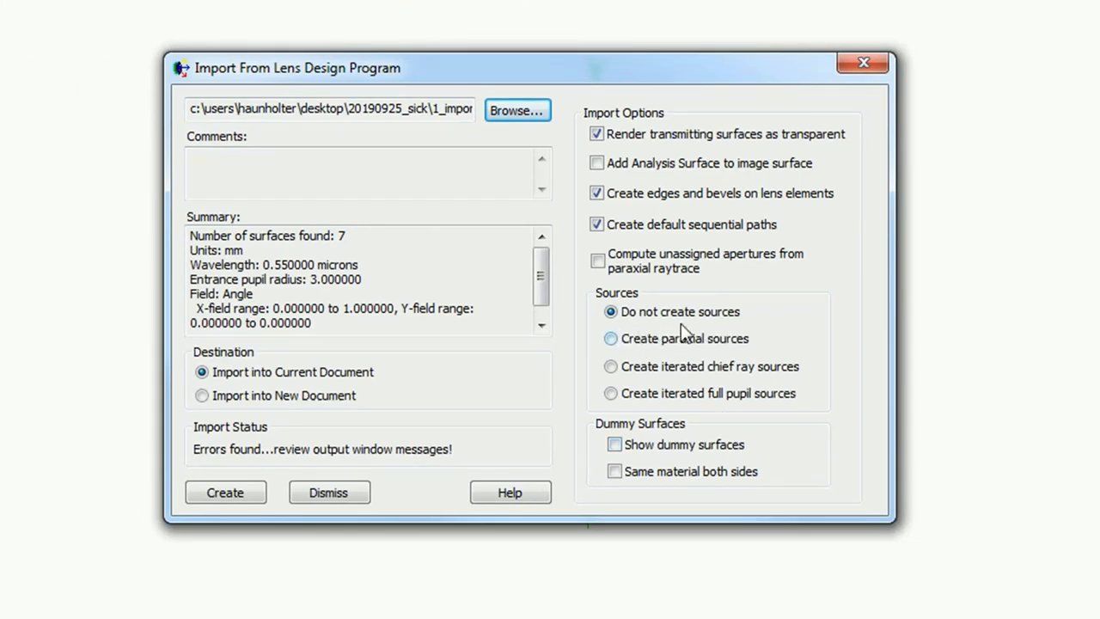
pyautogui.click(225, 491)
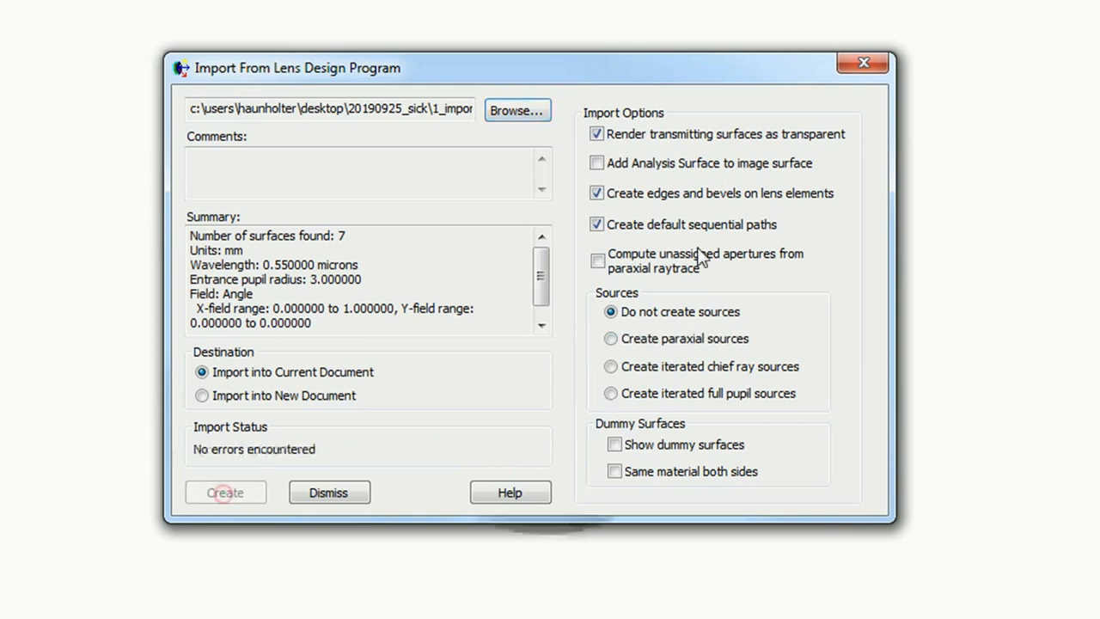
pyautogui.click(225, 492)
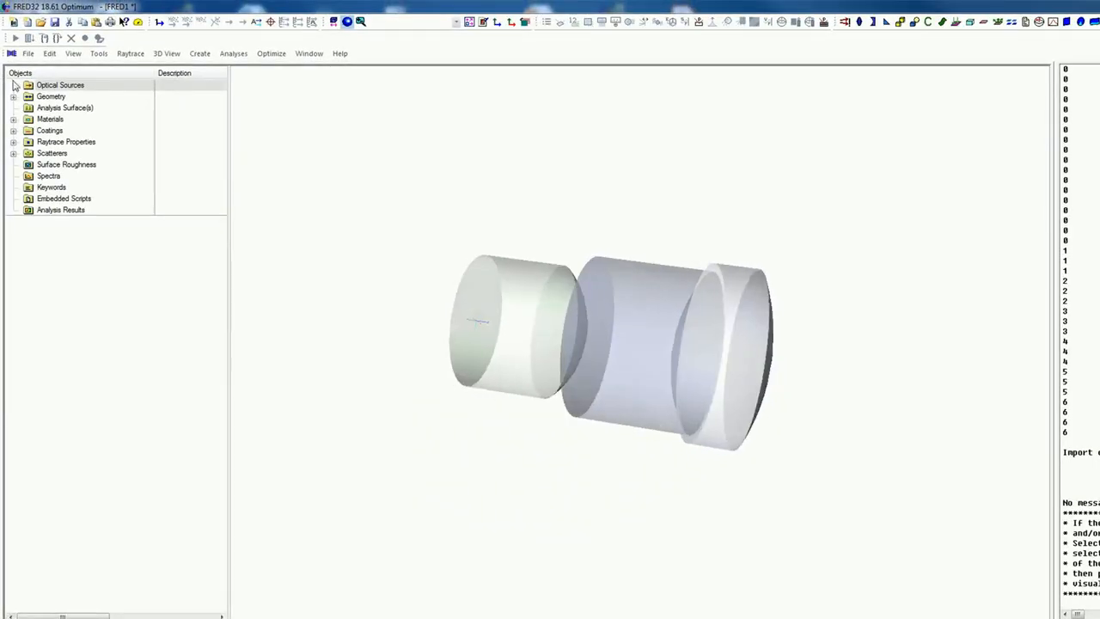
# Expand Geometry and inspect the first lens's parameters, then collapse its surface list.
pyautogui.click(14, 96)
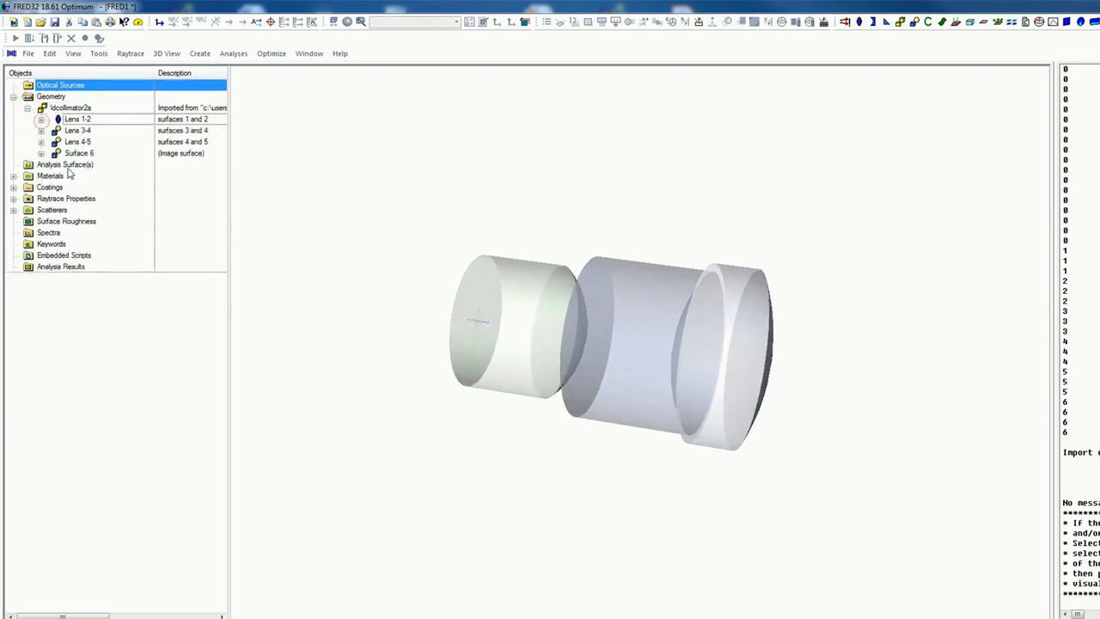
pyautogui.doubleClick(77, 119)
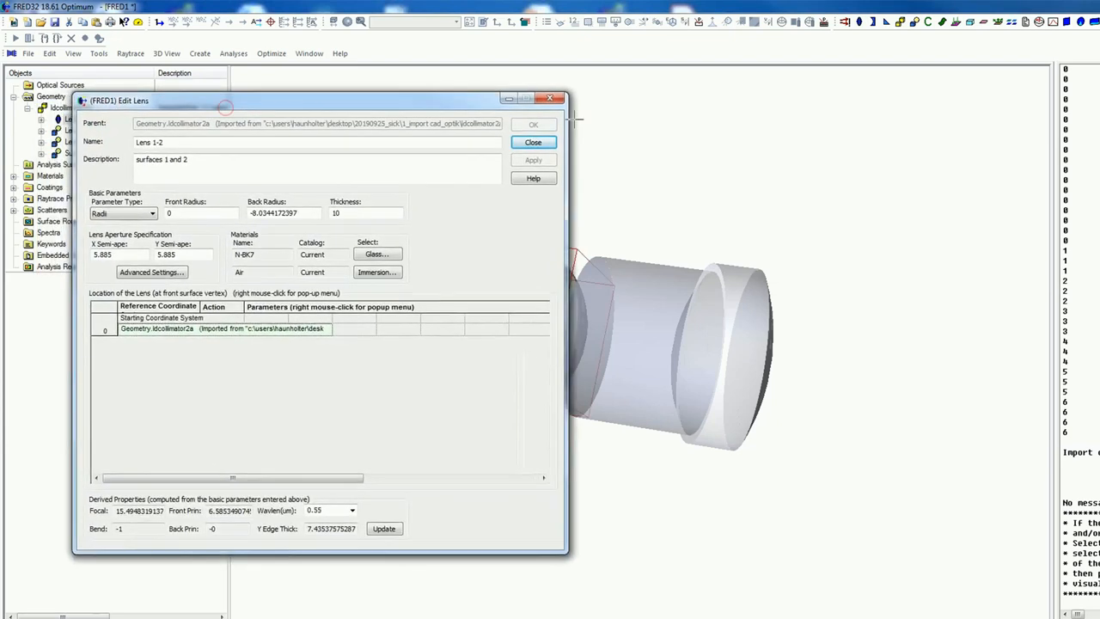
pyautogui.click(532, 141)
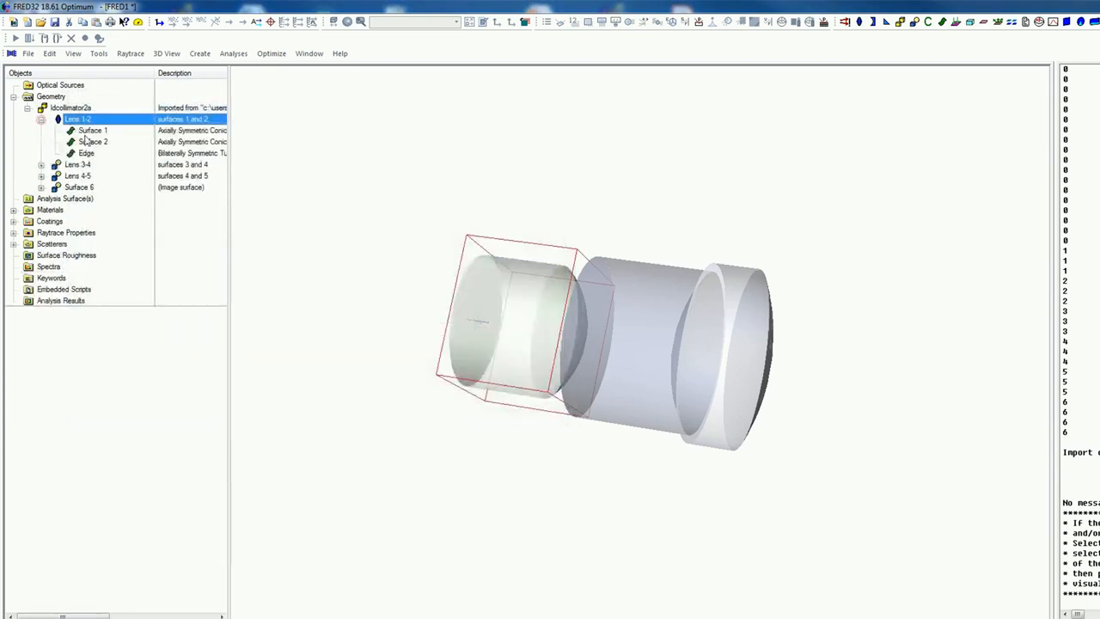
pyautogui.click(91, 131)
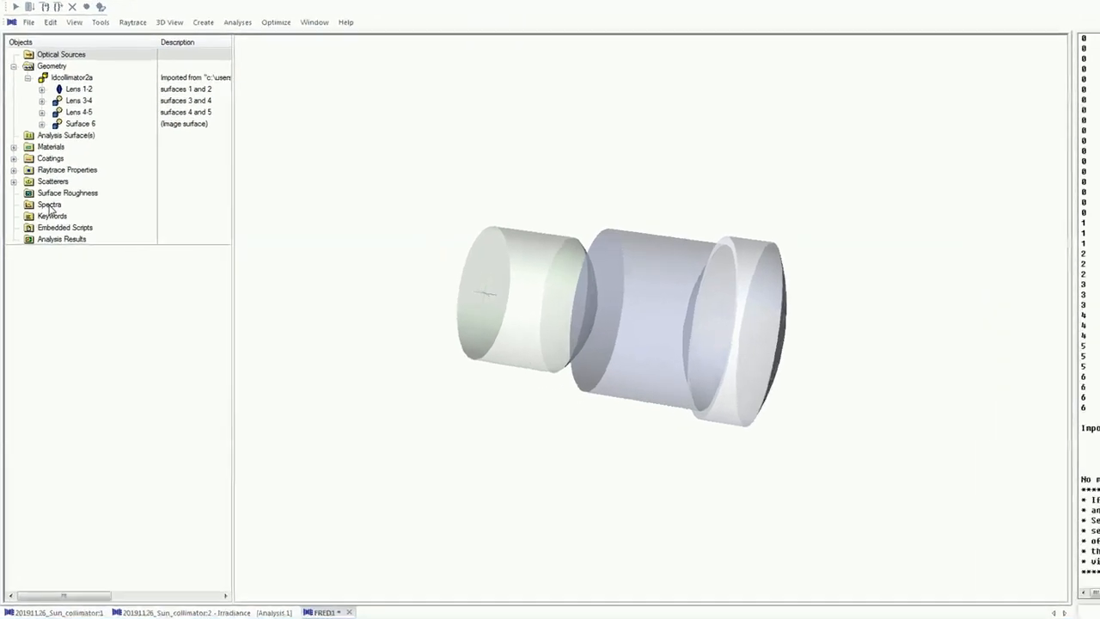
# Create a new spectrum from the Spectra folder and launch the Digitize Curve tool on its wavelength table.
pyautogui.rightClick(48, 204)
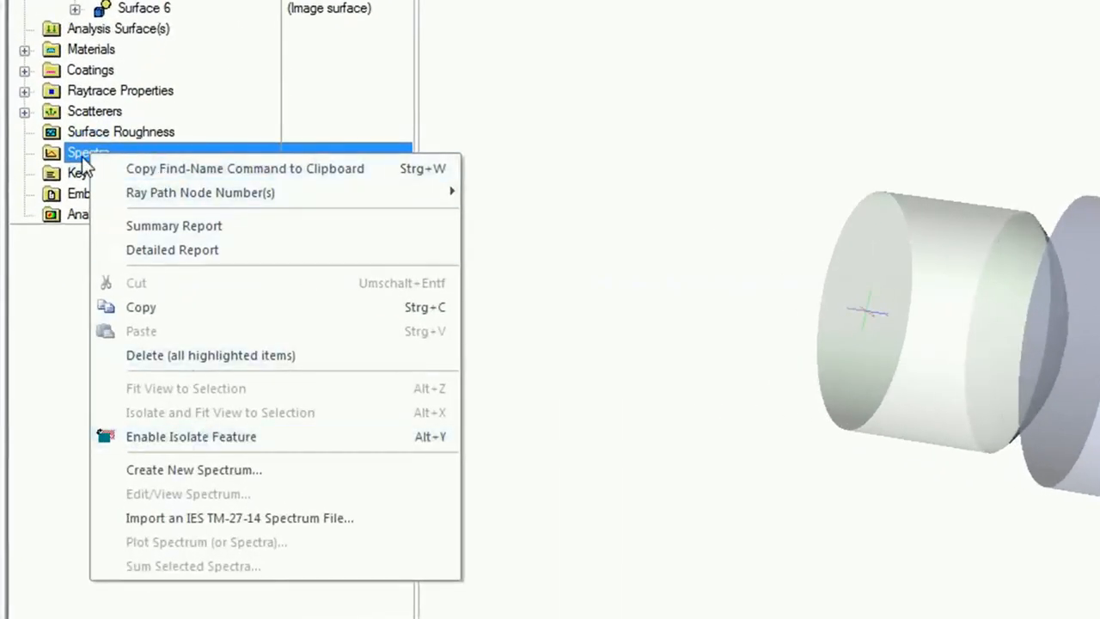
pyautogui.click(193, 469)
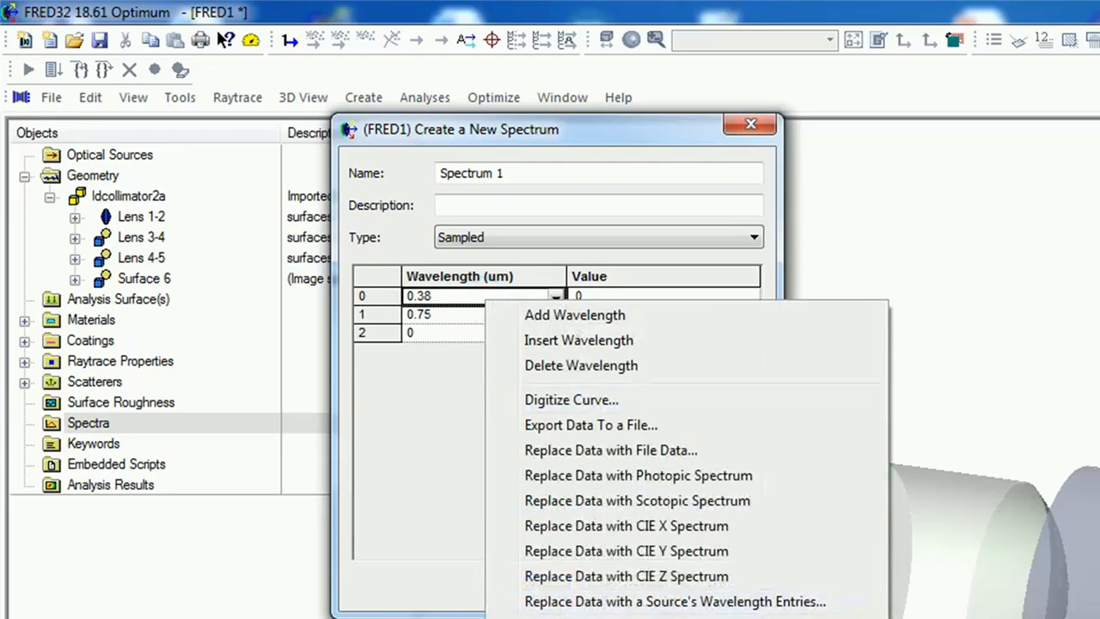
pyautogui.click(570, 399)
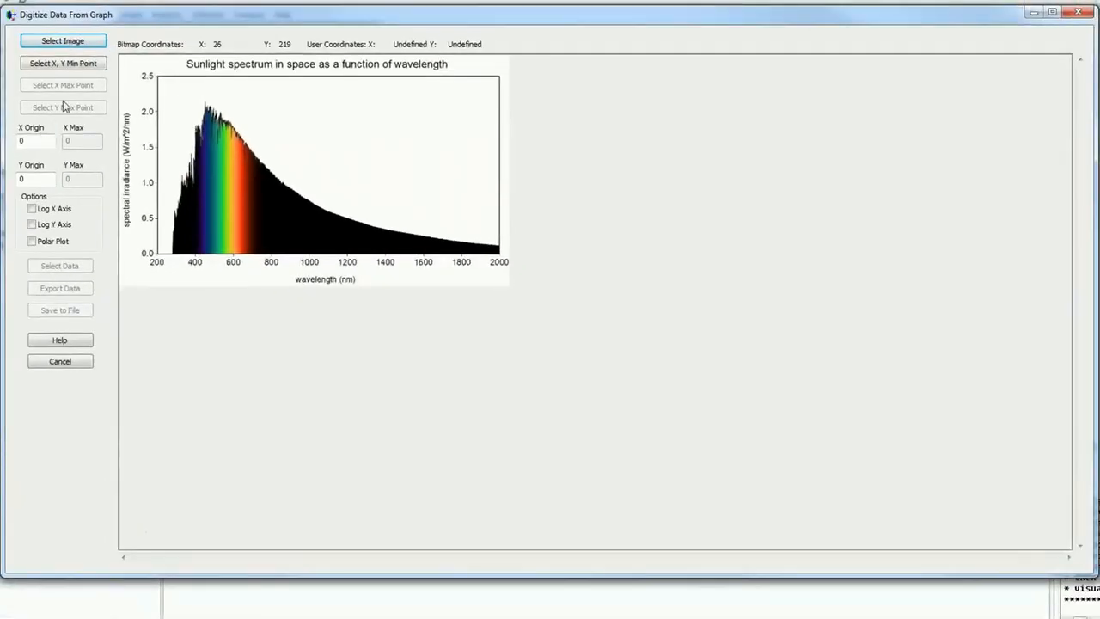
# Calibrate the chart's reference axes, trace points along the sunlight curve and export them to the spectrum table.
pyautogui.click(61, 62)
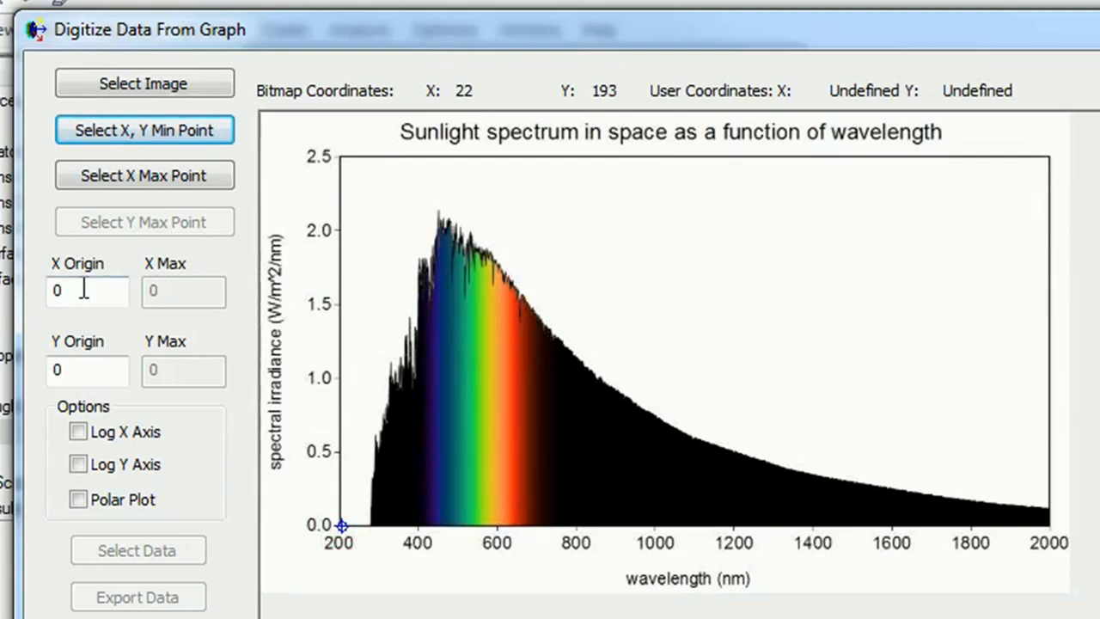
pyautogui.click(340, 526)
pyautogui.write('.2')
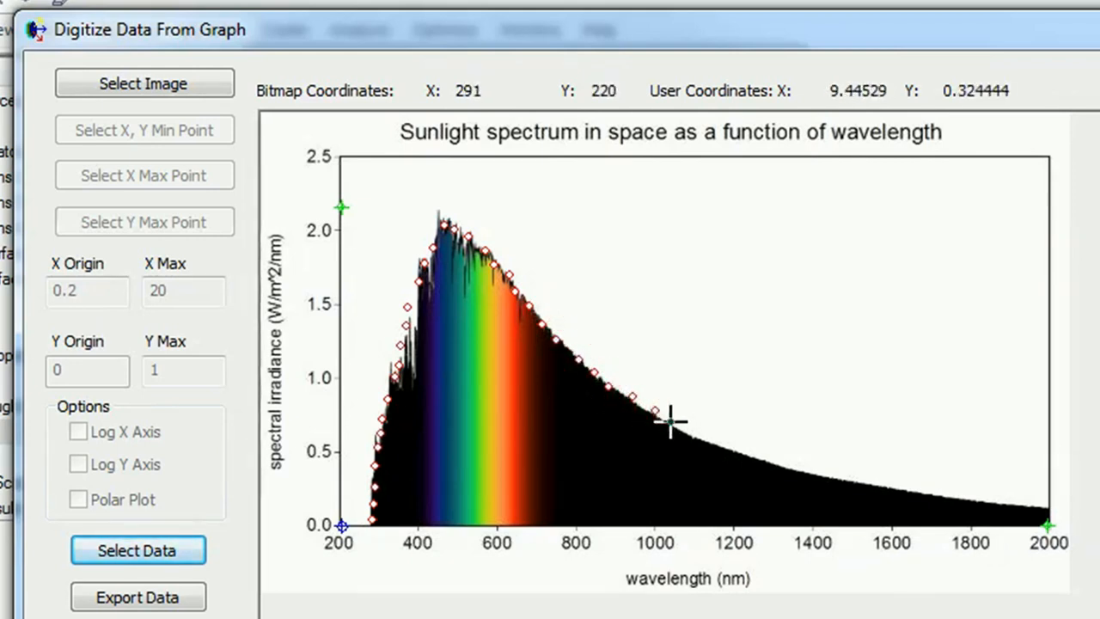
pyautogui.click(701, 443)
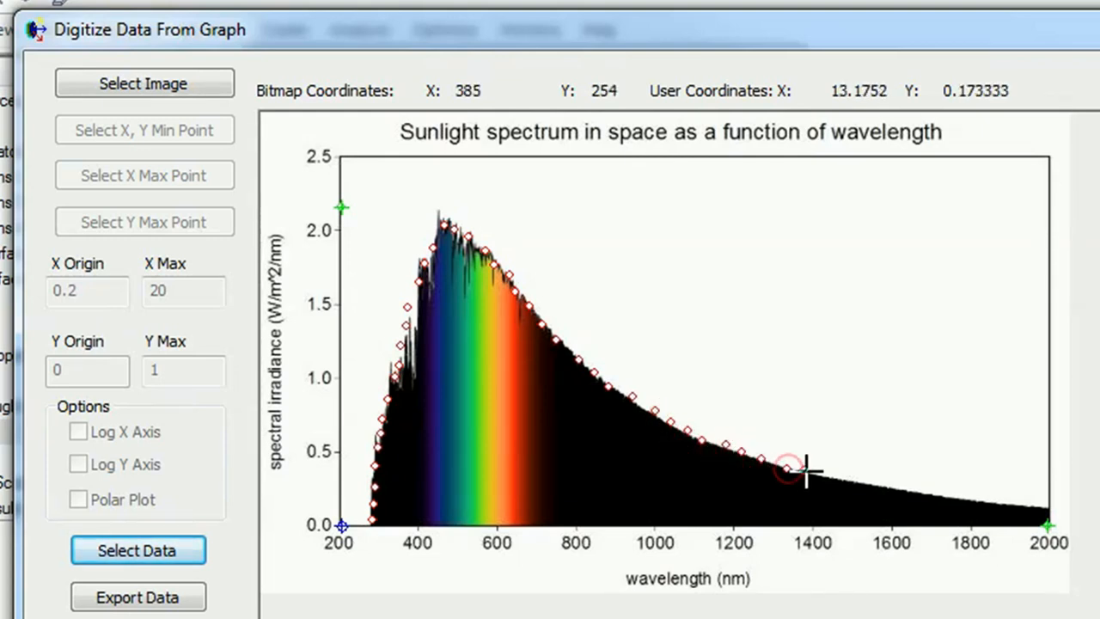
pyautogui.moveTo(894, 484)
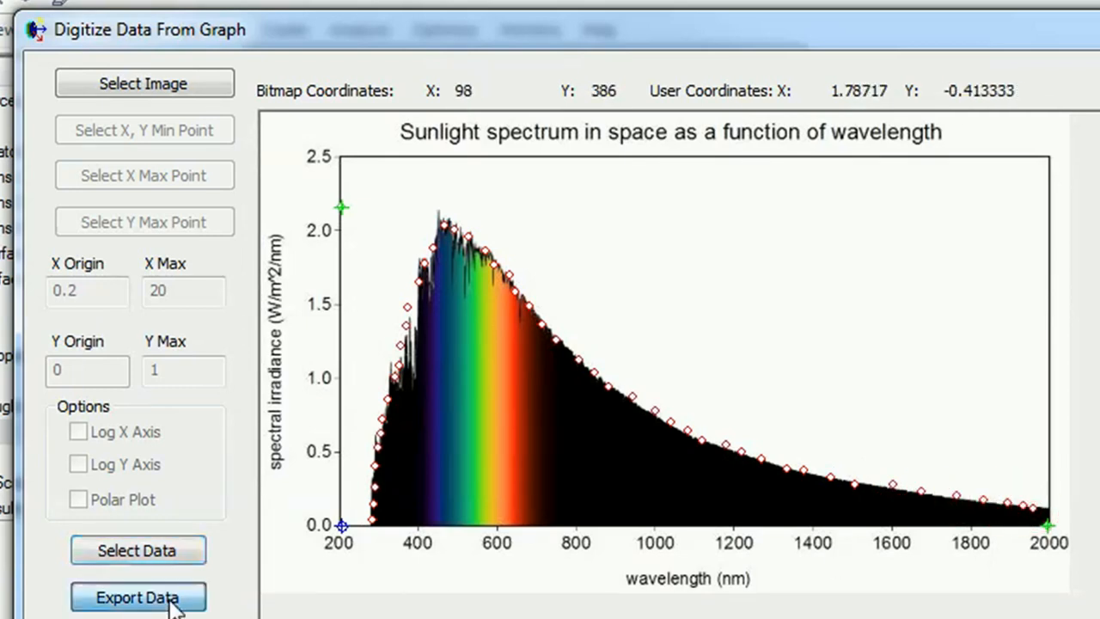
pyautogui.click(137, 598)
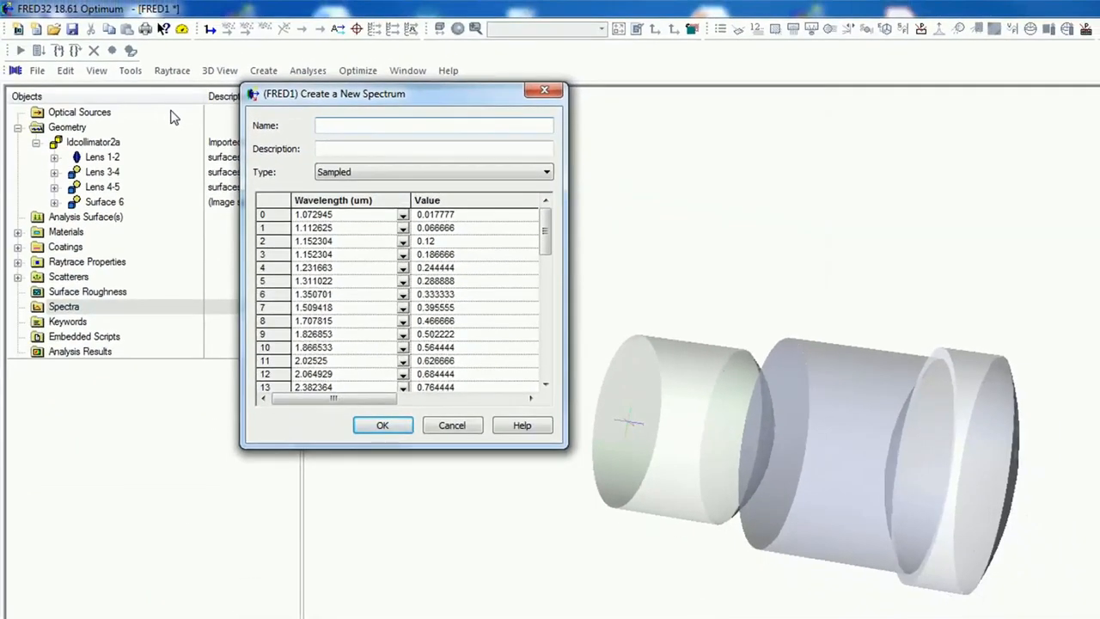
# Name the digitized spectrum 'Spectra sun' and save it.
pyautogui.write('Spe')
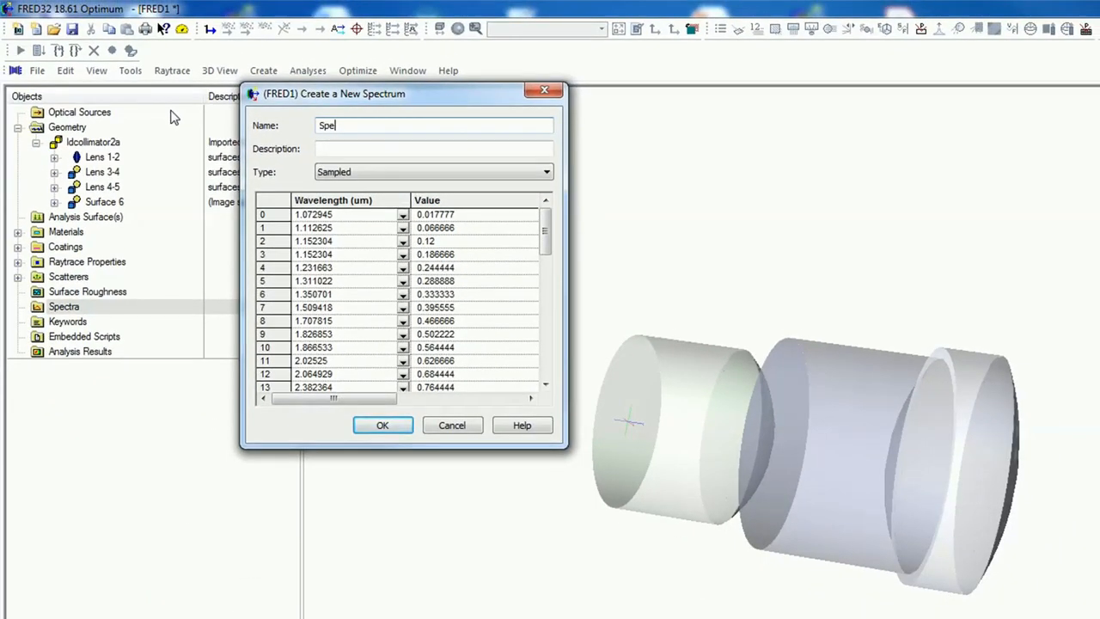
pyautogui.write('ctra')
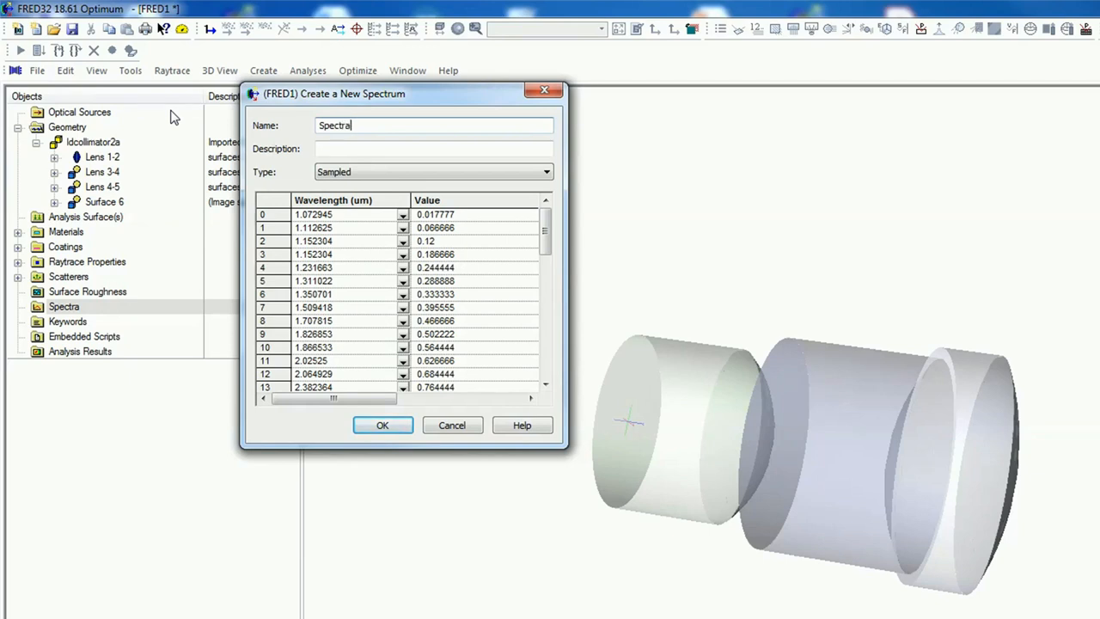
pyautogui.write('sun')
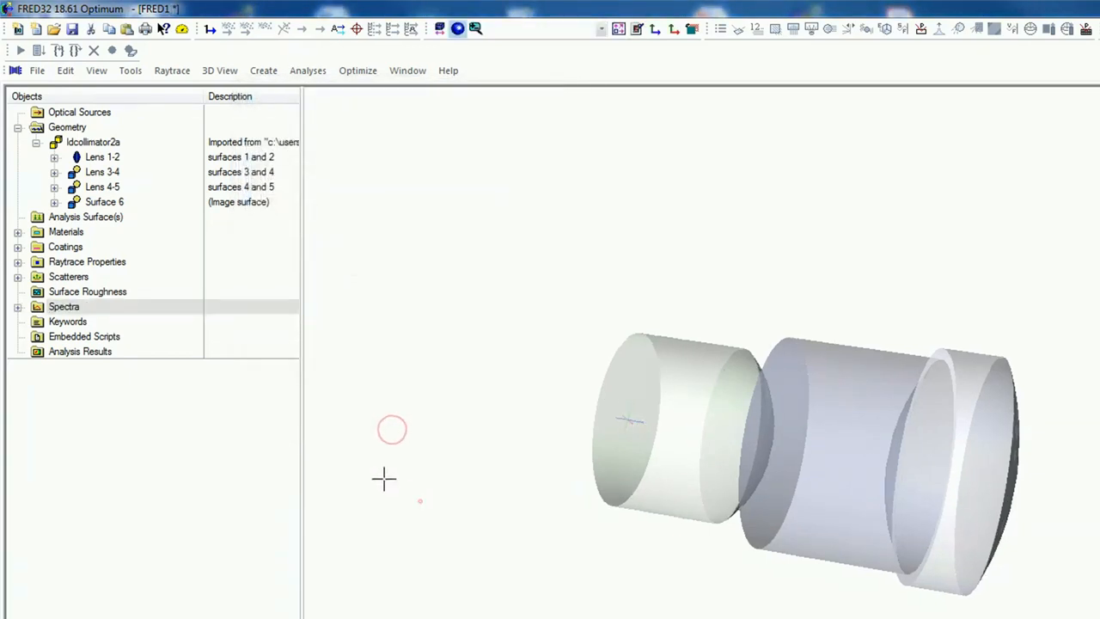
# Plot the Spectra sun spectrum against wavelength, then return to the collimator model view.
pyautogui.click(18, 306)
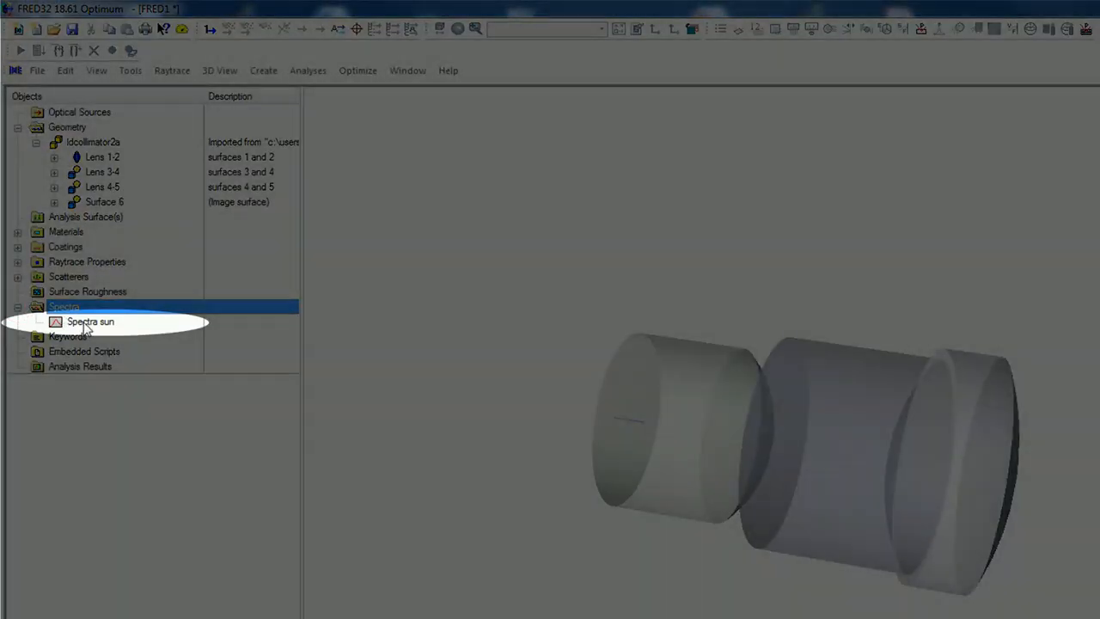
pyautogui.rightClick(89, 321)
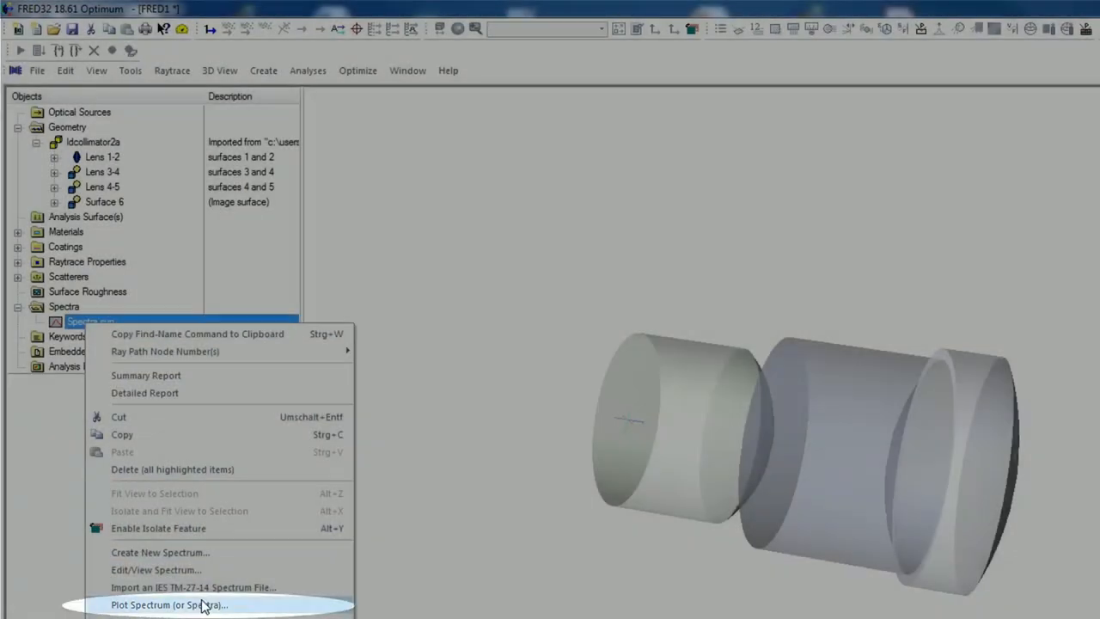
pyautogui.click(170, 605)
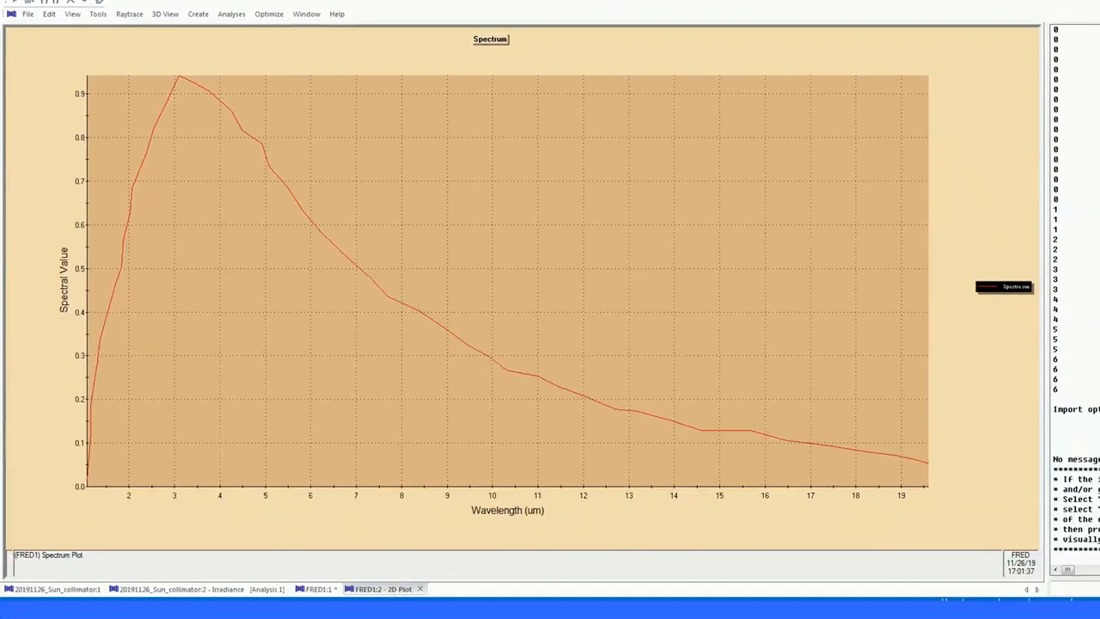
pyautogui.click(316, 588)
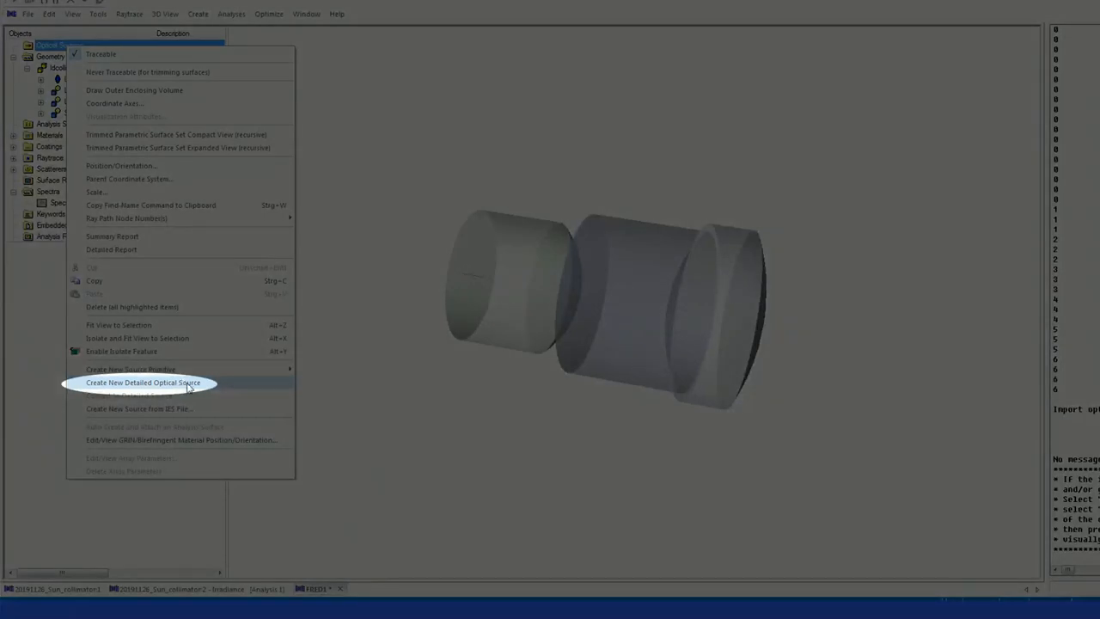
# Set the new source's ray positions type to Random Volume.
pyautogui.click(143, 381)
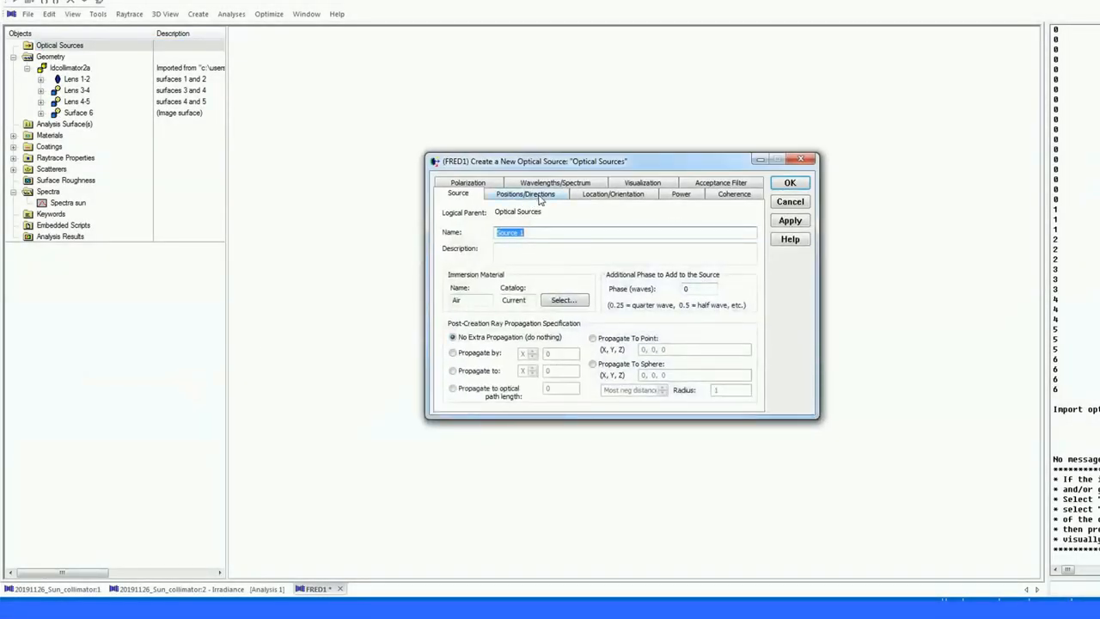
pyautogui.click(526, 192)
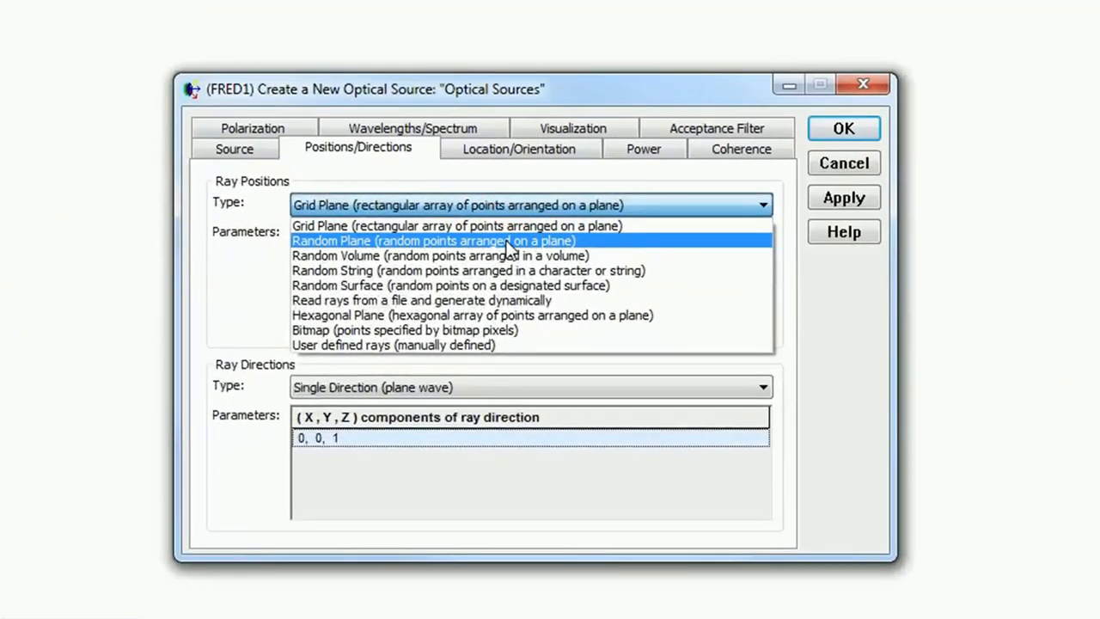
pyautogui.moveTo(526, 255)
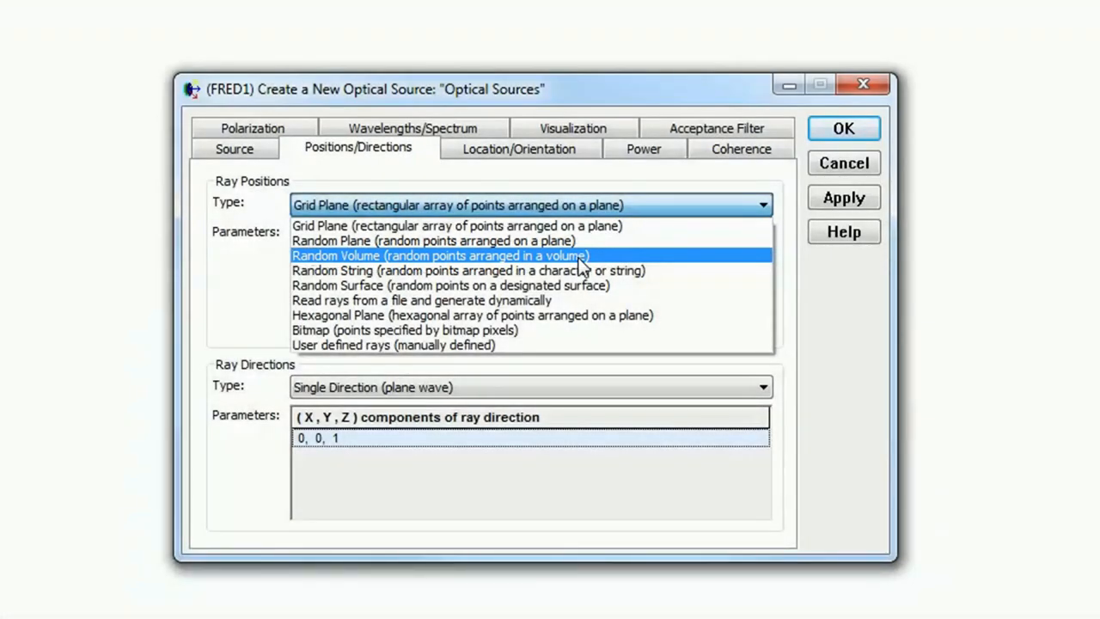
pyautogui.click(438, 254)
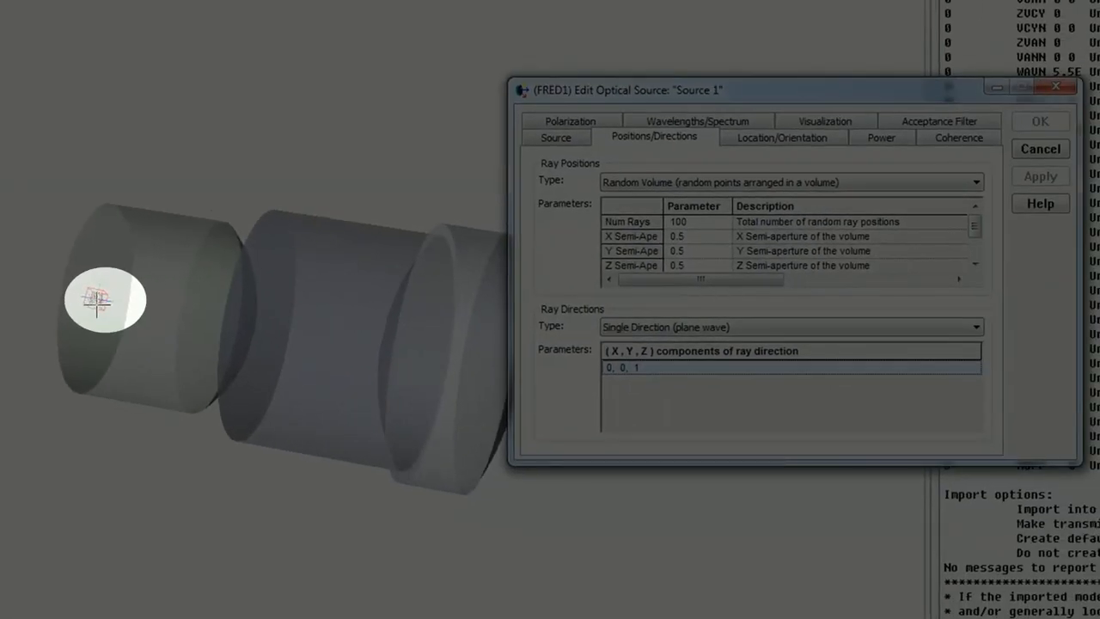
# Set the random volume's X, Y and Z semi-apertures to 2 and apply.
pyautogui.click(677, 235)
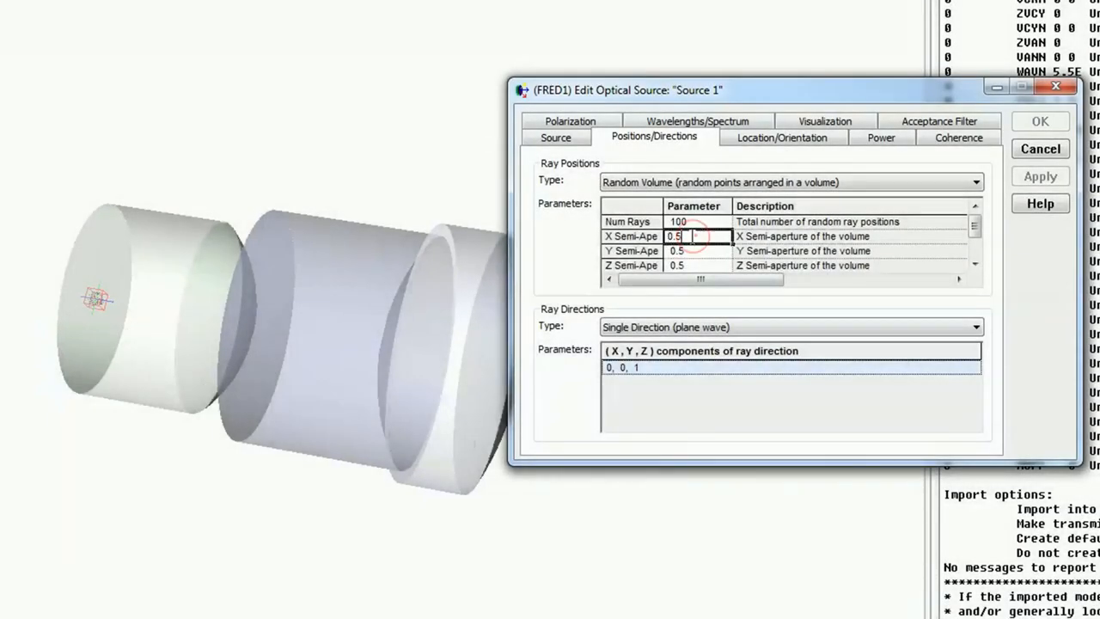
pyautogui.write('2')
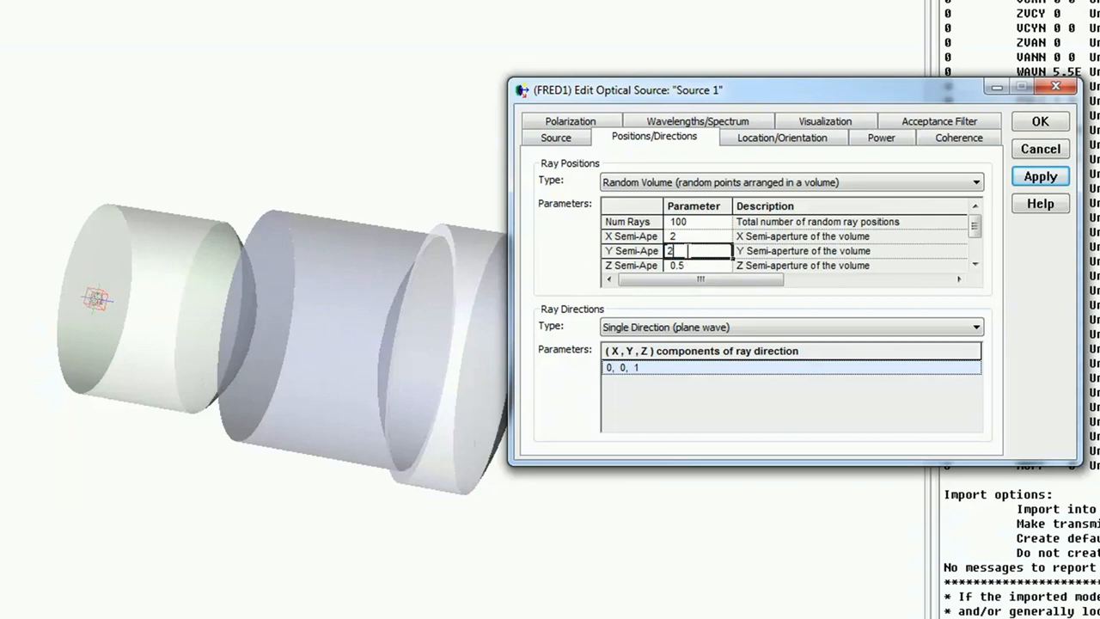
pyautogui.click(1039, 176)
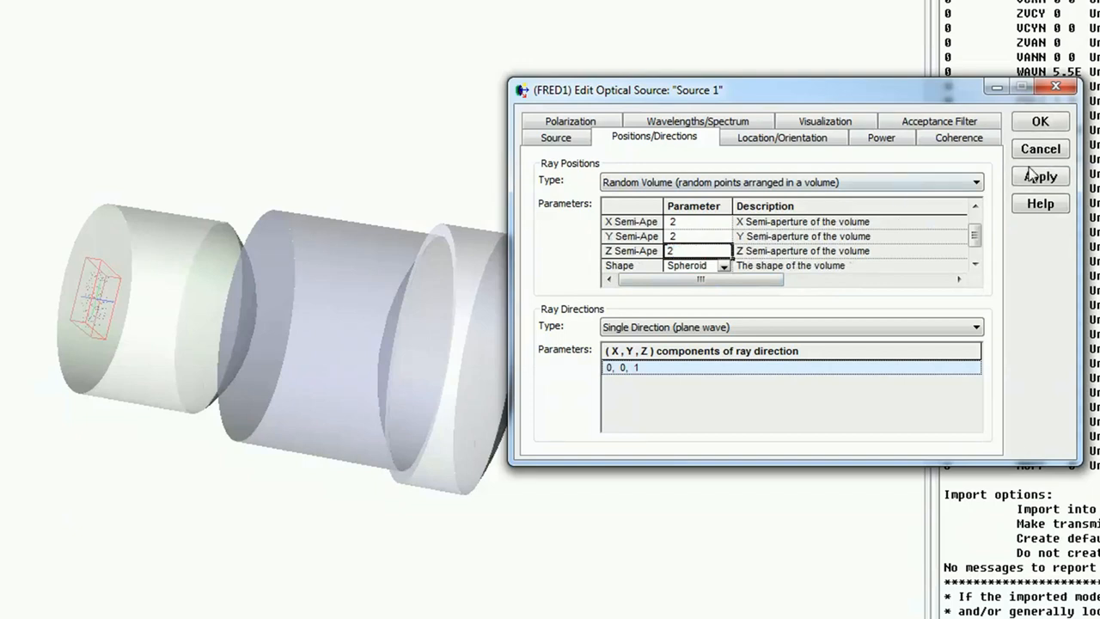
pyautogui.click(1039, 175)
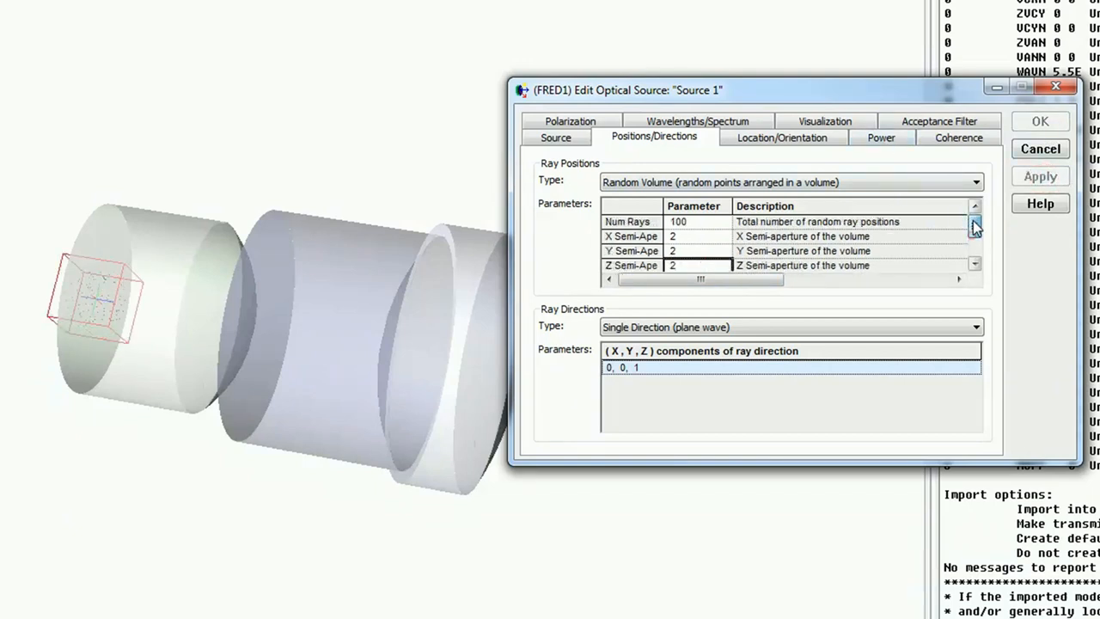
# Raise the source's ray count to 5000 and apply, showing the ray cloud in the model.
pyautogui.doubleClick(677, 220)
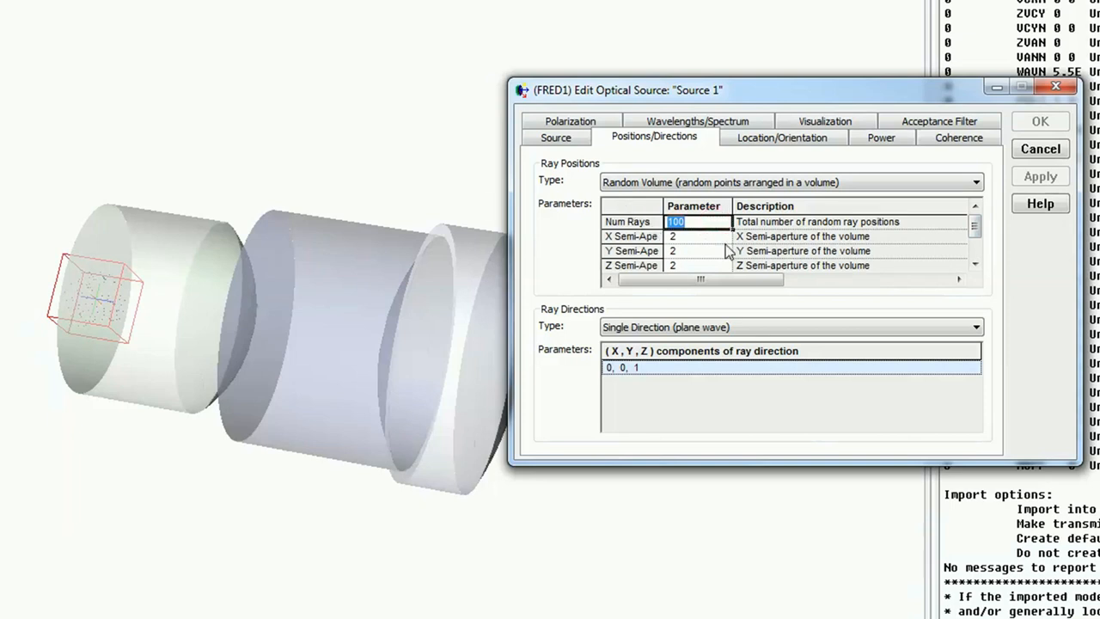
pyautogui.write('500')
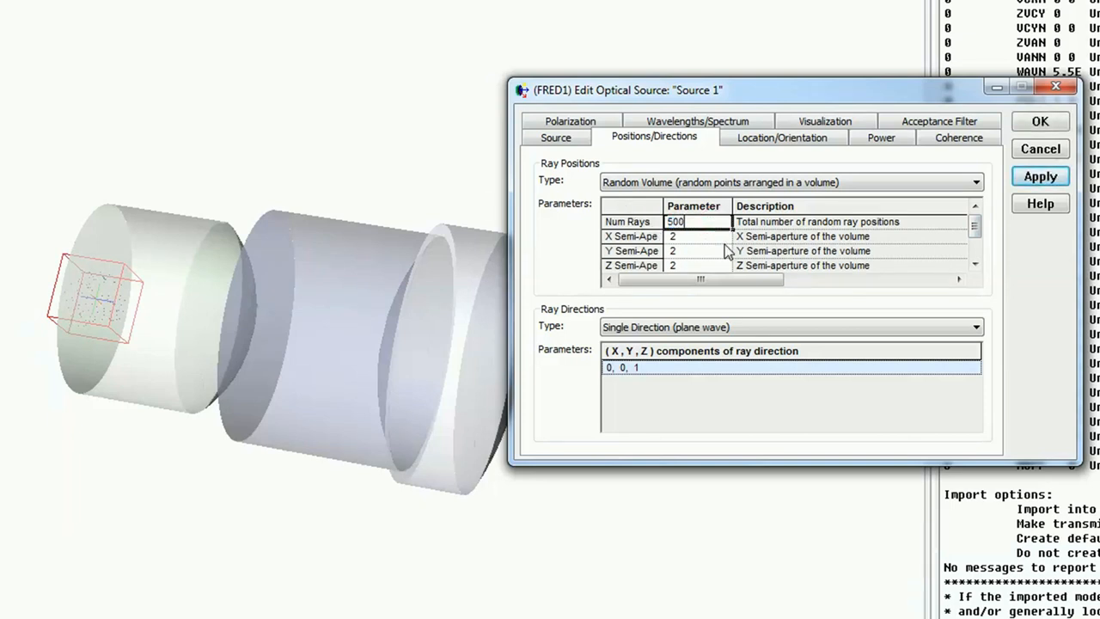
pyautogui.click(1040, 176)
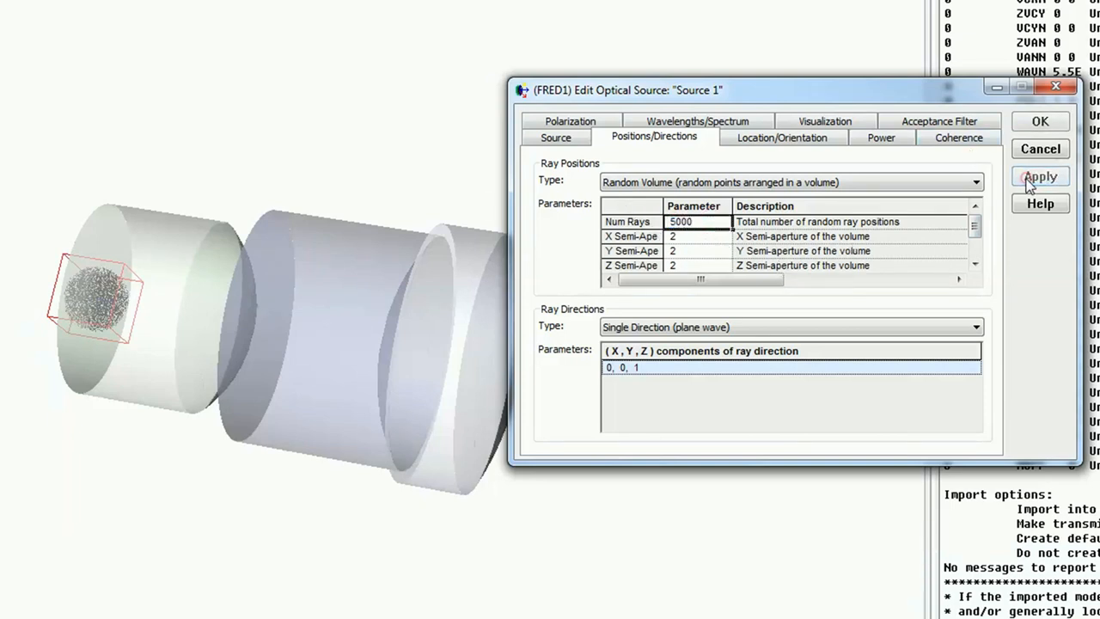
pyautogui.click(1040, 175)
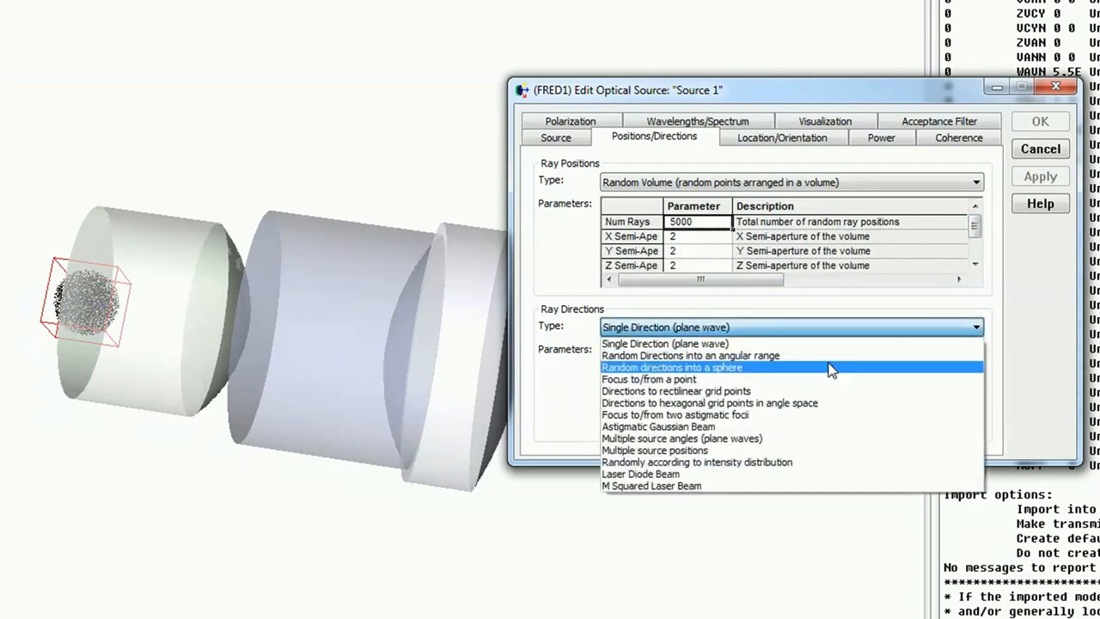
pyautogui.moveTo(707, 376)
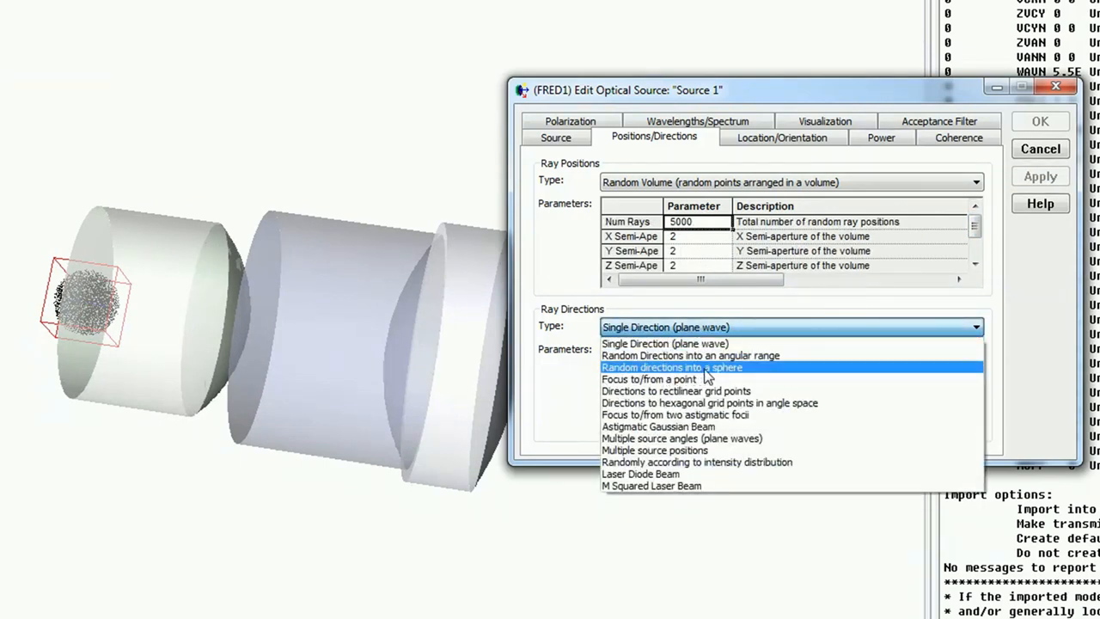
# Set ray directions to random into a sphere with 8000 rays and apply.
pyautogui.click(670, 367)
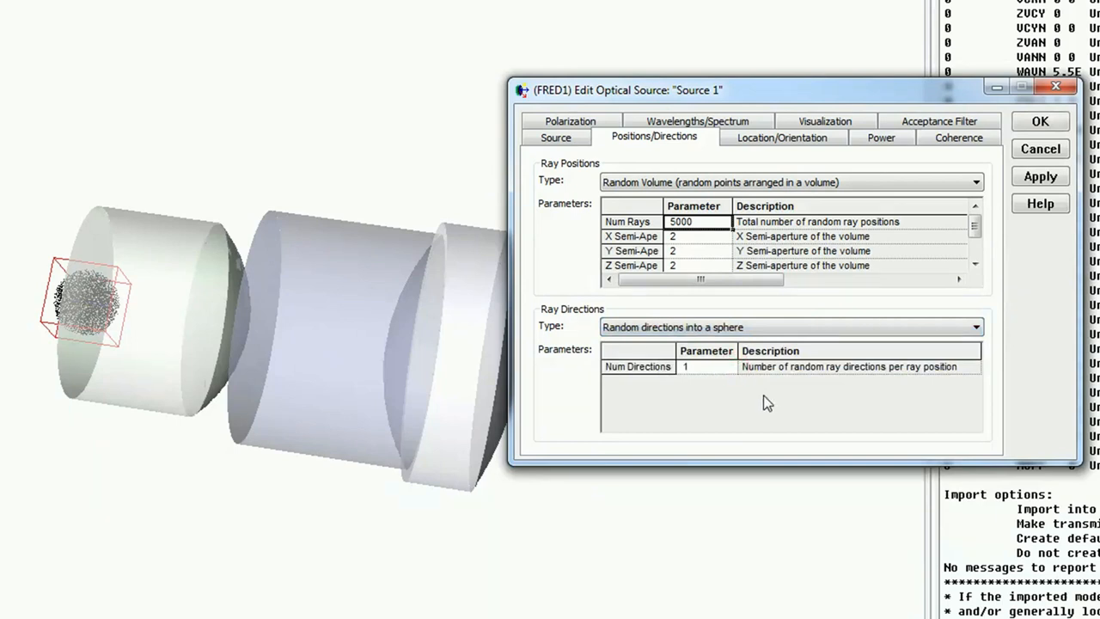
pyautogui.moveTo(706, 373)
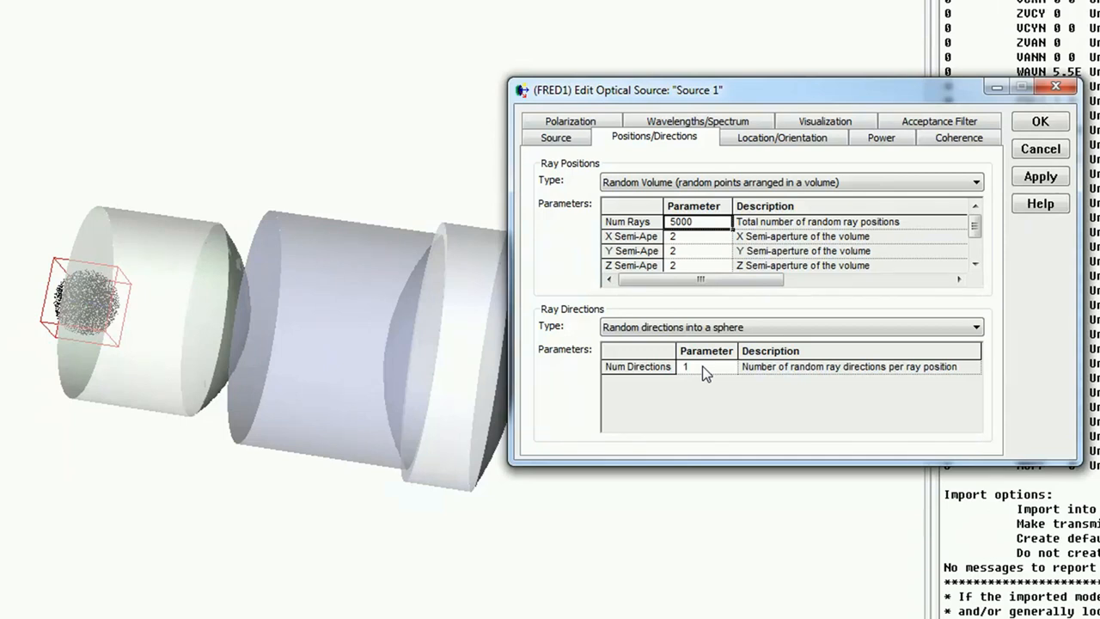
pyautogui.moveTo(806, 153)
pyautogui.write('1')
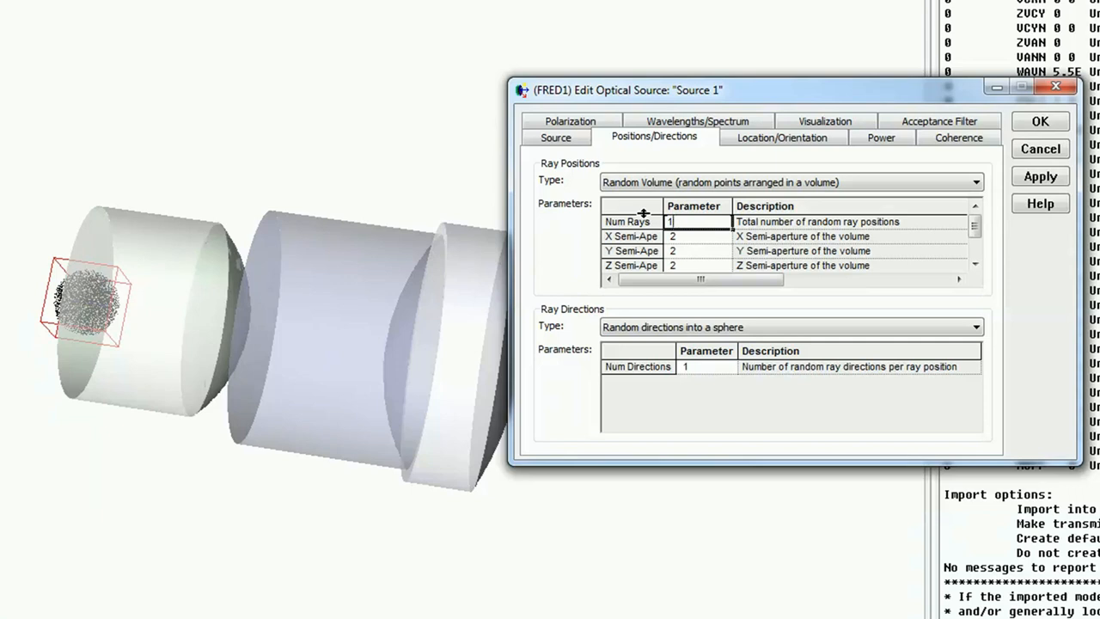
pyautogui.write('8000')
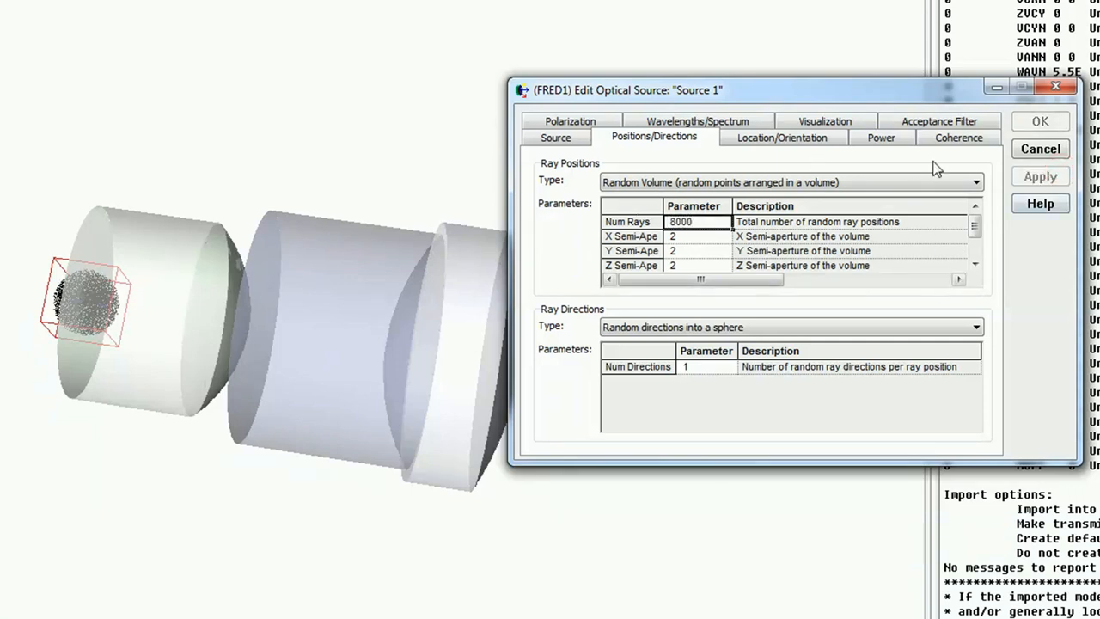
pyautogui.click(555, 138)
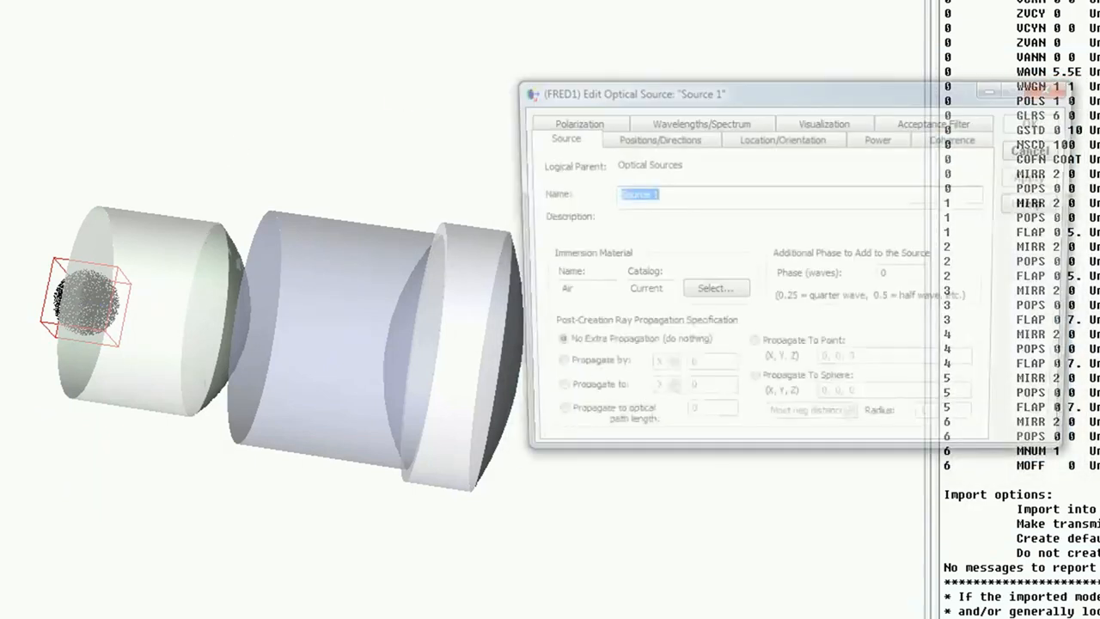
# Generate source wavelengths randomly according to the Spectra sun spectrum and confirm.
pyautogui.click(698, 138)
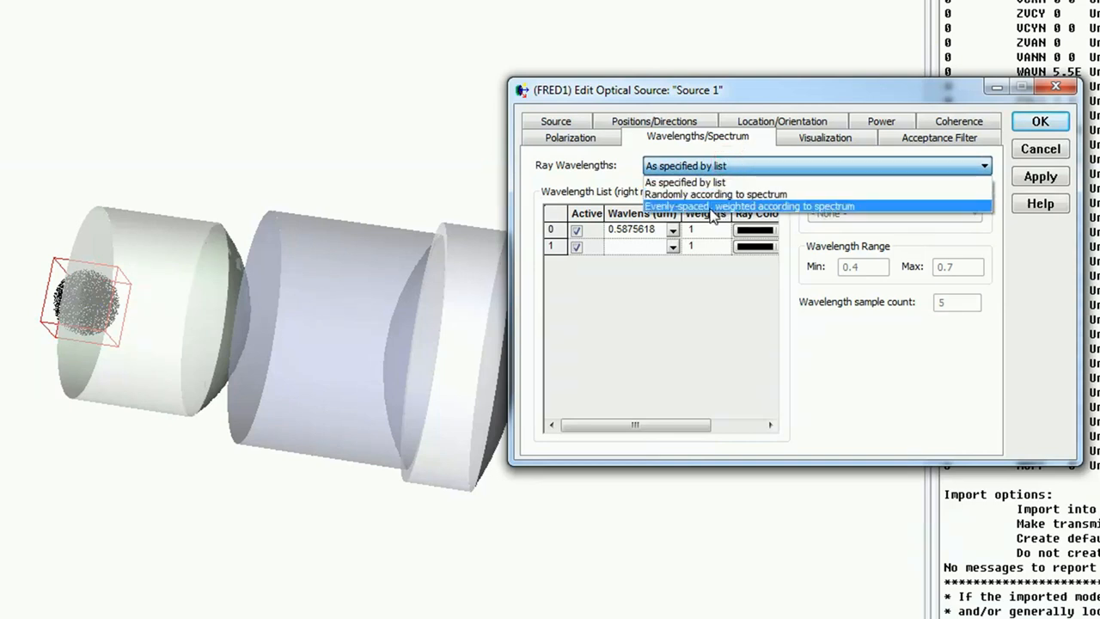
pyautogui.moveTo(684, 182)
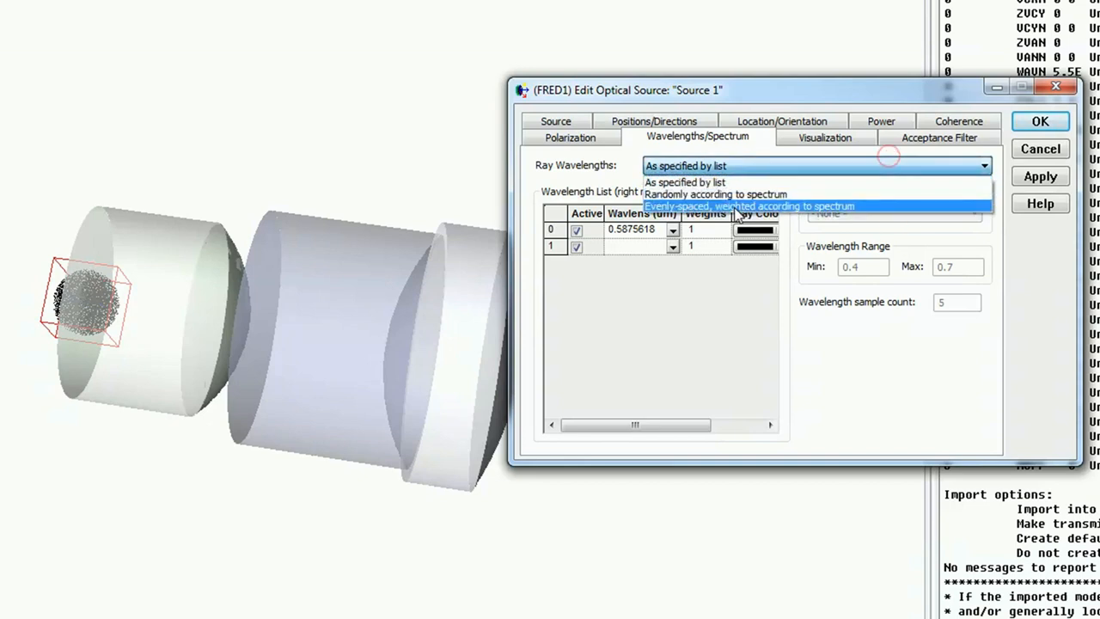
pyautogui.click(714, 192)
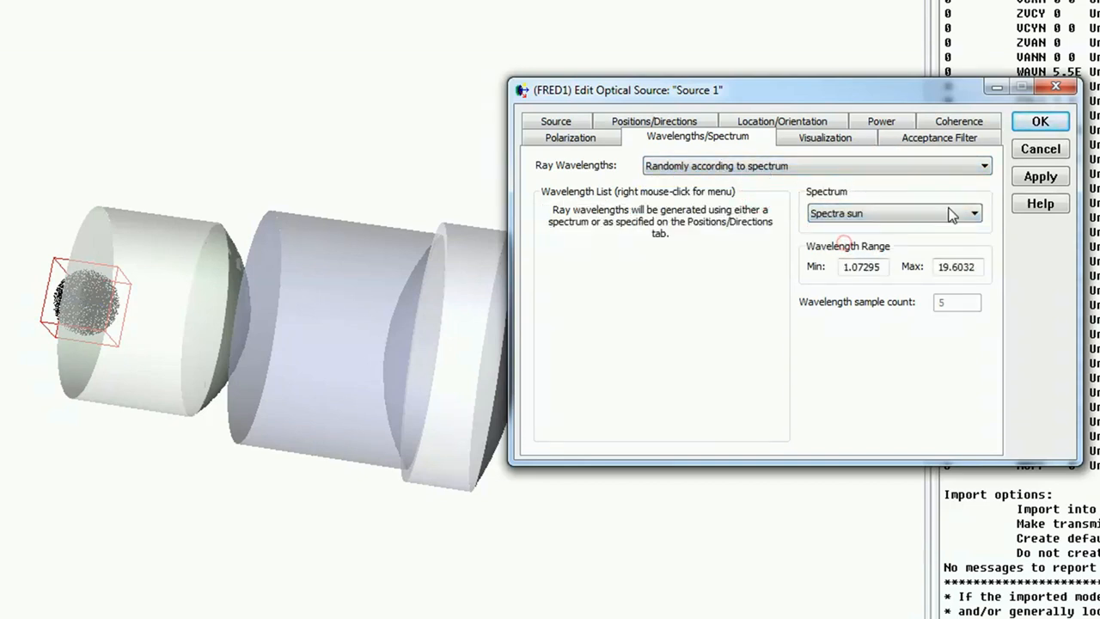
pyautogui.click(1040, 121)
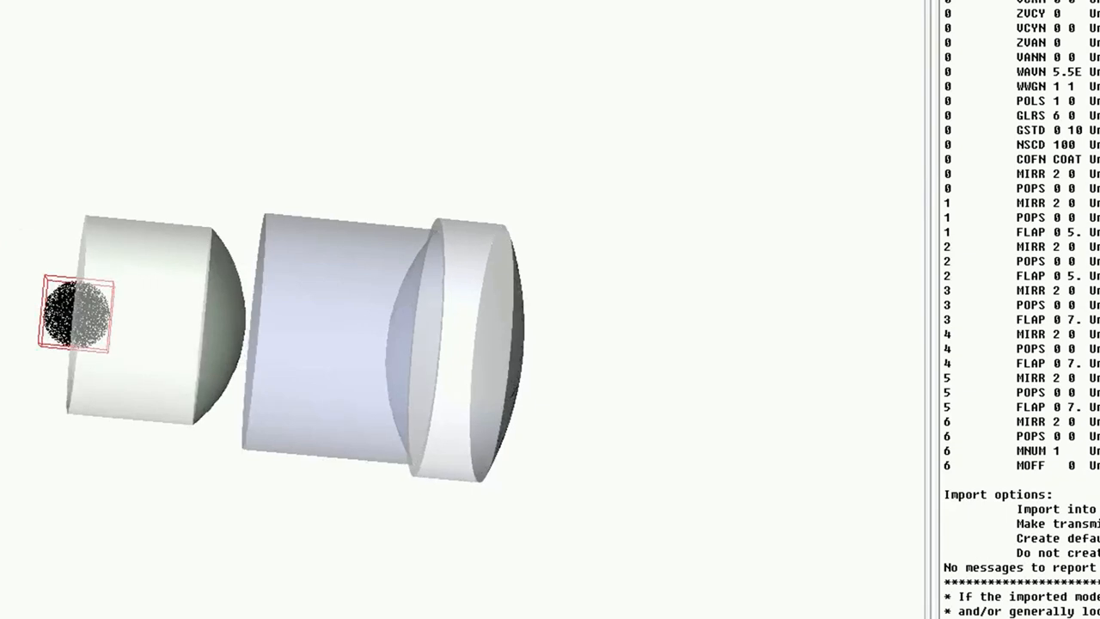
# Shift Source 1's location to 10, 10, -50 so its rays fan toward the collimator lenses.
pyautogui.rightClick(82, 131)
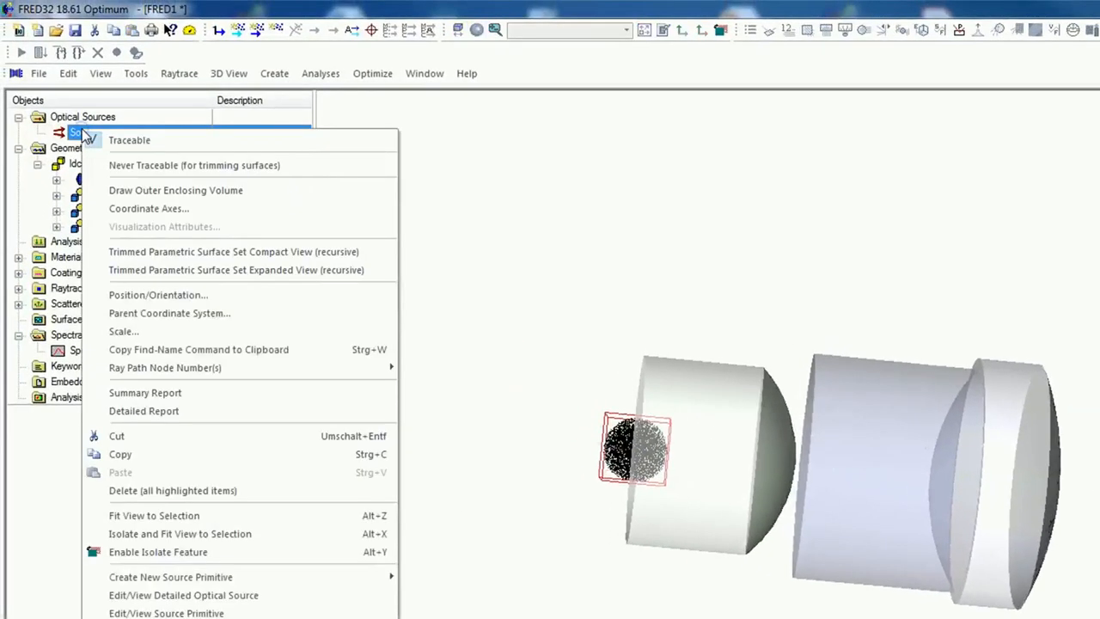
pyautogui.moveTo(196, 284)
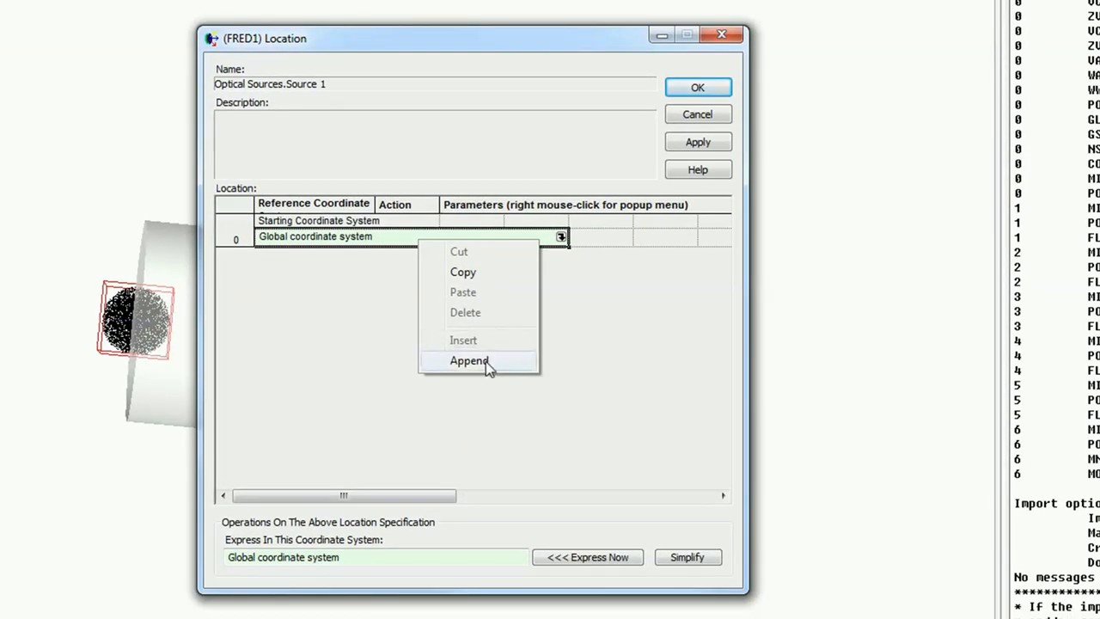
pyautogui.click(469, 361)
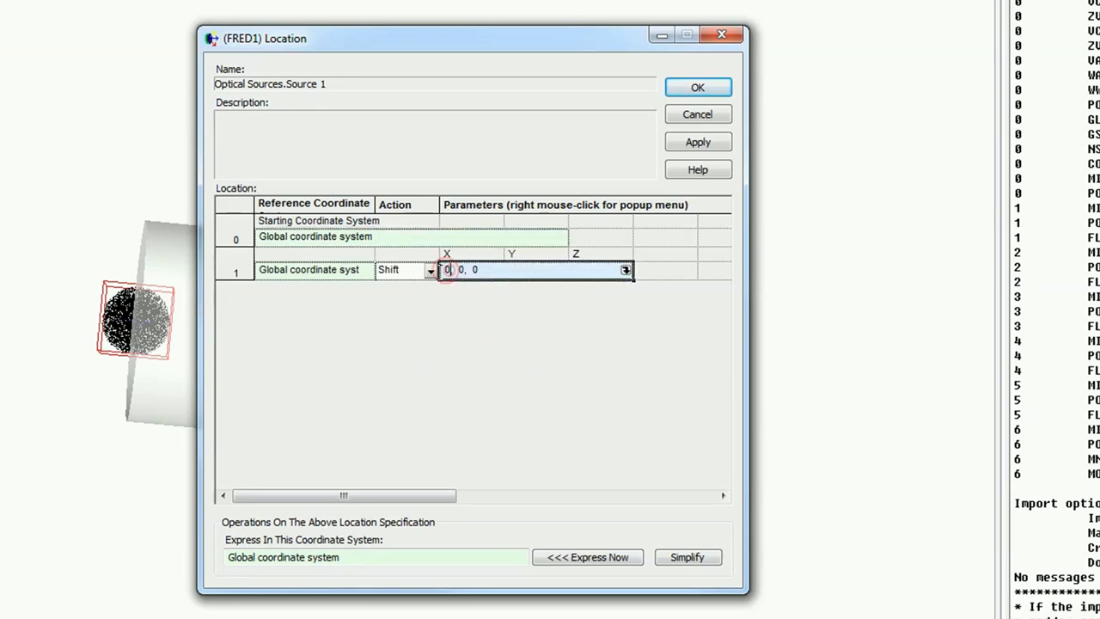
pyautogui.write('10')
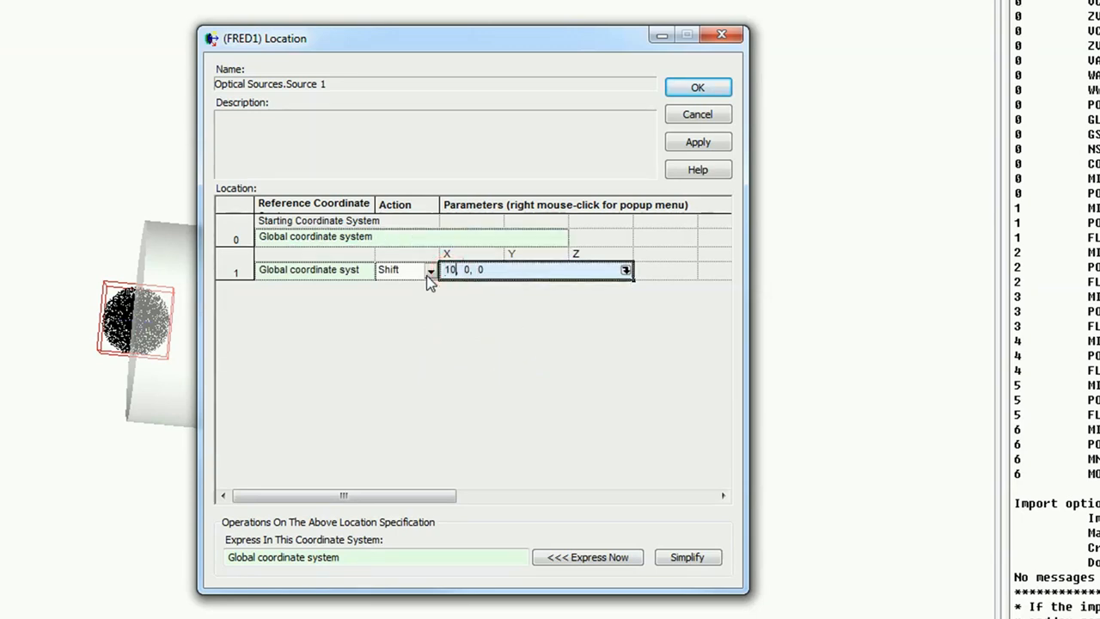
pyautogui.write('1')
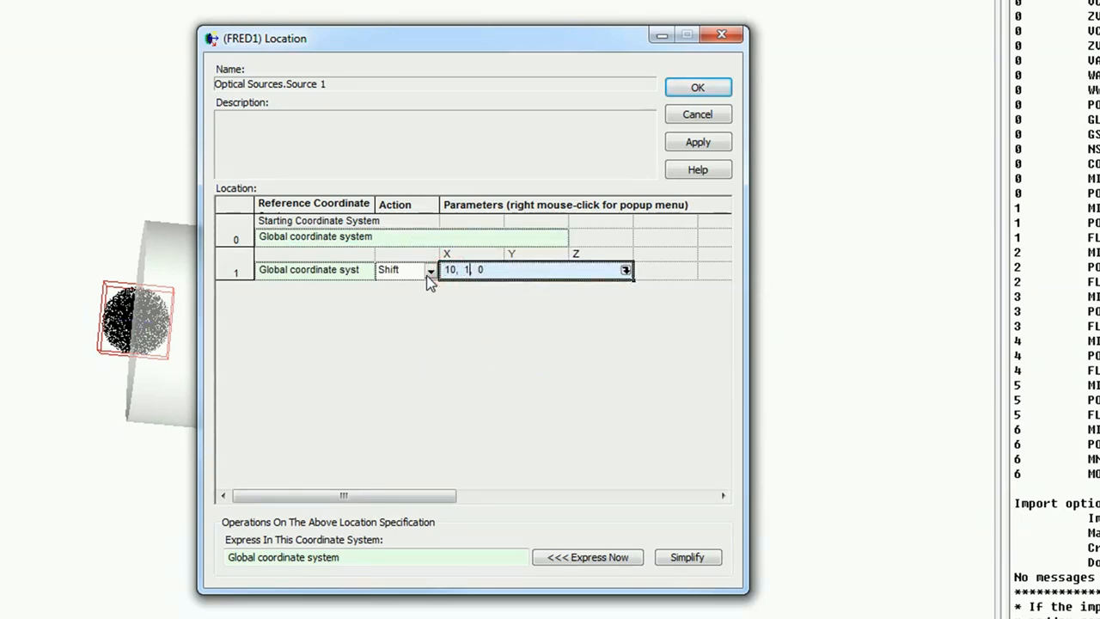
pyautogui.write('0,')
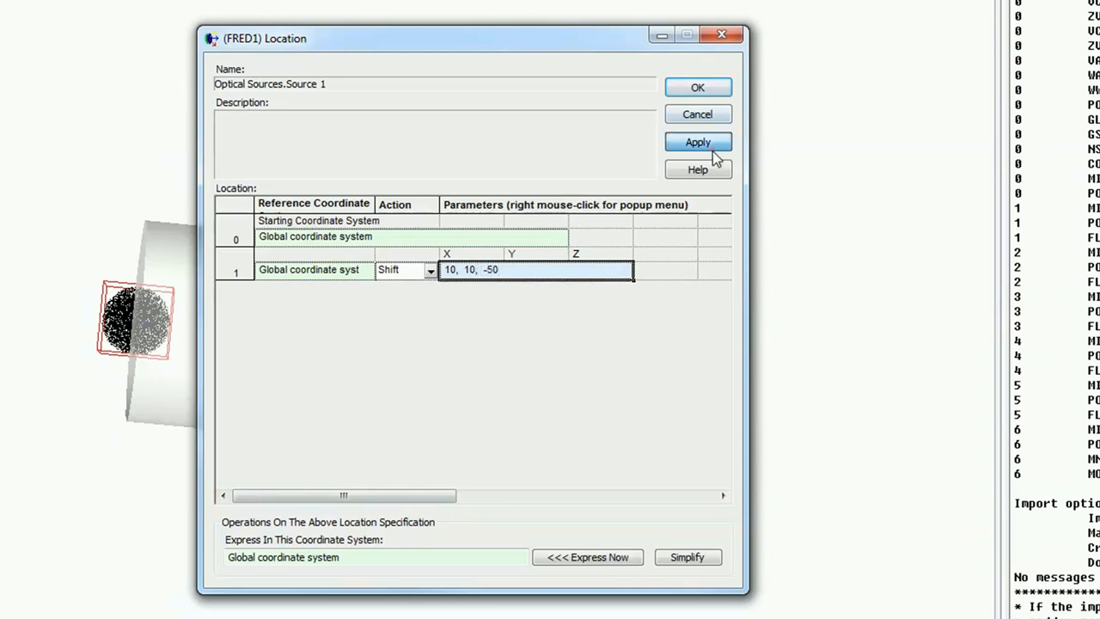
pyautogui.click(698, 86)
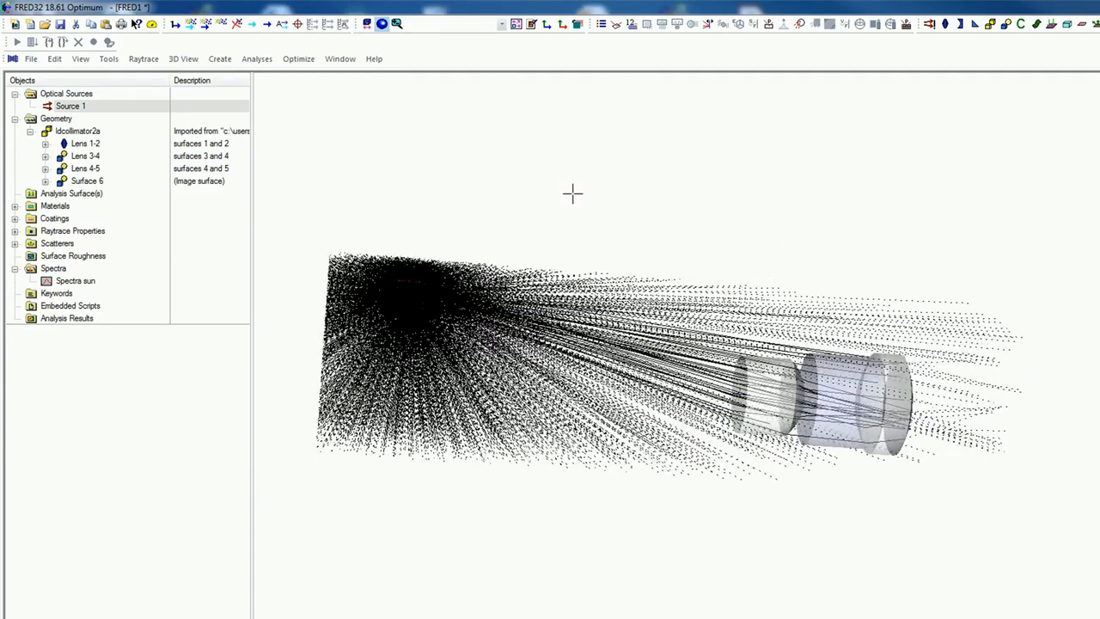
# Collapse the Idcollimator2a node's lens list in the Objects tree.
pyautogui.click(29, 130)
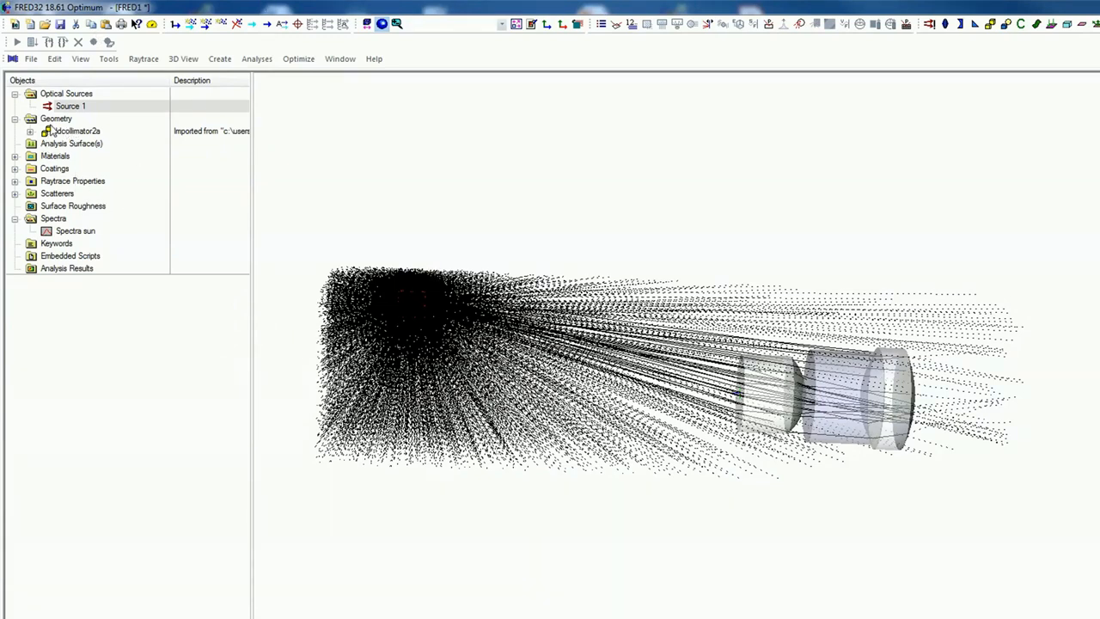
# Create Subassembly 1 under the Geometry folder.
pyautogui.rightClick(55, 117)
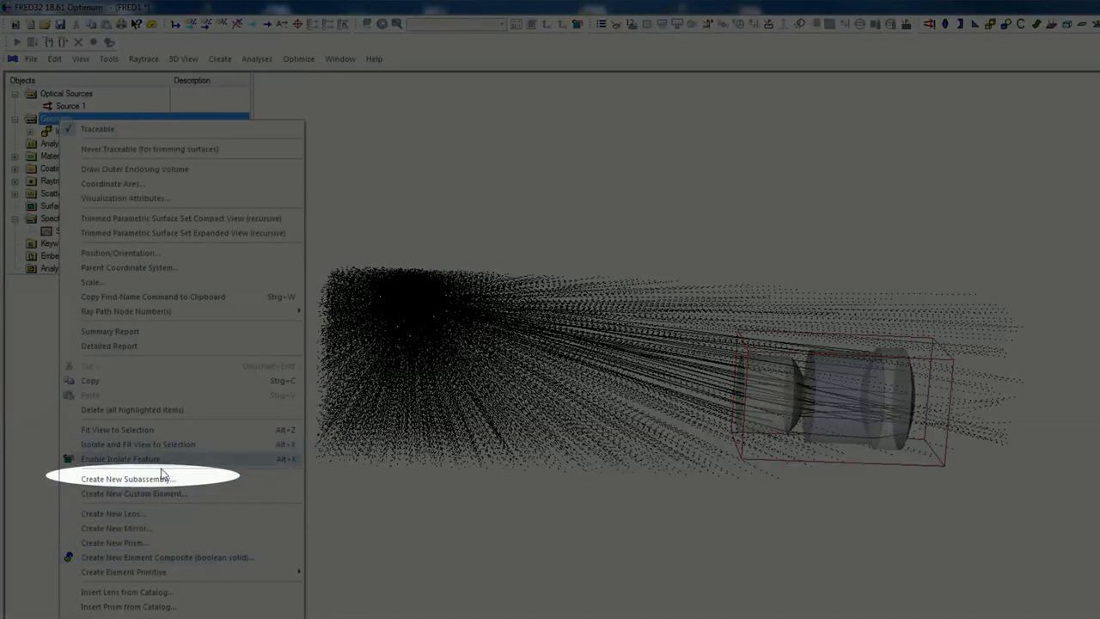
pyautogui.click(128, 477)
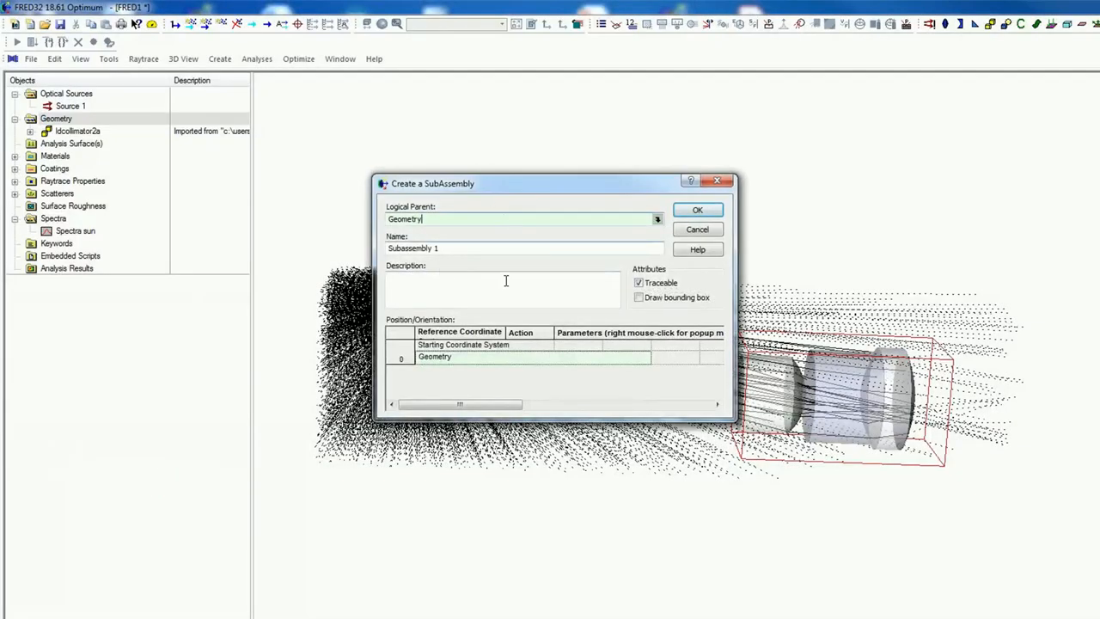
pyautogui.click(698, 210)
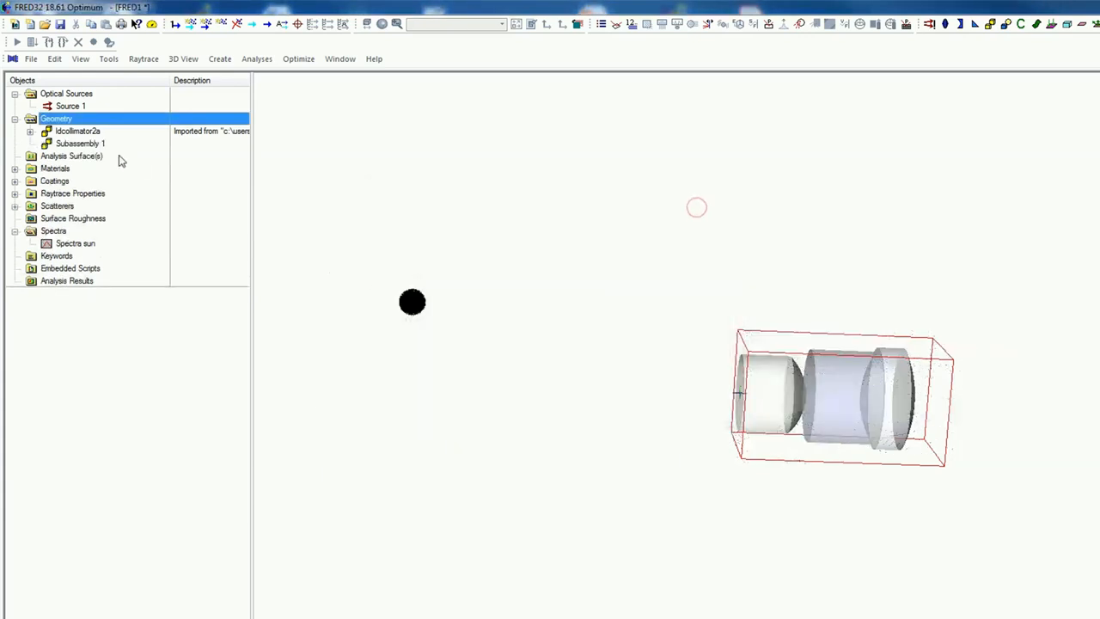
# Start a new custom element inside Subassembly 1 and name it Circle.
pyautogui.rightClick(79, 143)
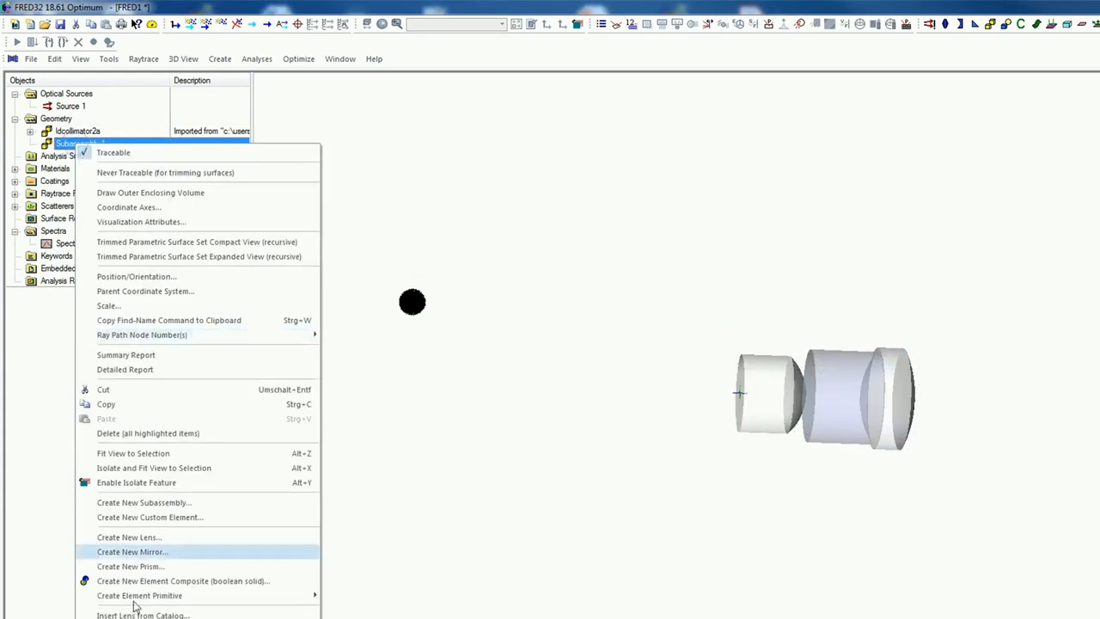
pyautogui.moveTo(142, 615)
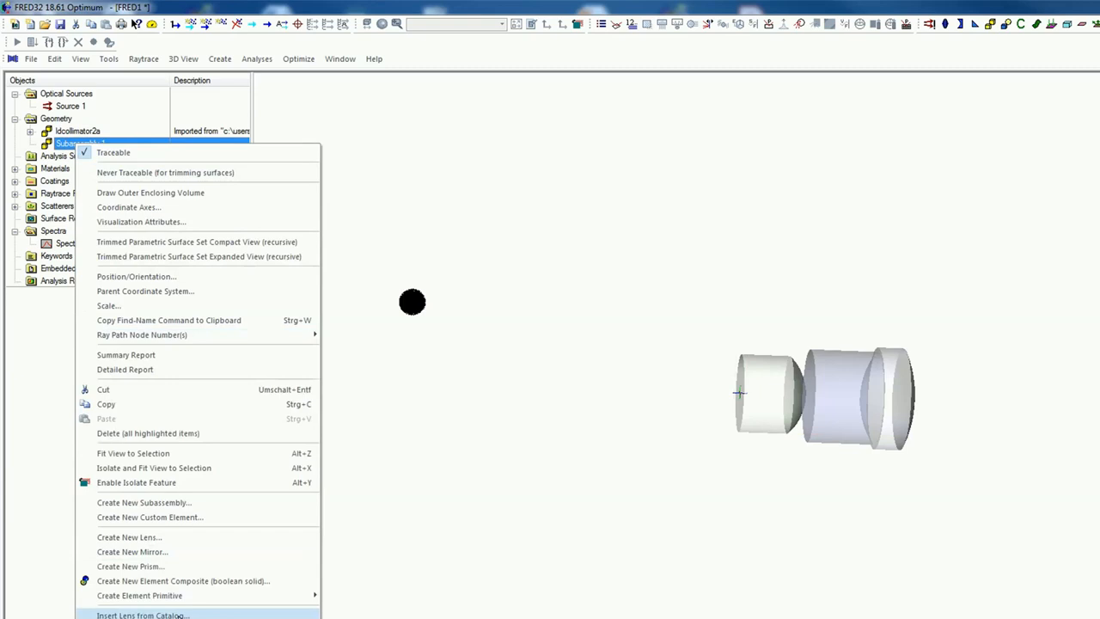
pyautogui.moveTo(82, 192)
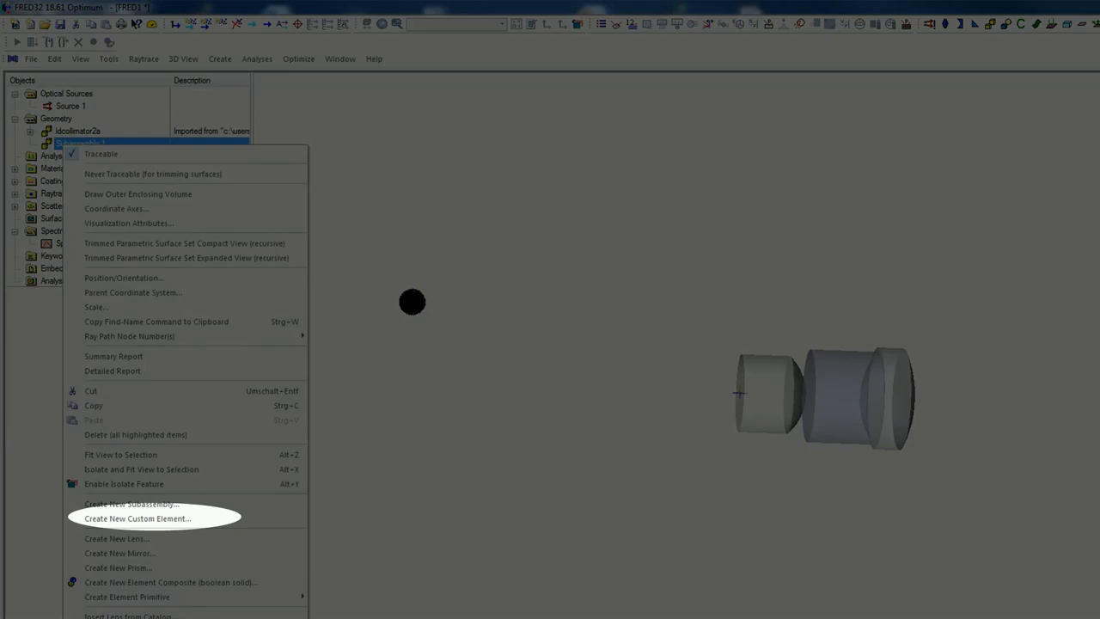
pyautogui.moveTo(182, 519)
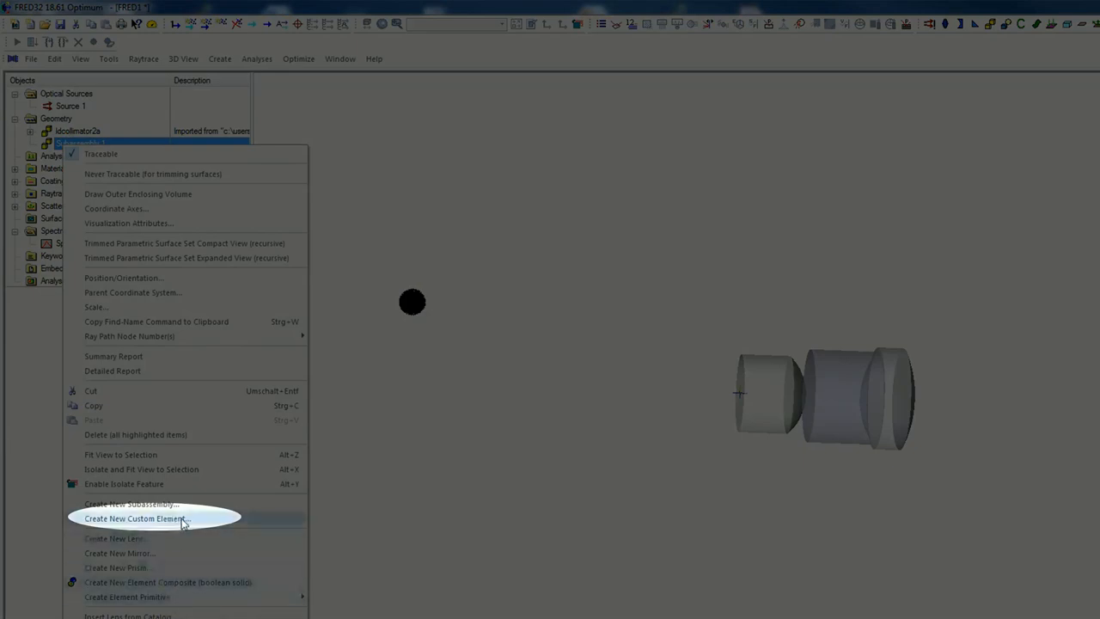
pyautogui.click(134, 519)
pyautogui.write('C')
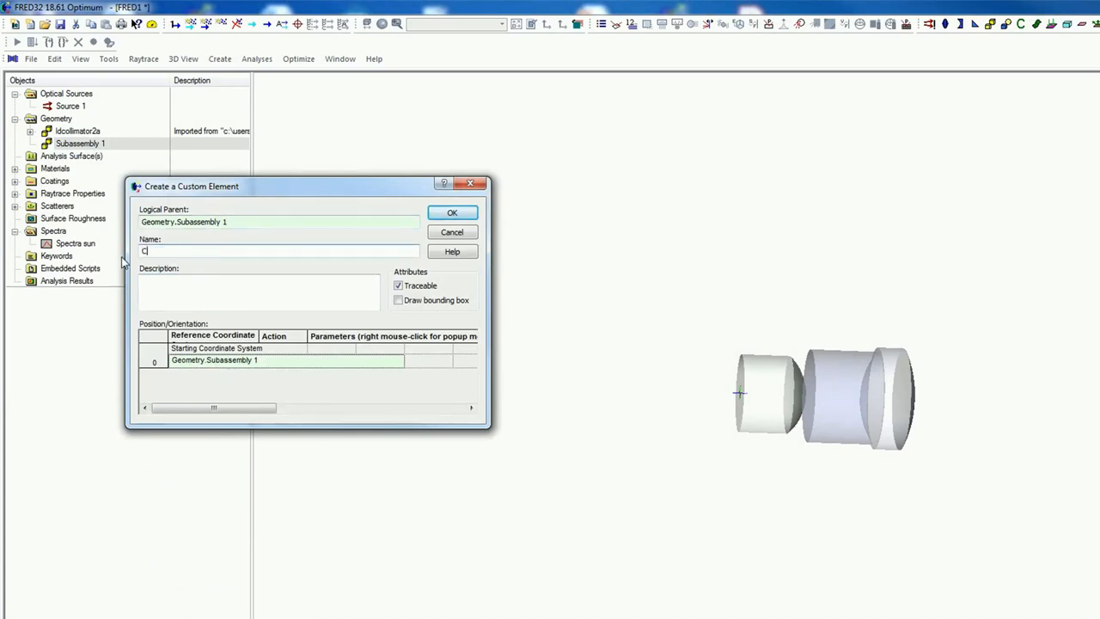
pyautogui.press('Backspace')
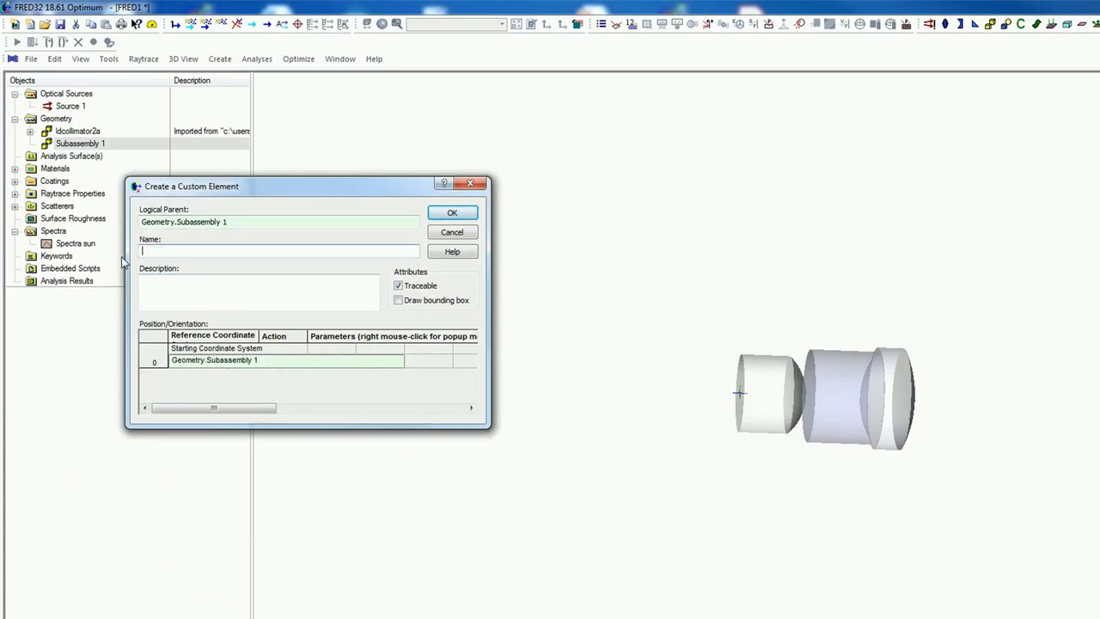
pyautogui.write('Circle')
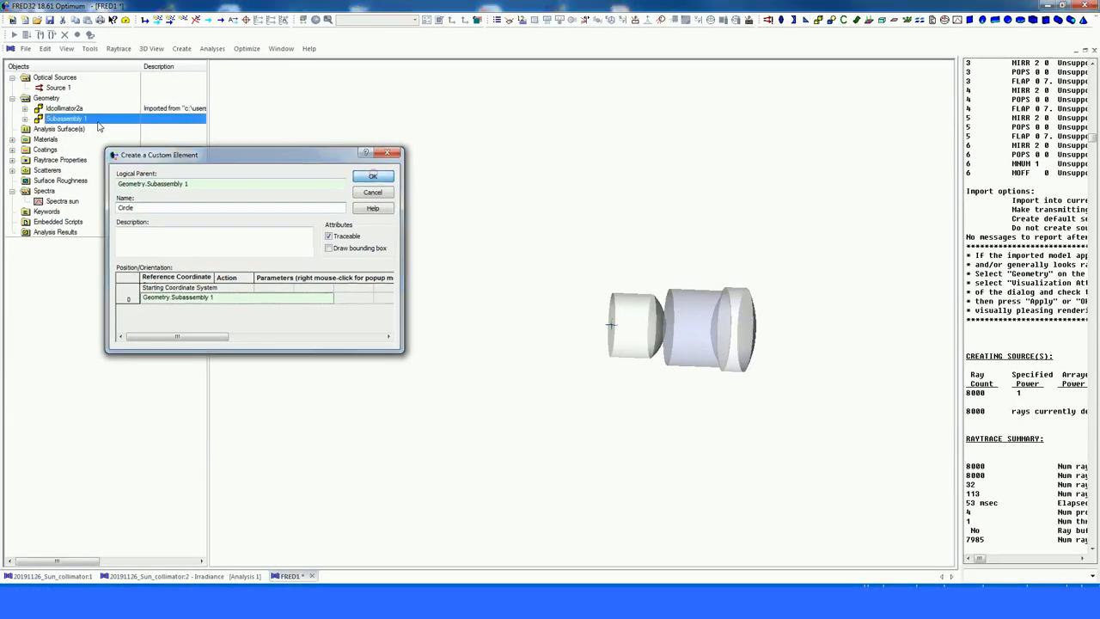
# Add a circular-arc curve to the Circle element with radius 3.
pyautogui.rightClick(65, 117)
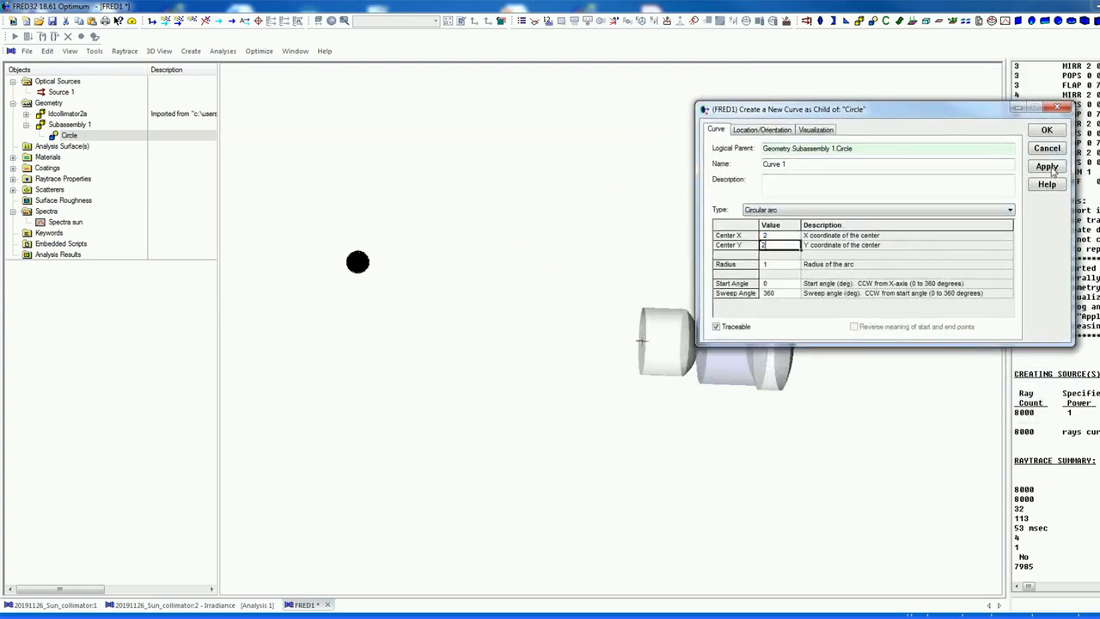
pyautogui.click(1045, 165)
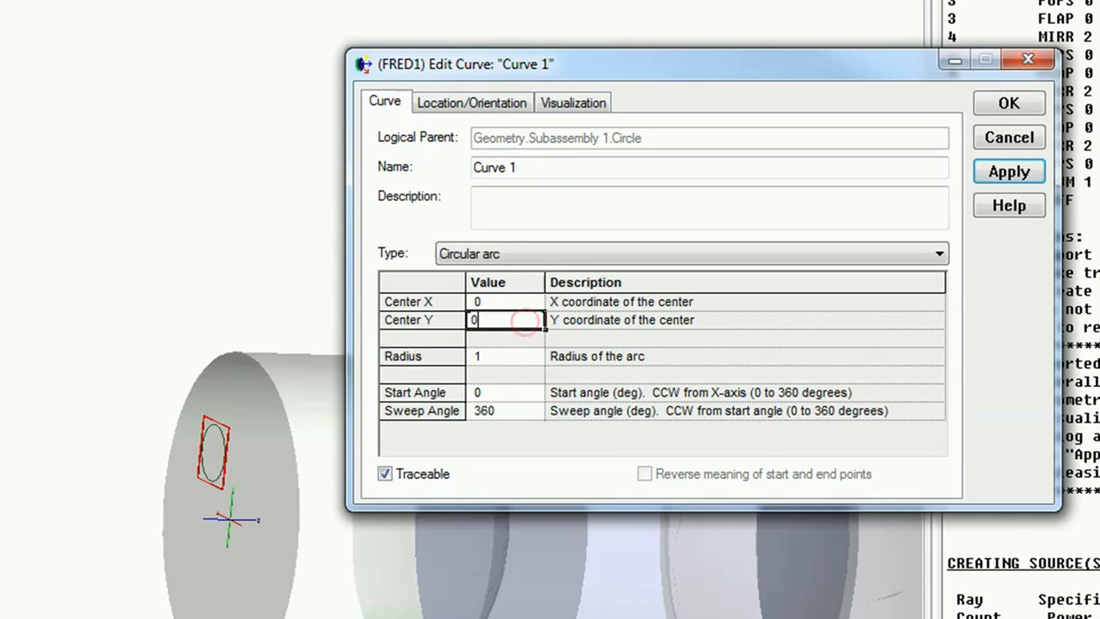
pyautogui.click(1007, 172)
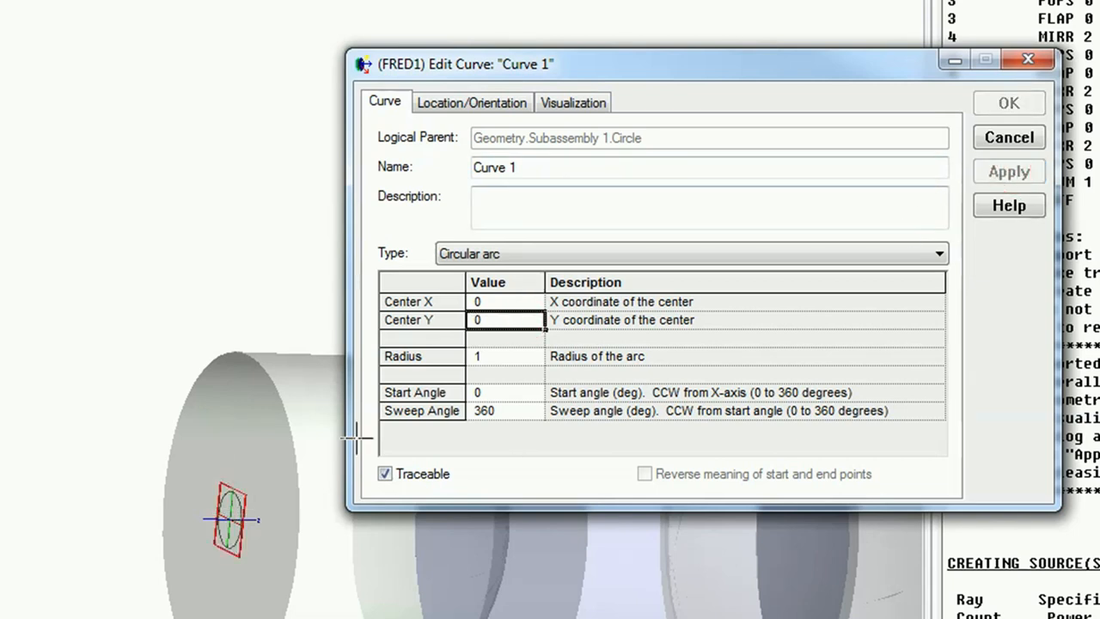
pyautogui.click(501, 356)
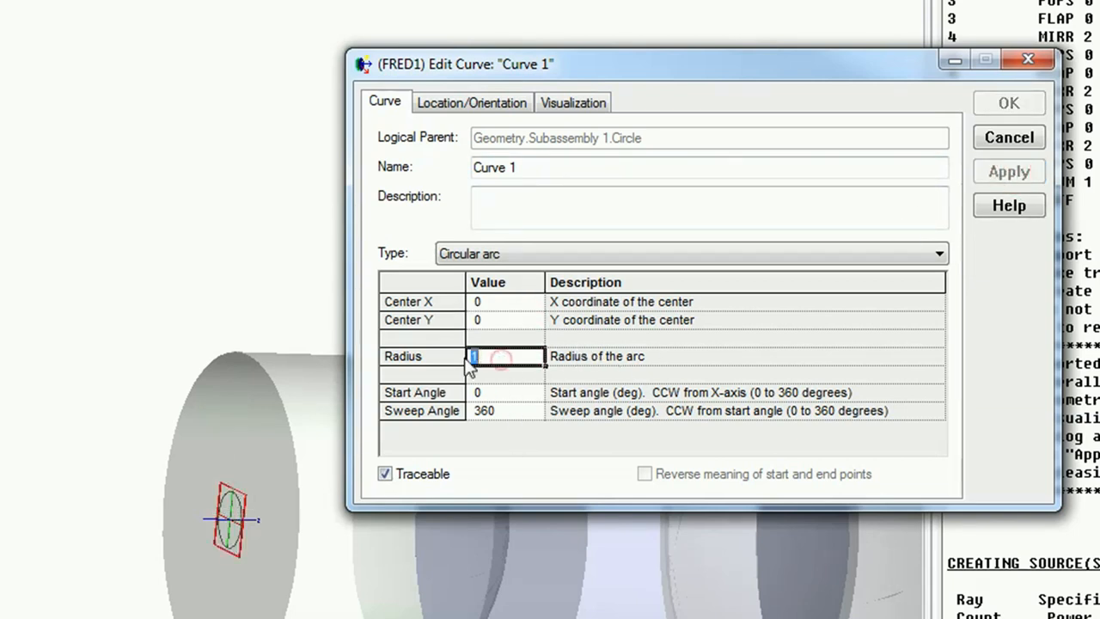
pyautogui.click(1008, 171)
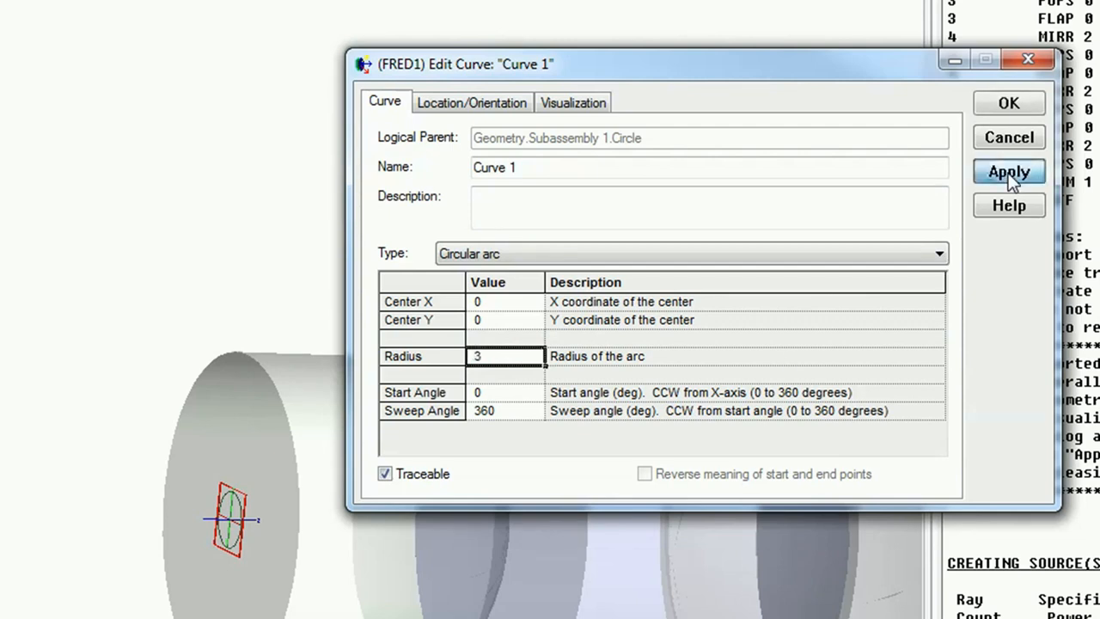
pyautogui.click(572, 104)
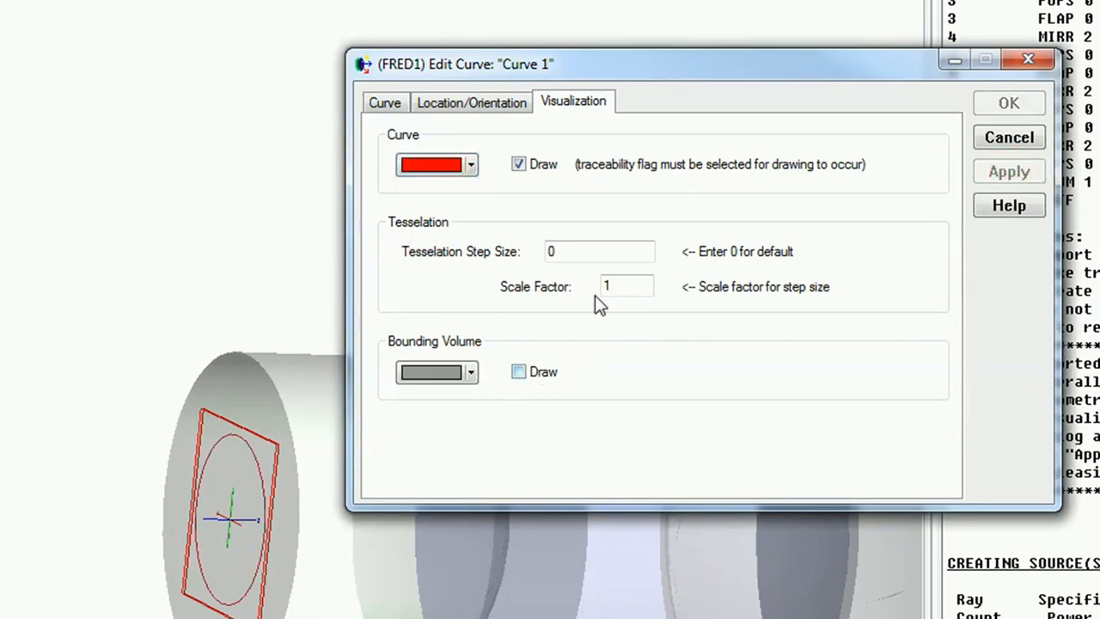
# Set the curve's tessellation scale factor to 5 and review its location settings.
pyautogui.click(625, 285)
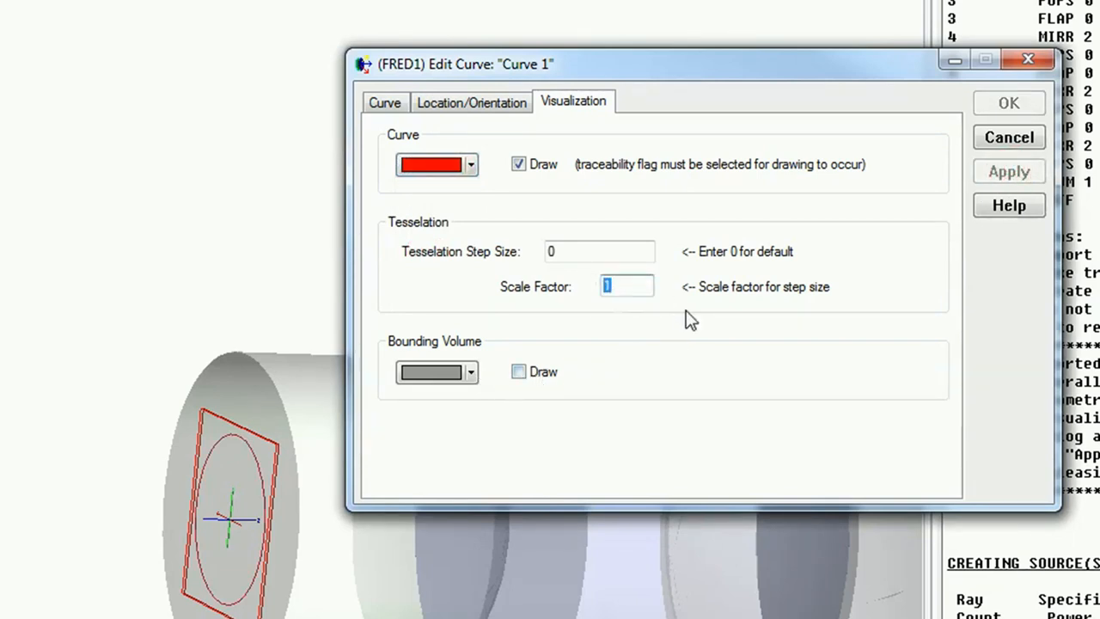
pyautogui.write('5')
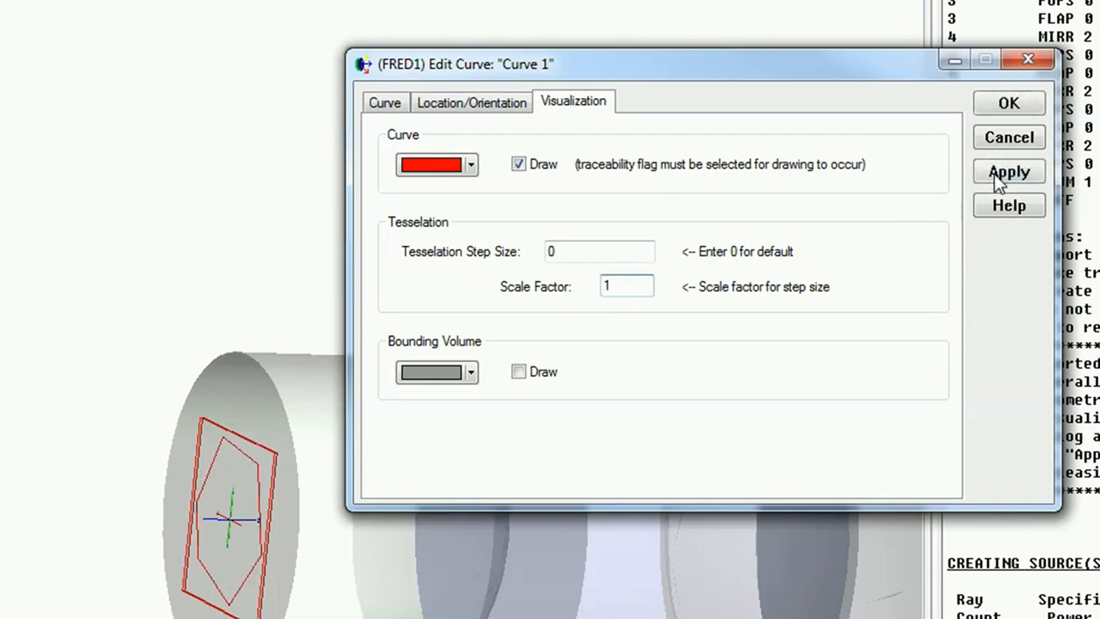
pyautogui.click(1009, 172)
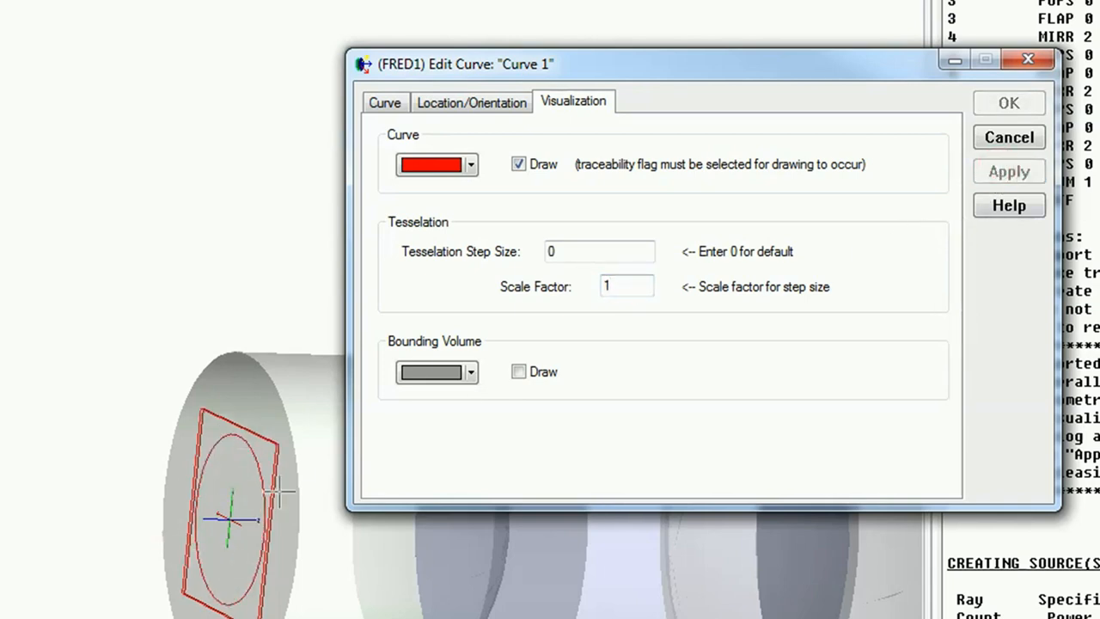
pyautogui.moveTo(524, 301)
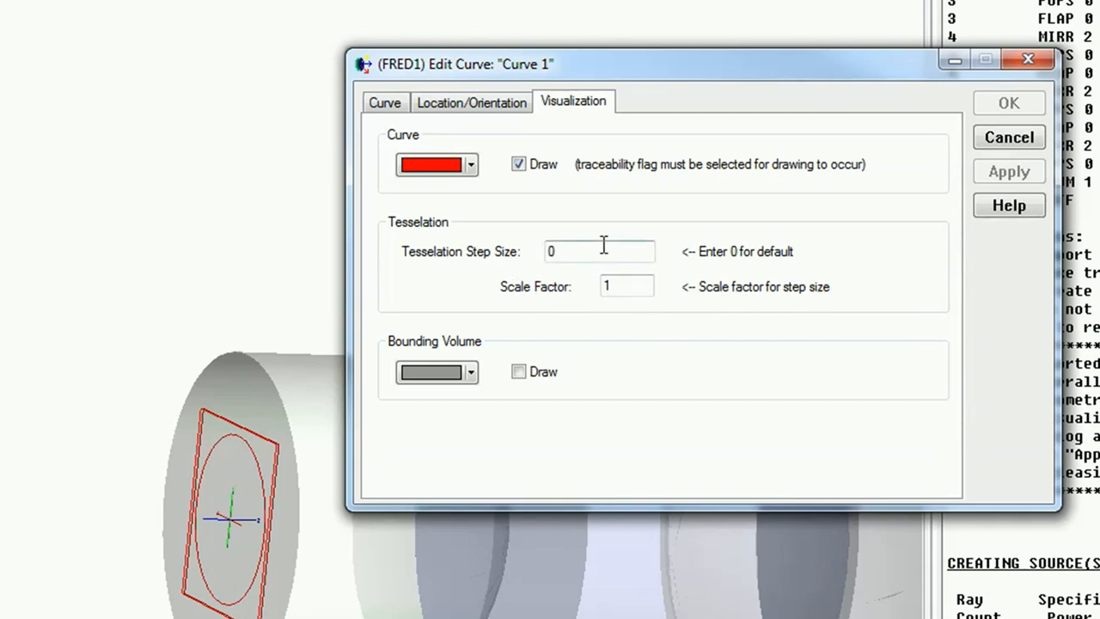
pyautogui.moveTo(409, 472)
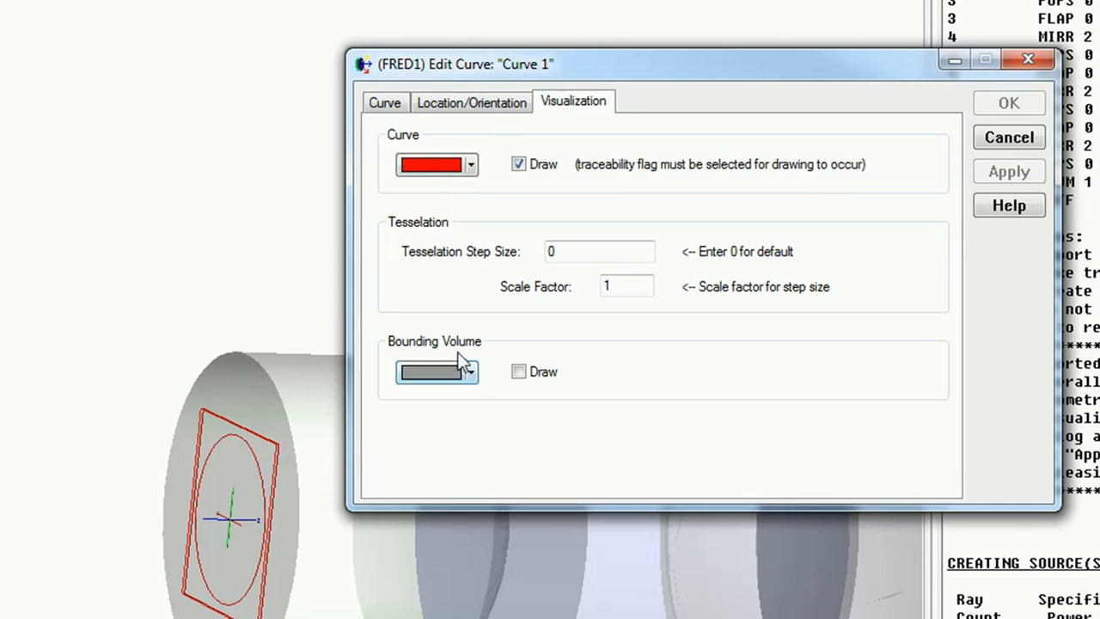
pyautogui.click(470, 103)
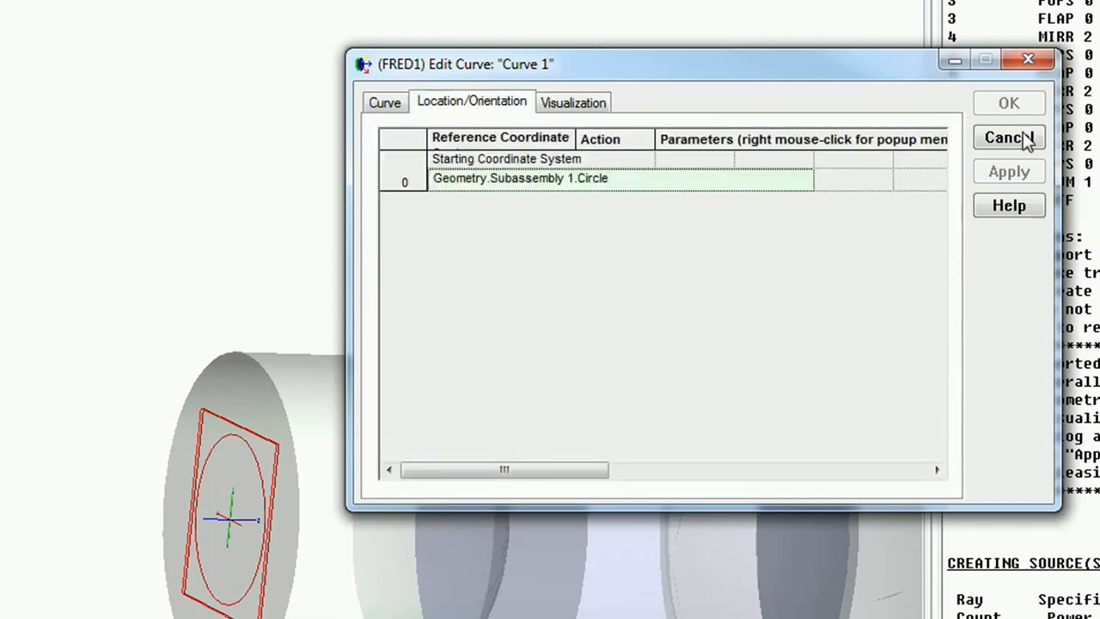
# Shift the Circle element 30 units along Z in its Position/Orientation settings.
pyautogui.rightClick(93, 185)
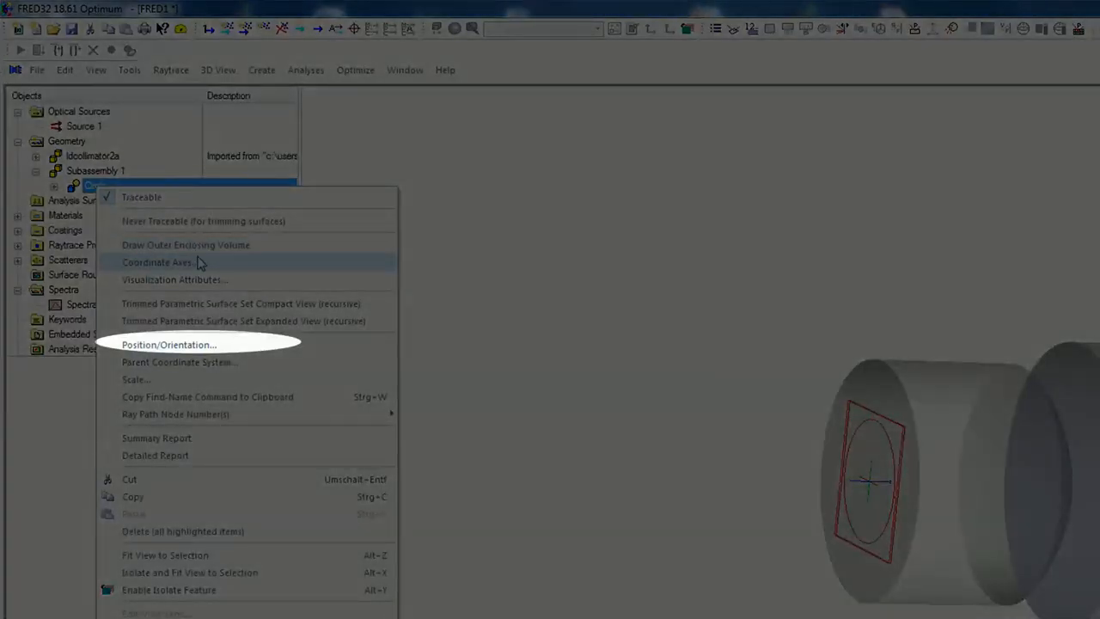
pyautogui.click(168, 344)
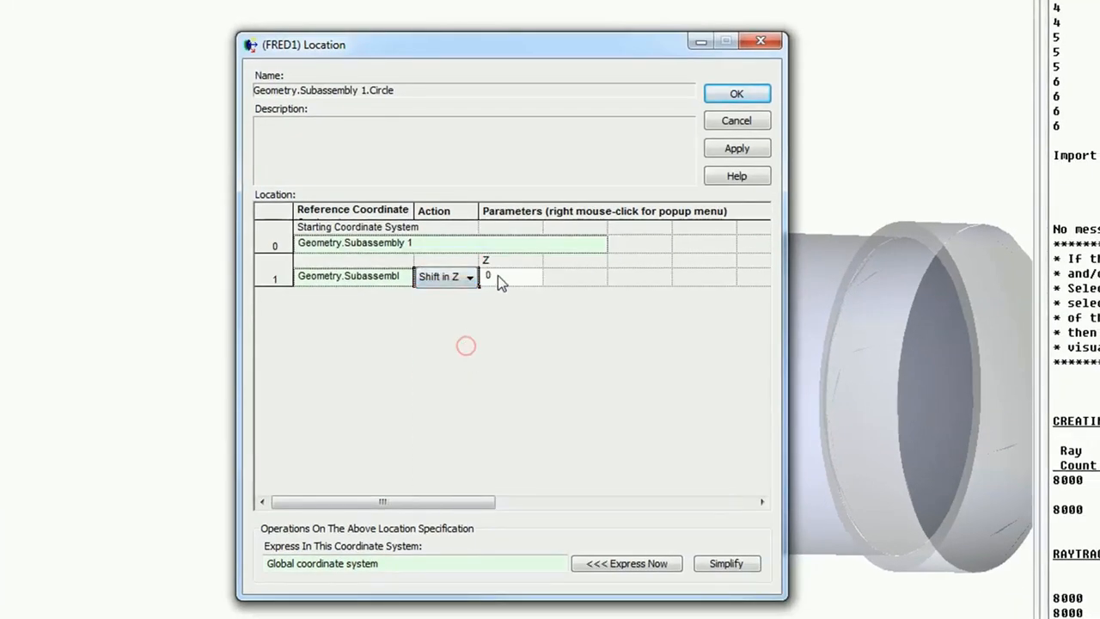
pyautogui.write('30')
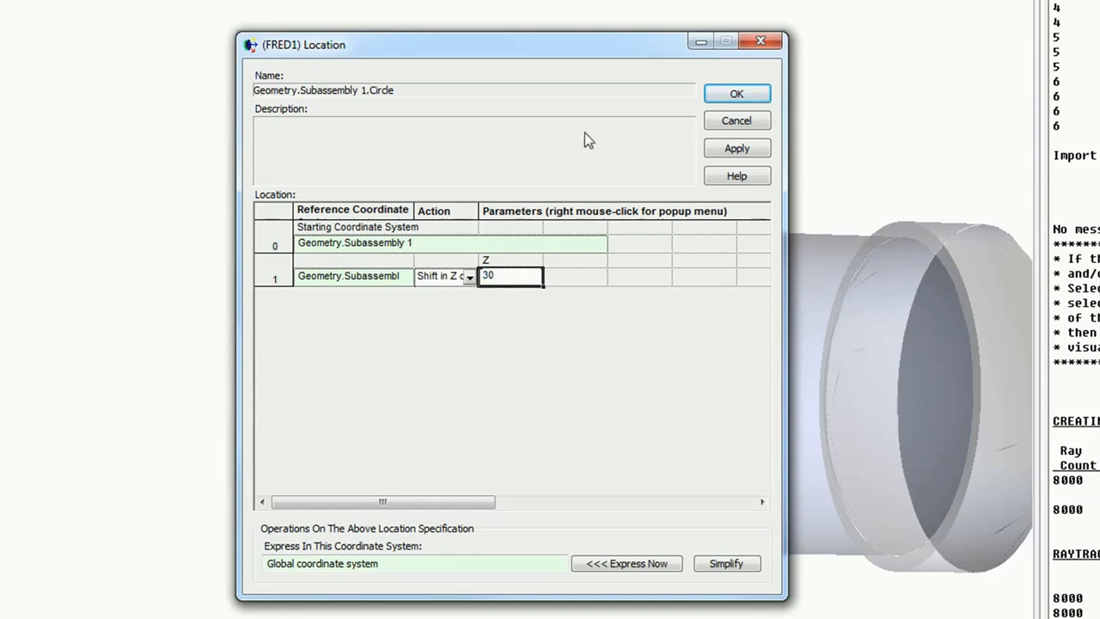
pyautogui.click(735, 92)
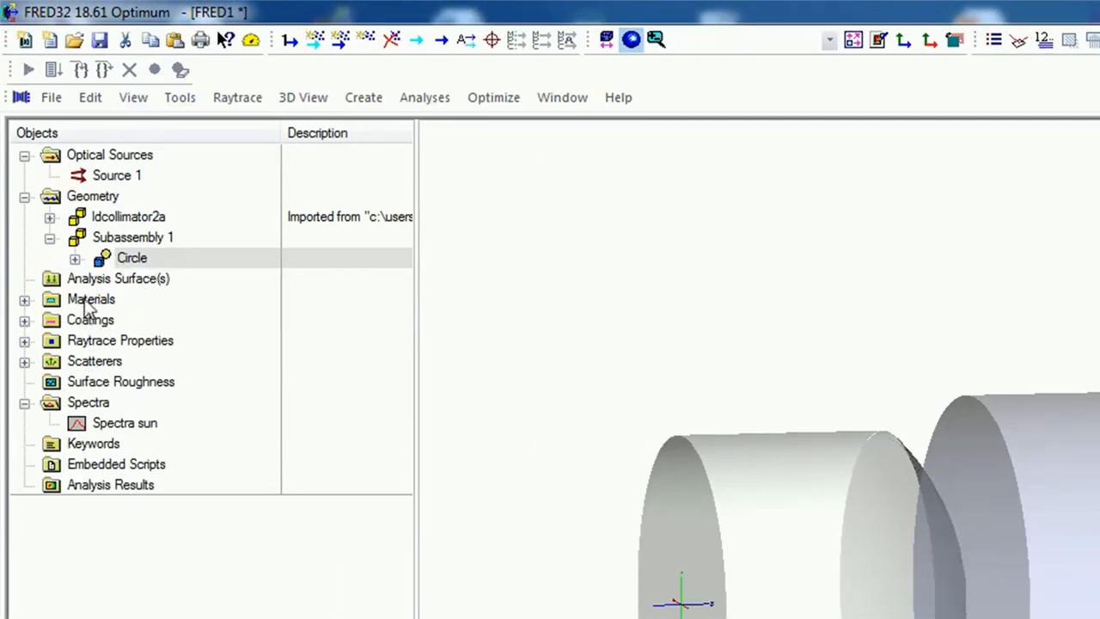
# Append a Shift in Z of 30 to the analysis surface's location.
pyautogui.rightClick(117, 279)
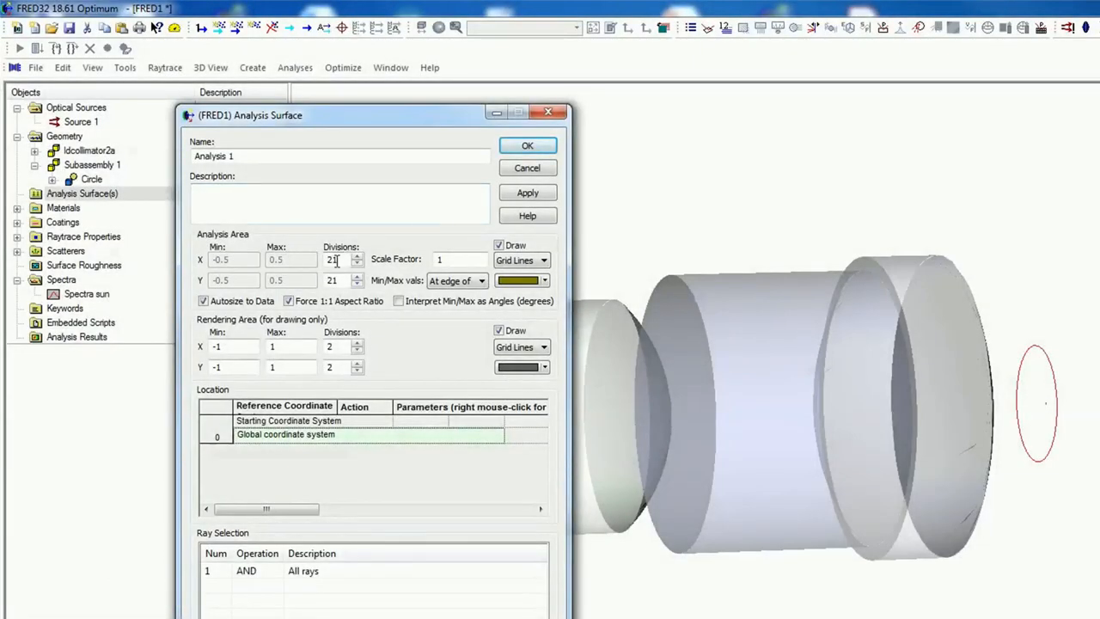
pyautogui.rightClick(344, 433)
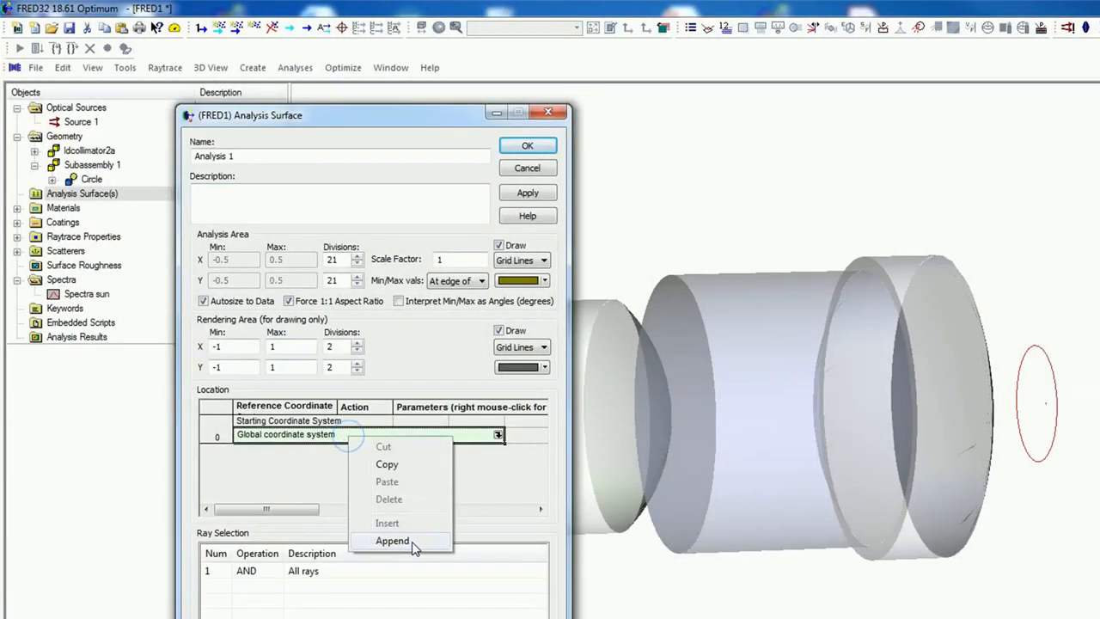
pyautogui.click(392, 539)
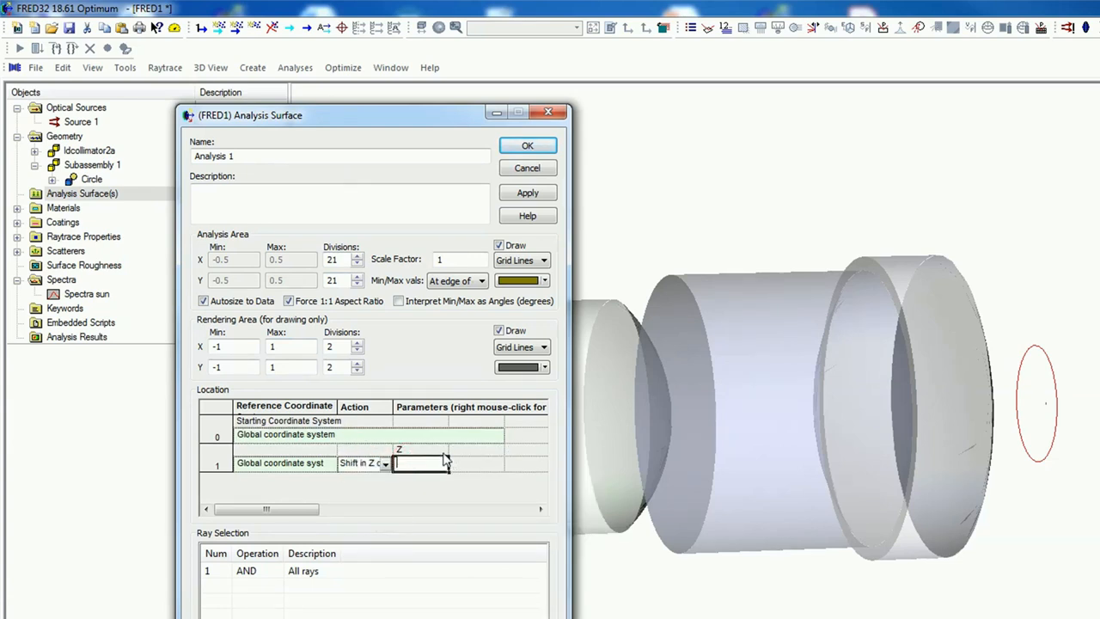
pyautogui.write('30')
pyautogui.click(234, 258)
pyautogui.write('-')
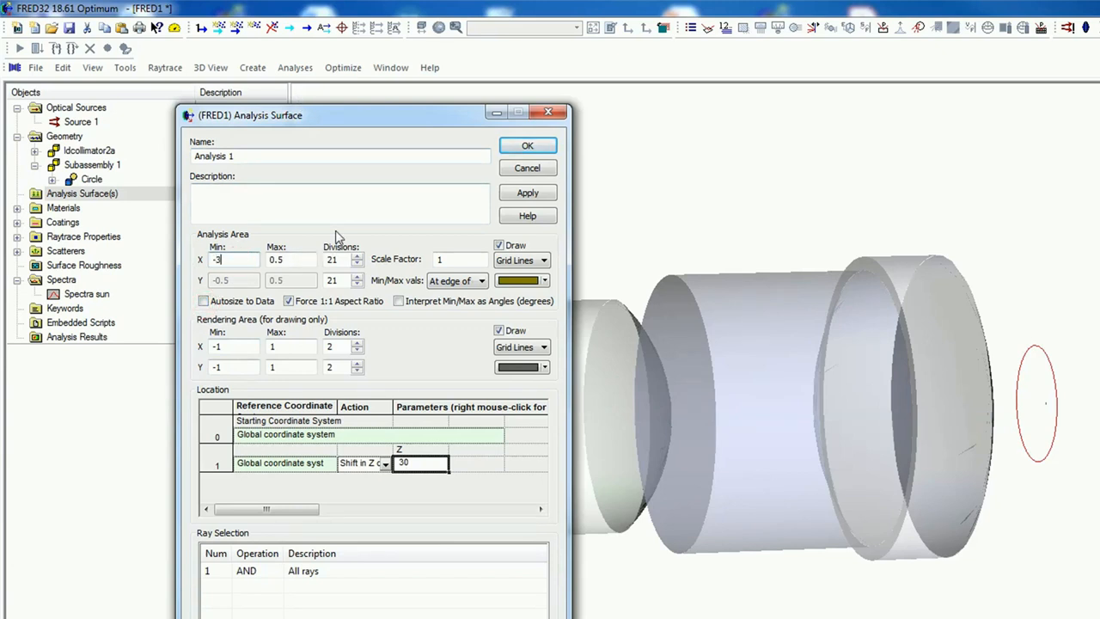
# Set the analysis surface X range to -3..3 with 80 divisions and apply it as Analysis 1.
pyautogui.write('3')
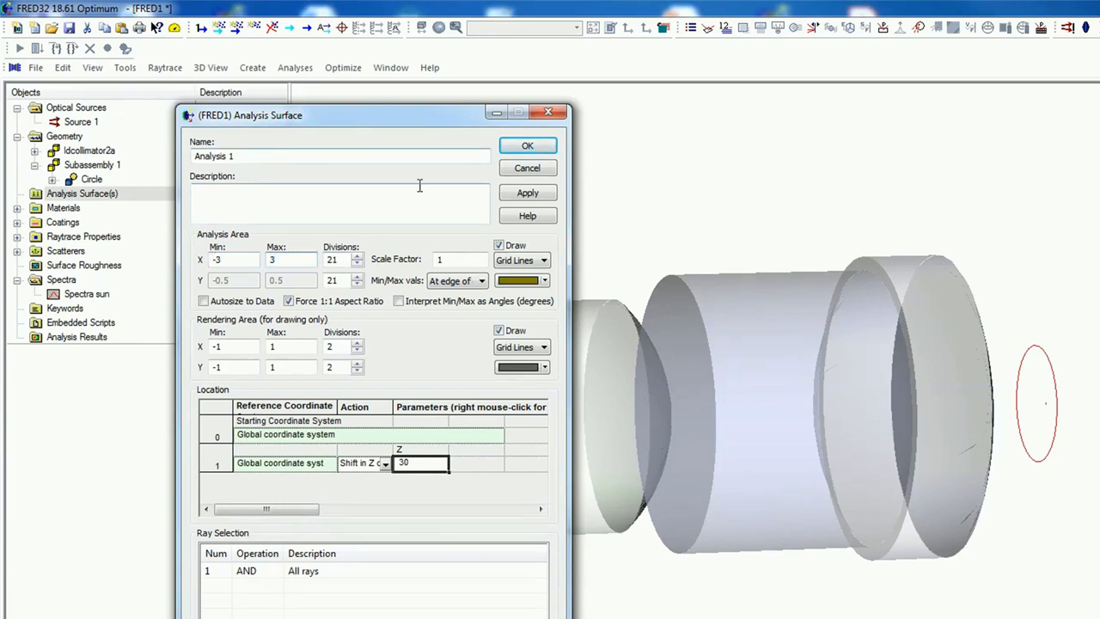
pyautogui.click(525, 192)
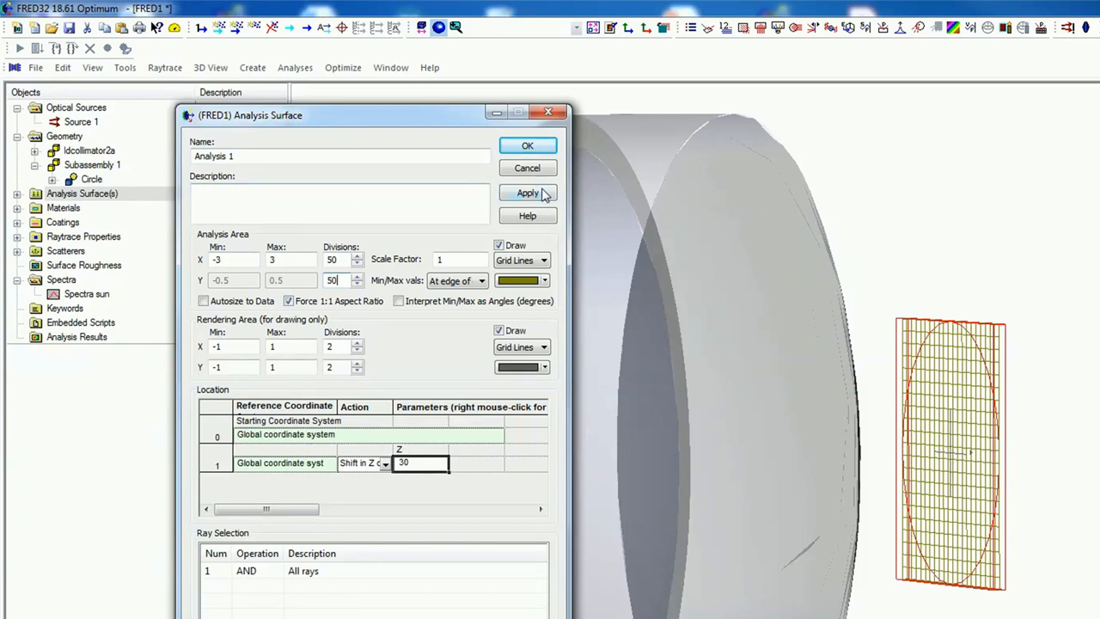
pyautogui.click(527, 192)
pyautogui.write('80')
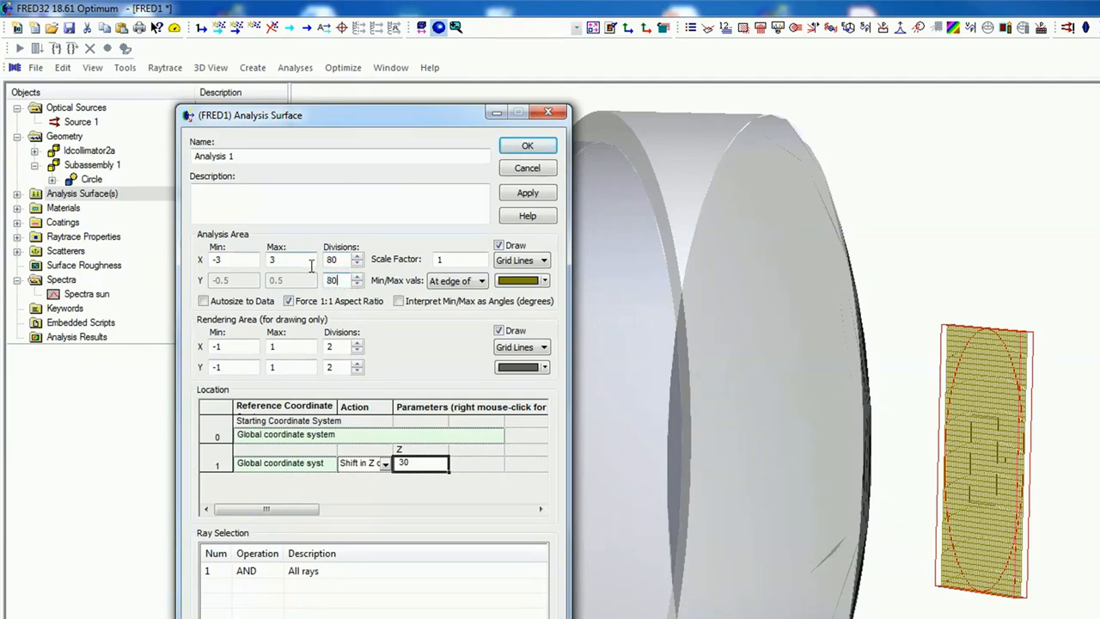
pyautogui.click(525, 192)
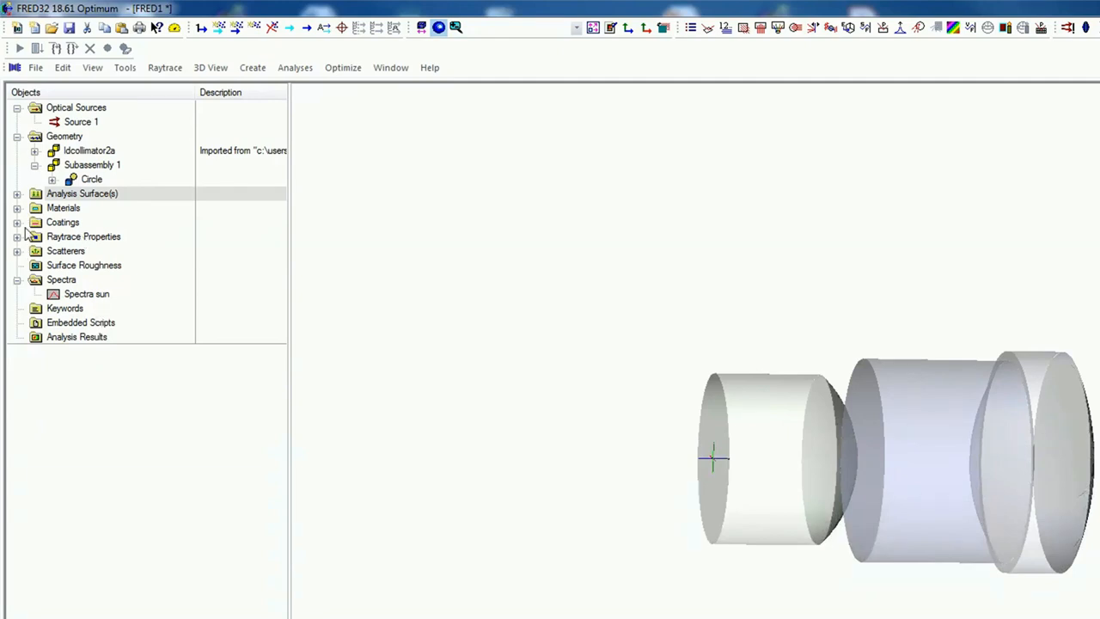
# Expand Scatterers and the idcollimator2a lenses, selecting the Edge of Lens 1-2.
pyautogui.click(17, 251)
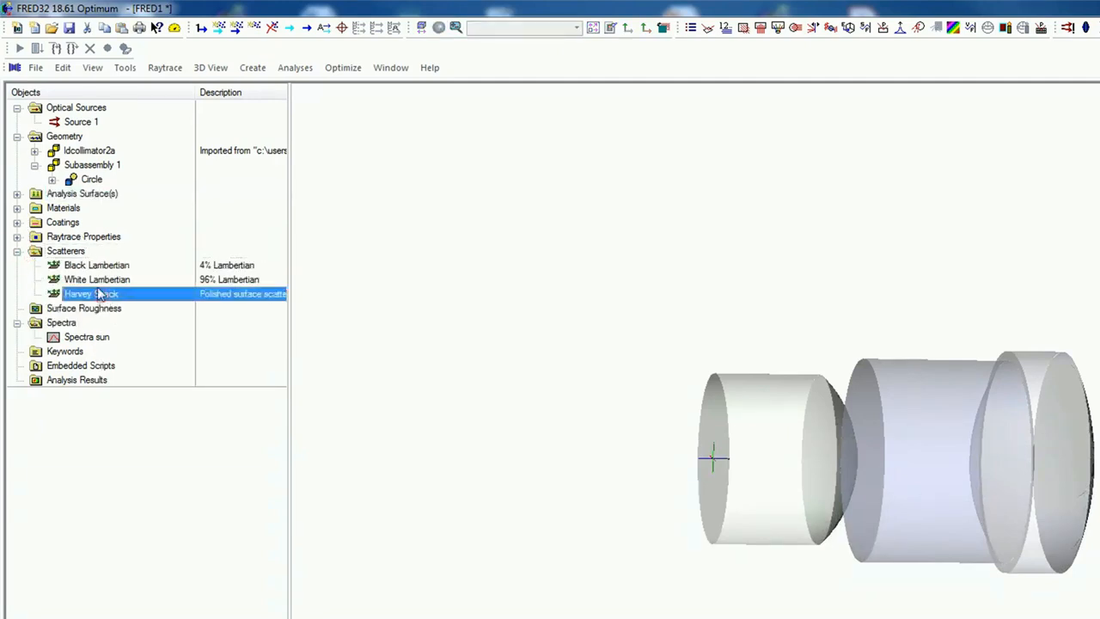
pyautogui.click(35, 152)
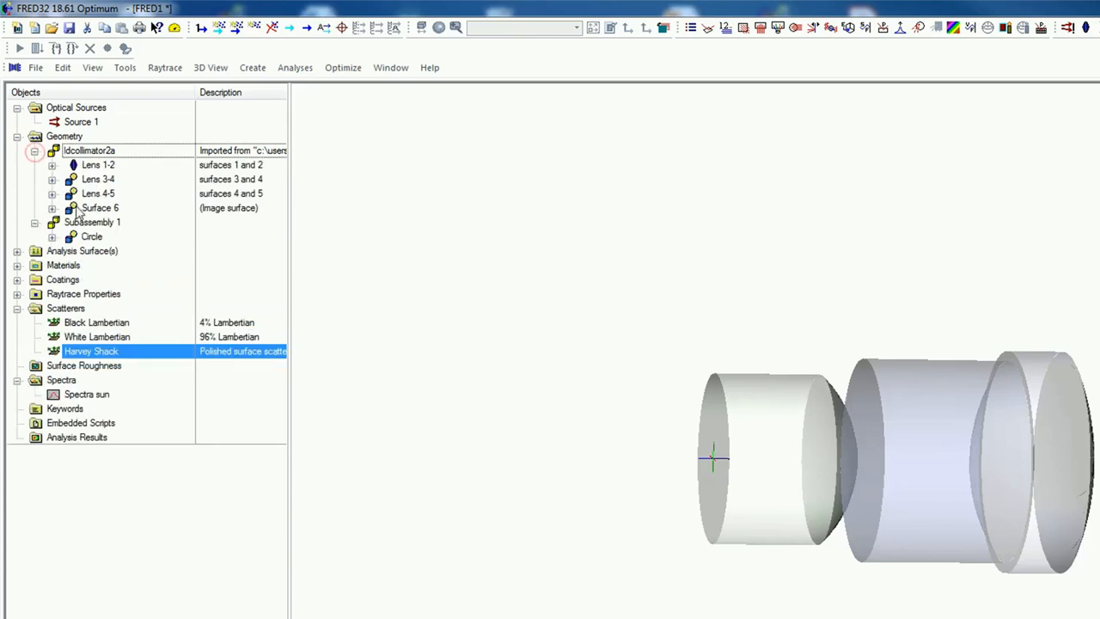
pyautogui.click(83, 293)
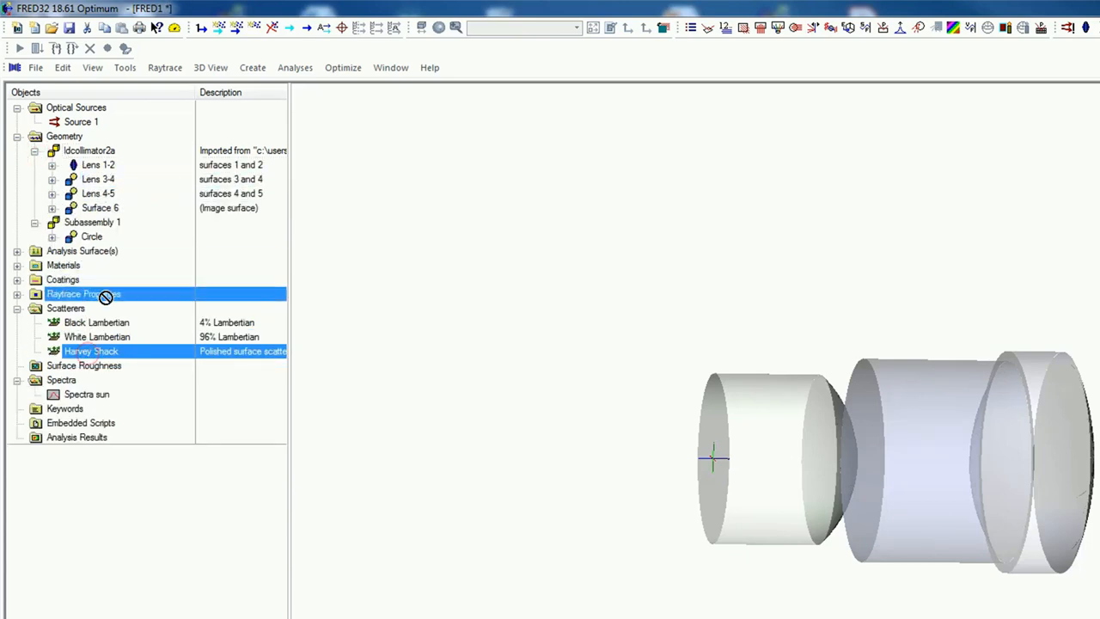
pyautogui.click(51, 165)
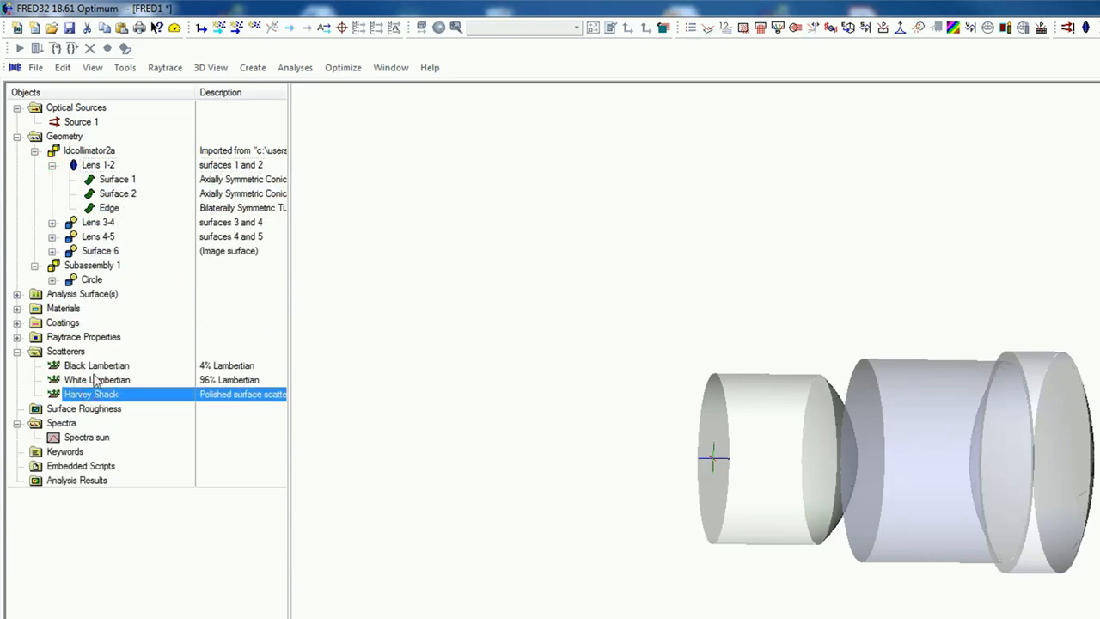
pyautogui.click(110, 206)
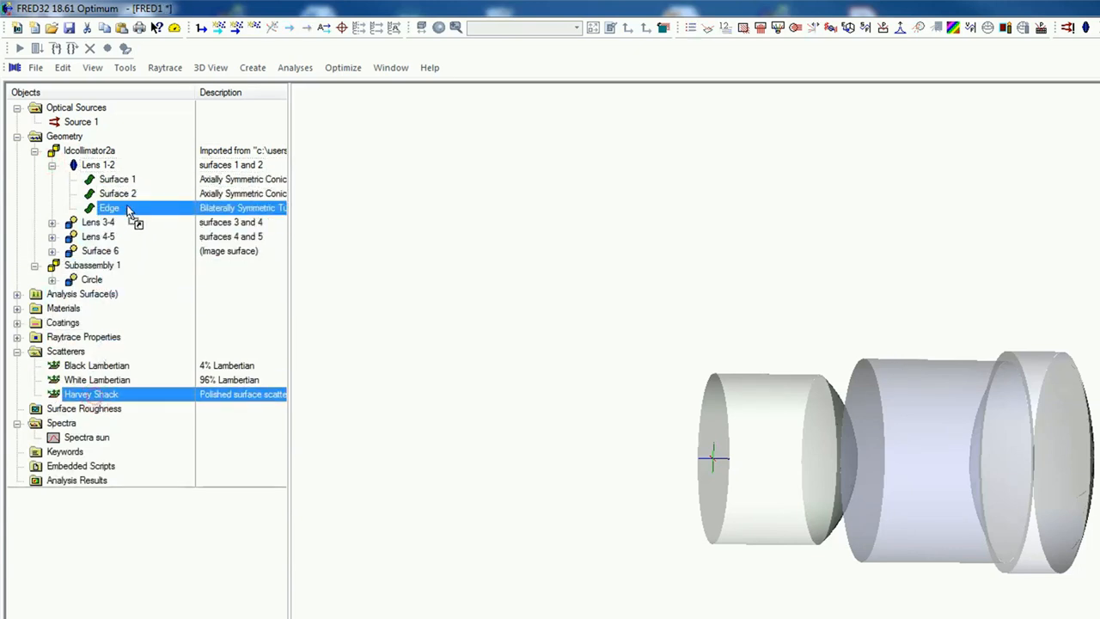
# Browse the Edge of Lens 3-4 and Bevel 1 of Lens 4-5, then collapse the lens nodes.
pyautogui.click(52, 222)
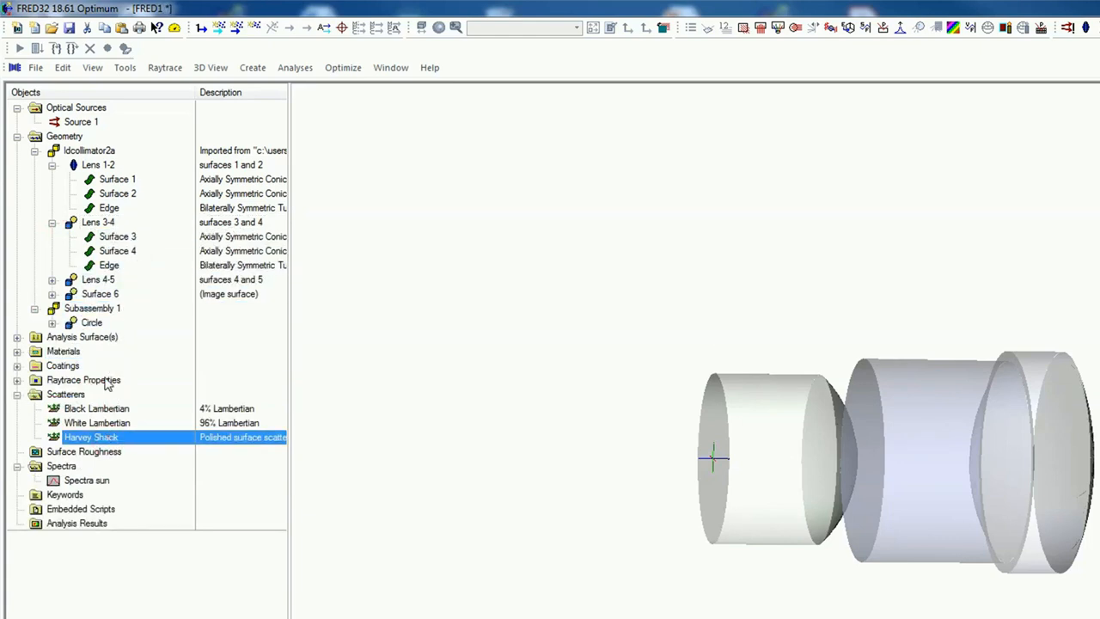
pyautogui.click(110, 264)
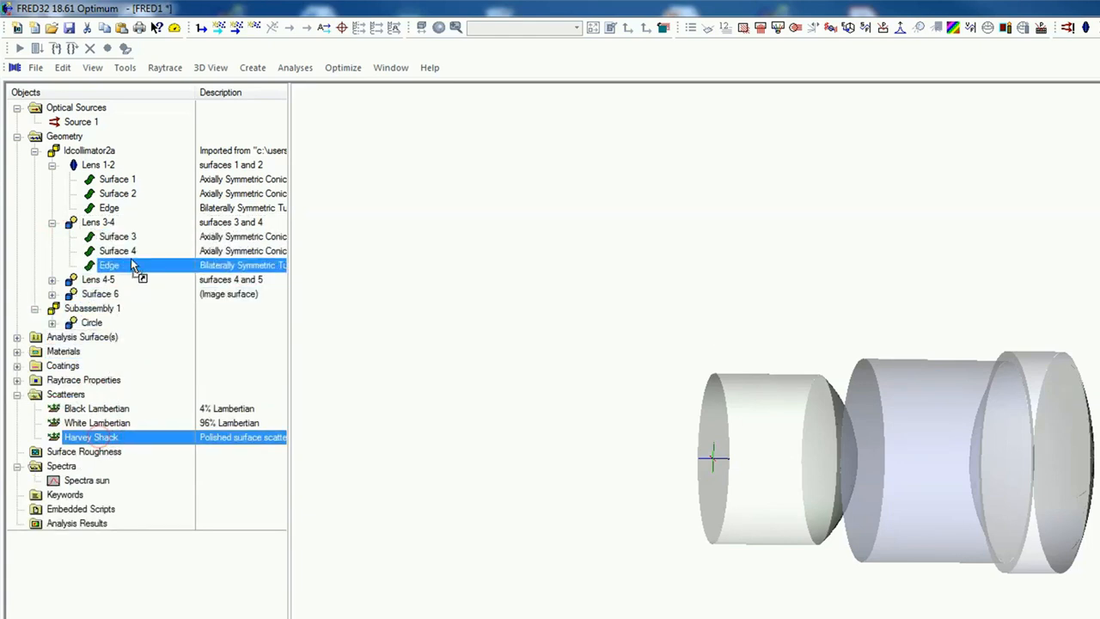
pyautogui.click(51, 278)
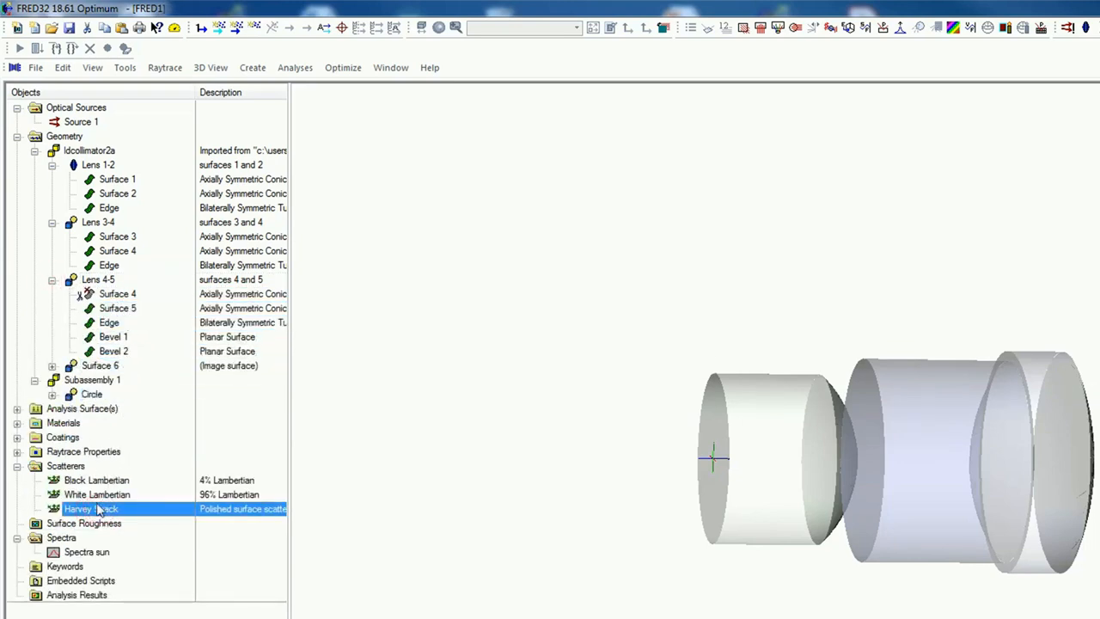
pyautogui.click(113, 336)
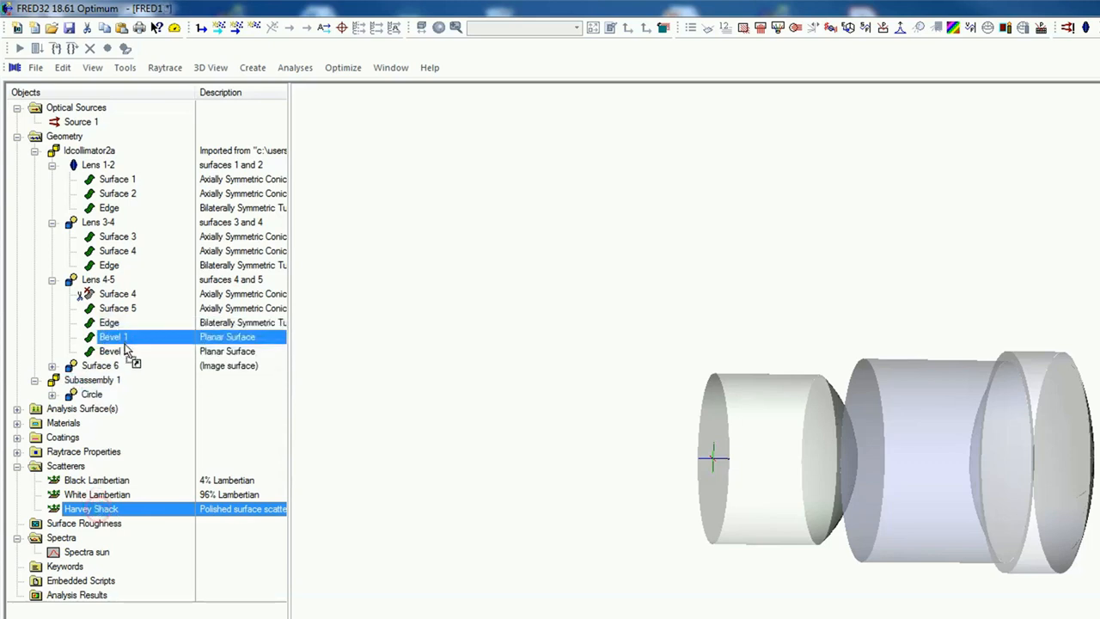
pyautogui.click(52, 364)
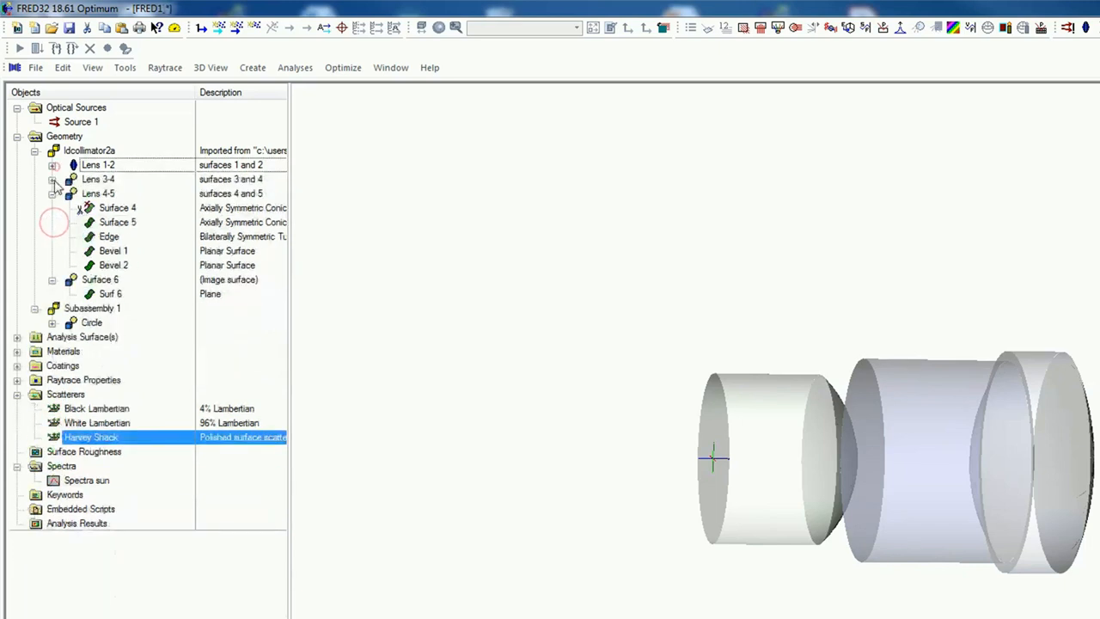
pyautogui.click(34, 151)
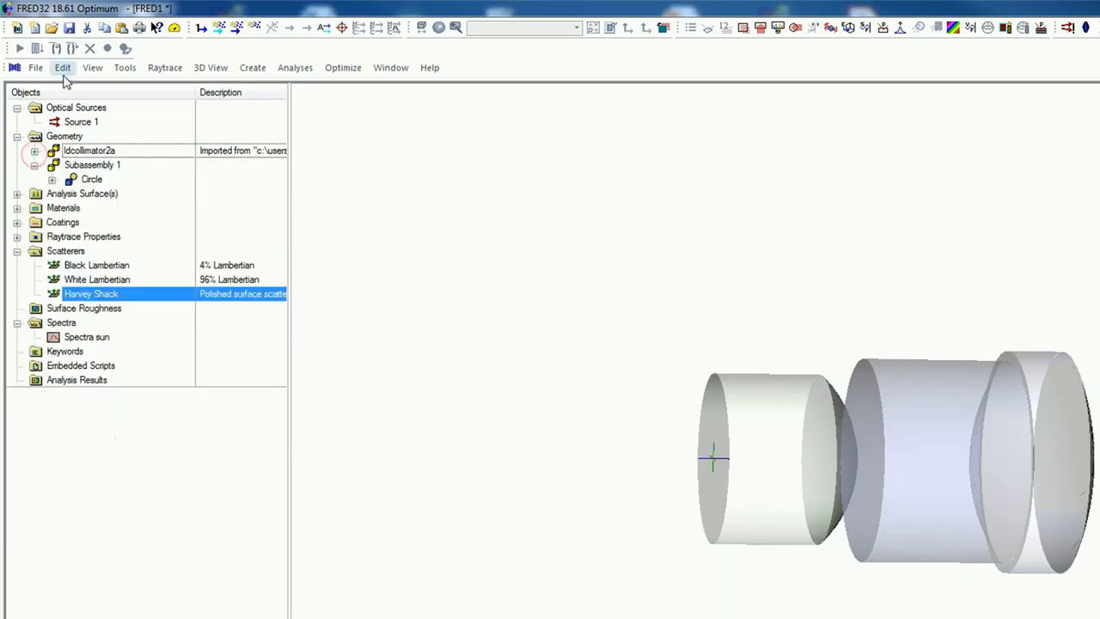
pyautogui.click(62, 67)
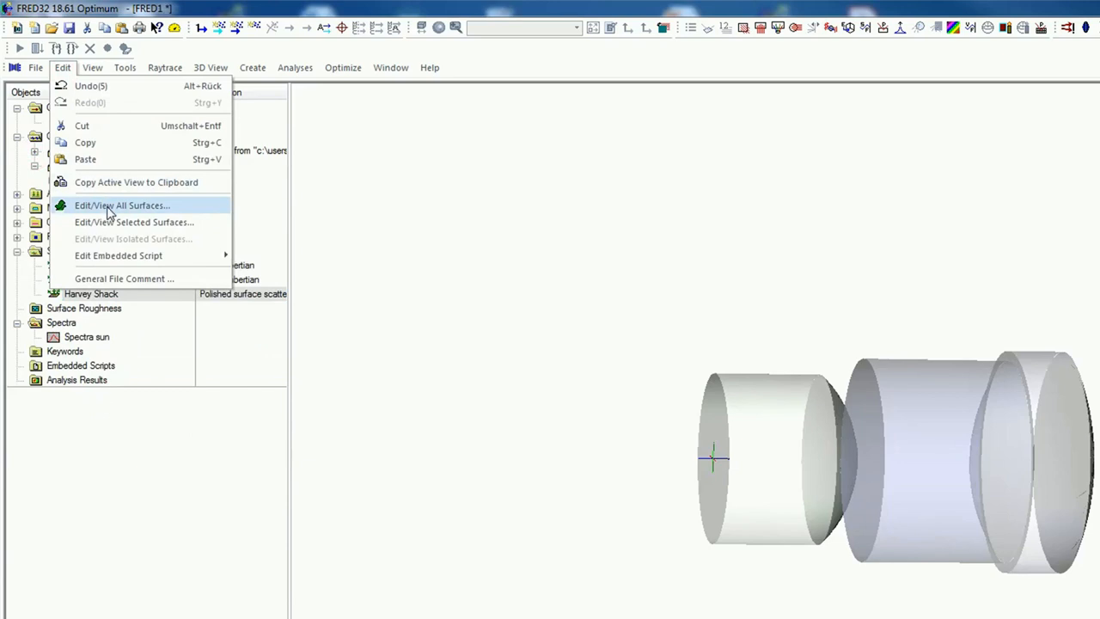
pyautogui.click(122, 204)
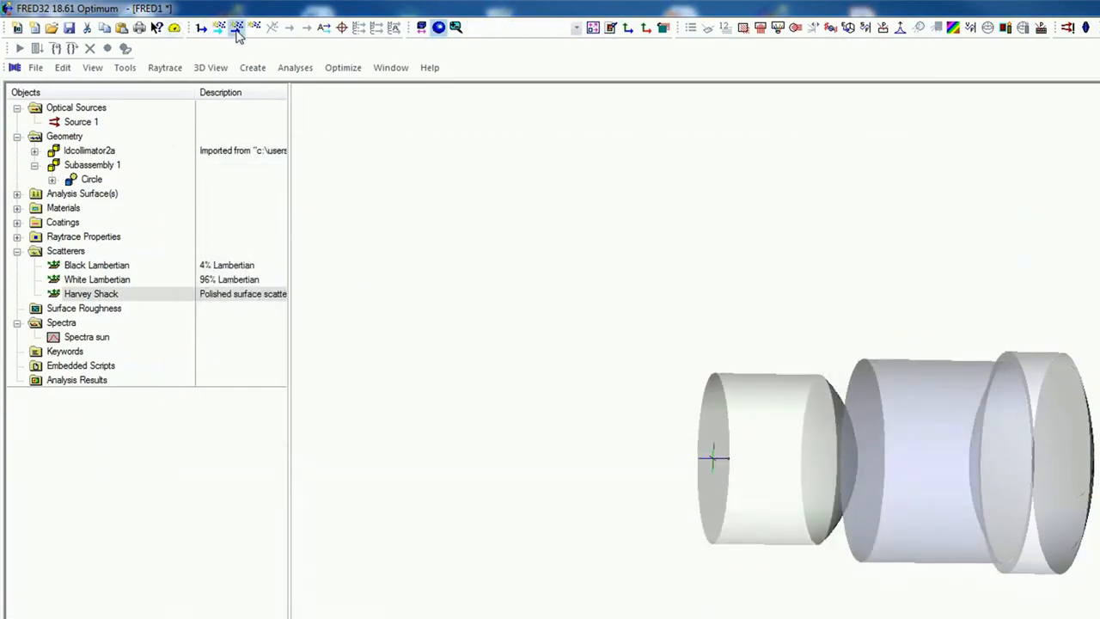
# Run Trace and Render through the collimator and expand idcollimator2a afterwards.
pyautogui.click(237, 27)
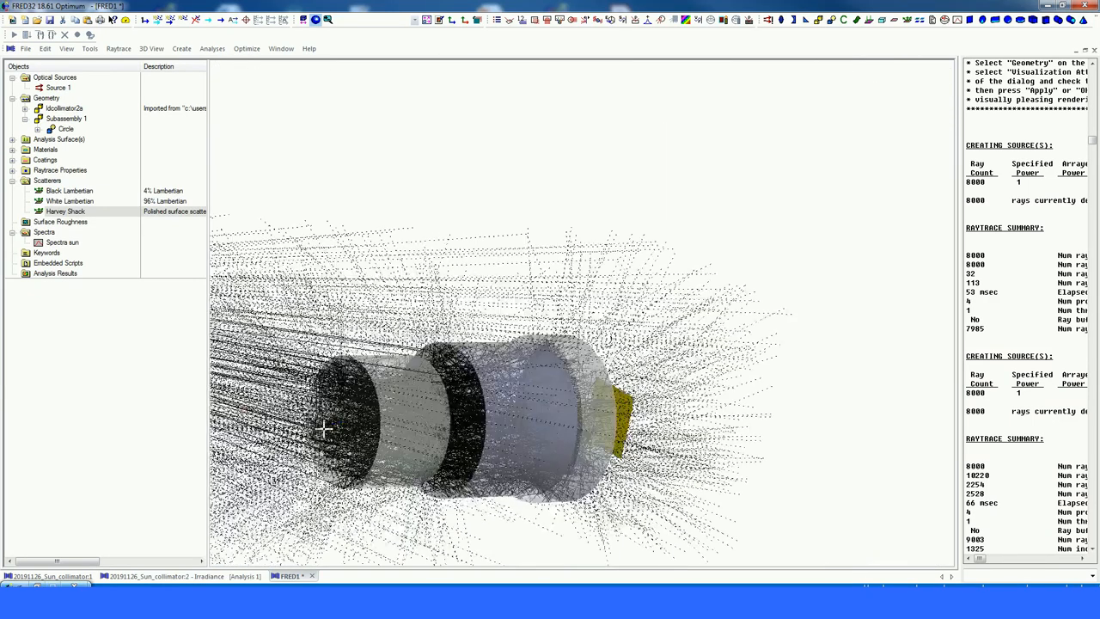
pyautogui.click(38, 107)
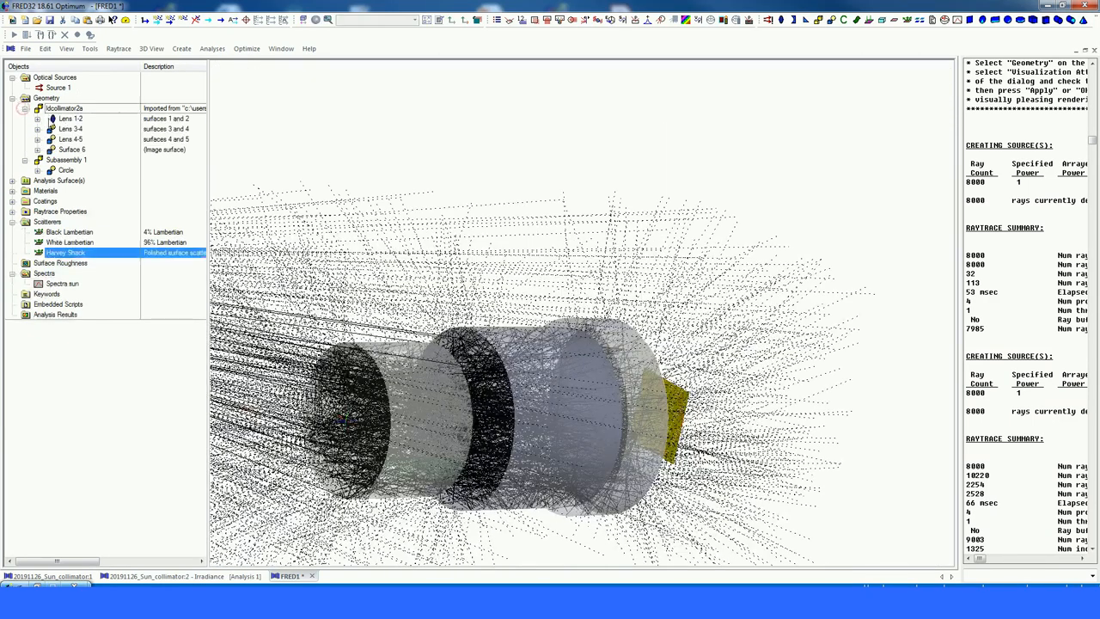
# Add an importance-sampling region through the Circle curve to Surface 1, named 'Scatter rays through a closed curve'.
pyautogui.doubleClick(84, 127)
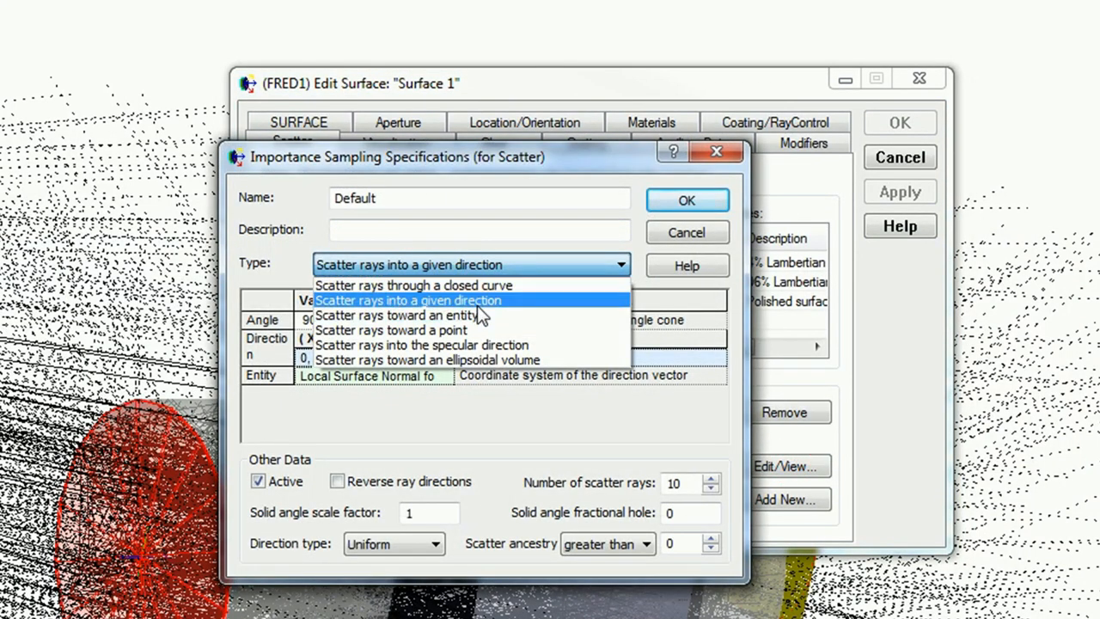
pyautogui.moveTo(481, 327)
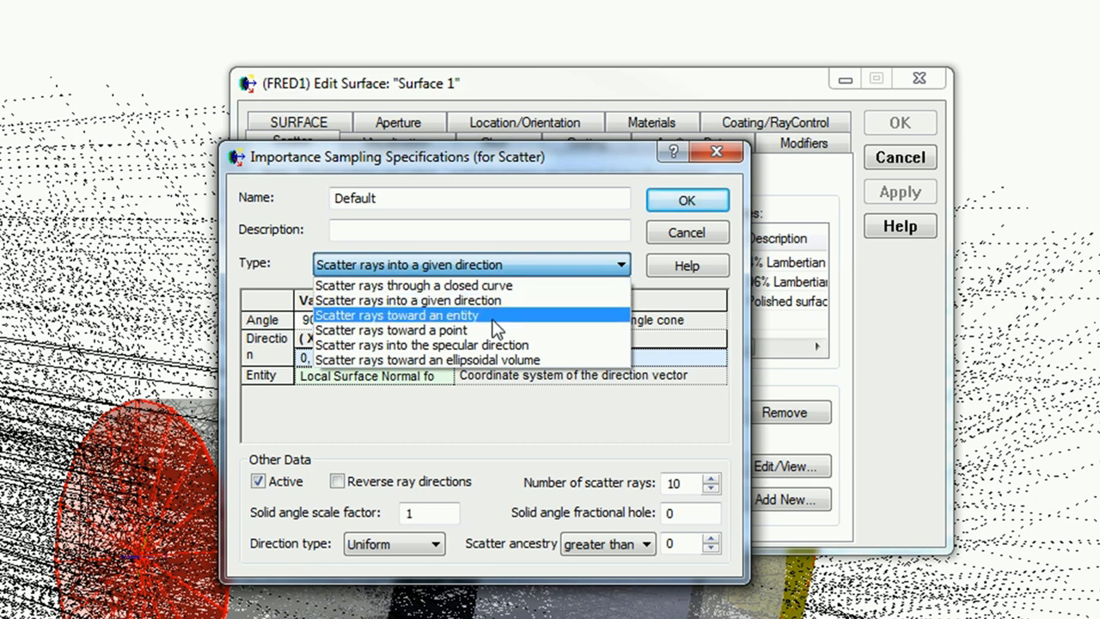
pyautogui.moveTo(507, 296)
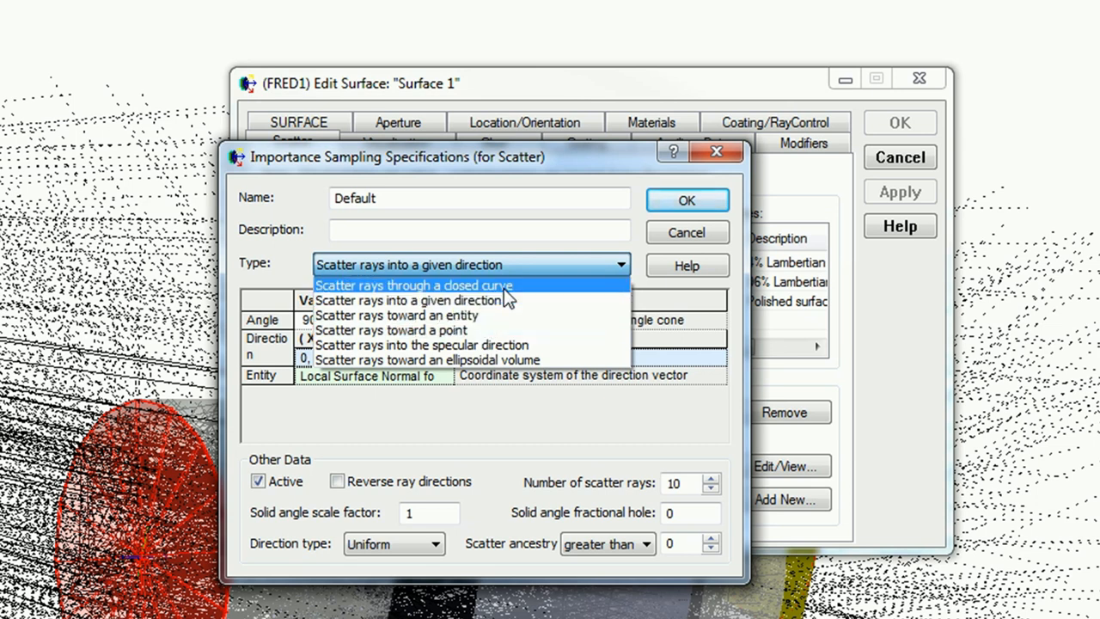
pyautogui.moveTo(438, 301)
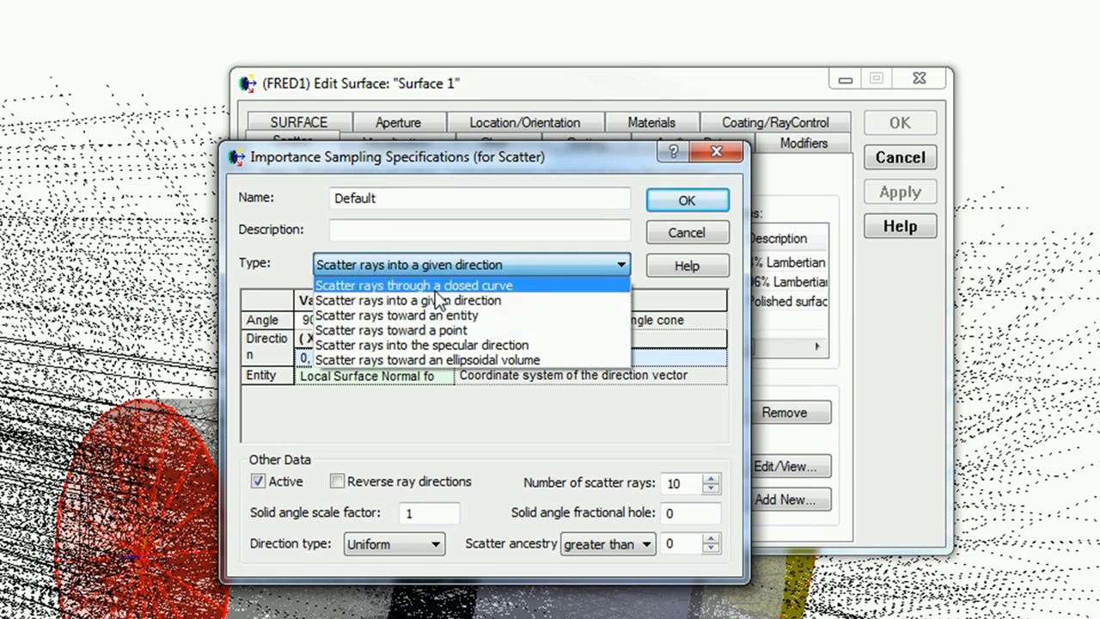
pyautogui.click(413, 285)
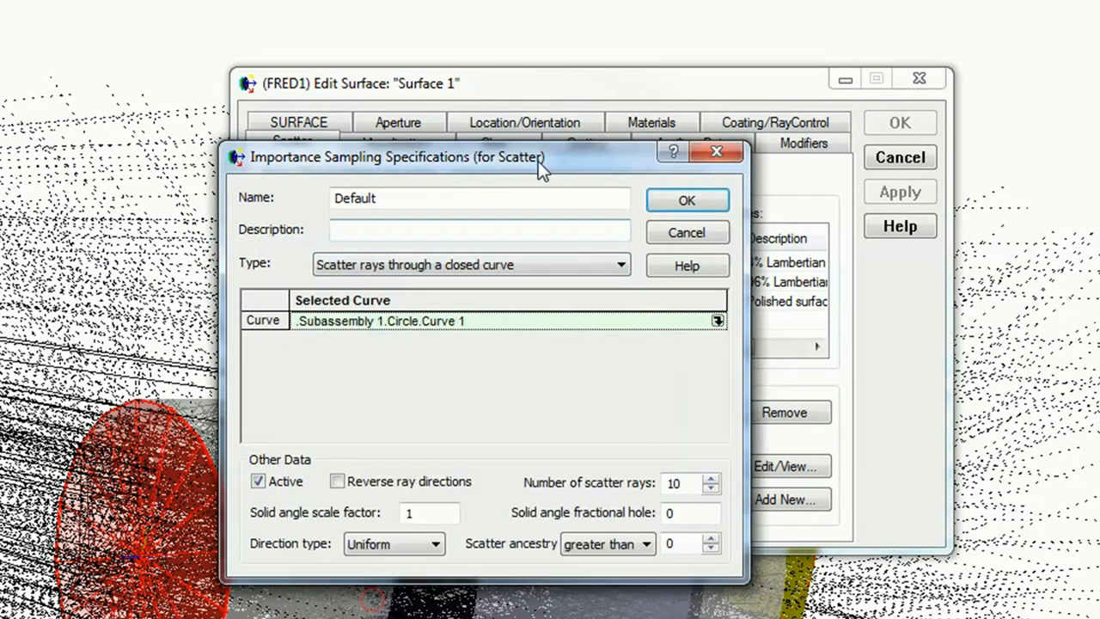
pyautogui.tripleClick(478, 198)
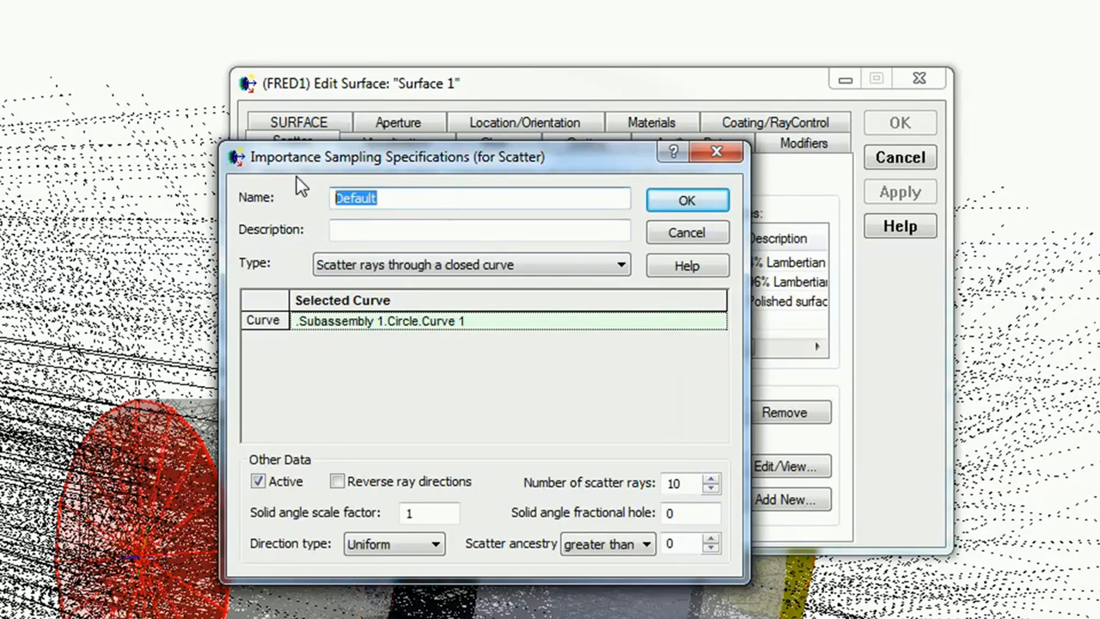
pyautogui.write('Scatter')
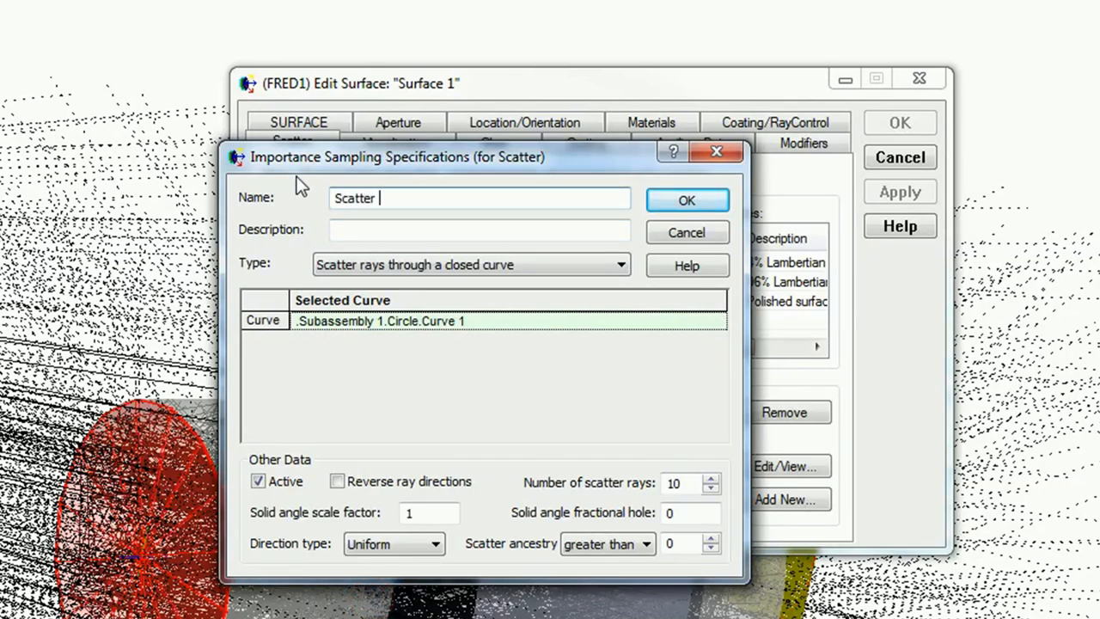
pyautogui.write('rays t')
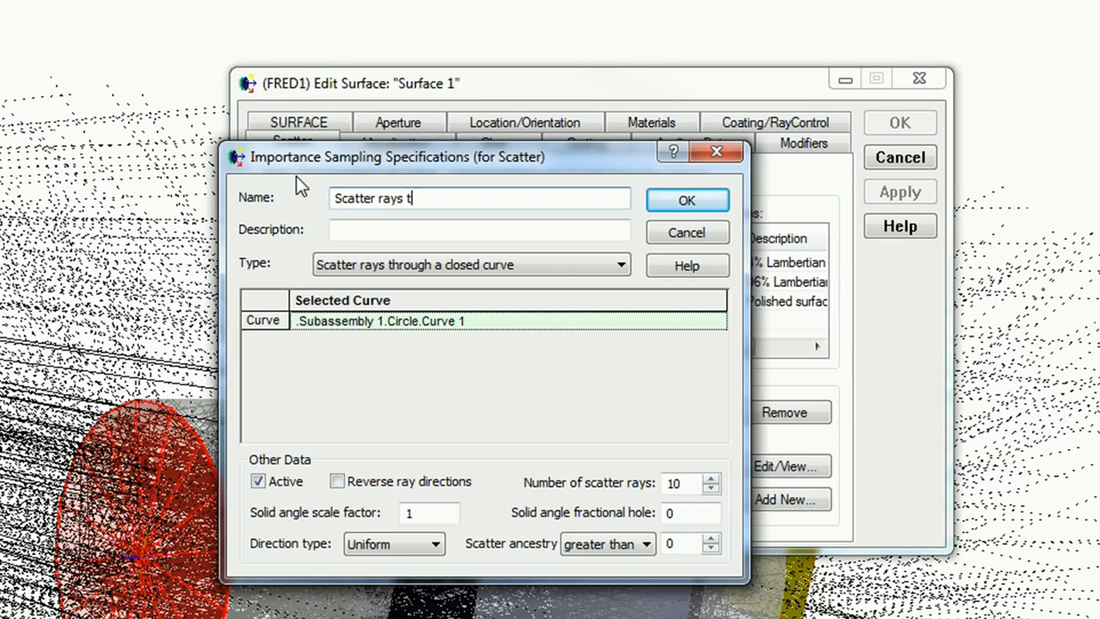
pyautogui.write('hrough')
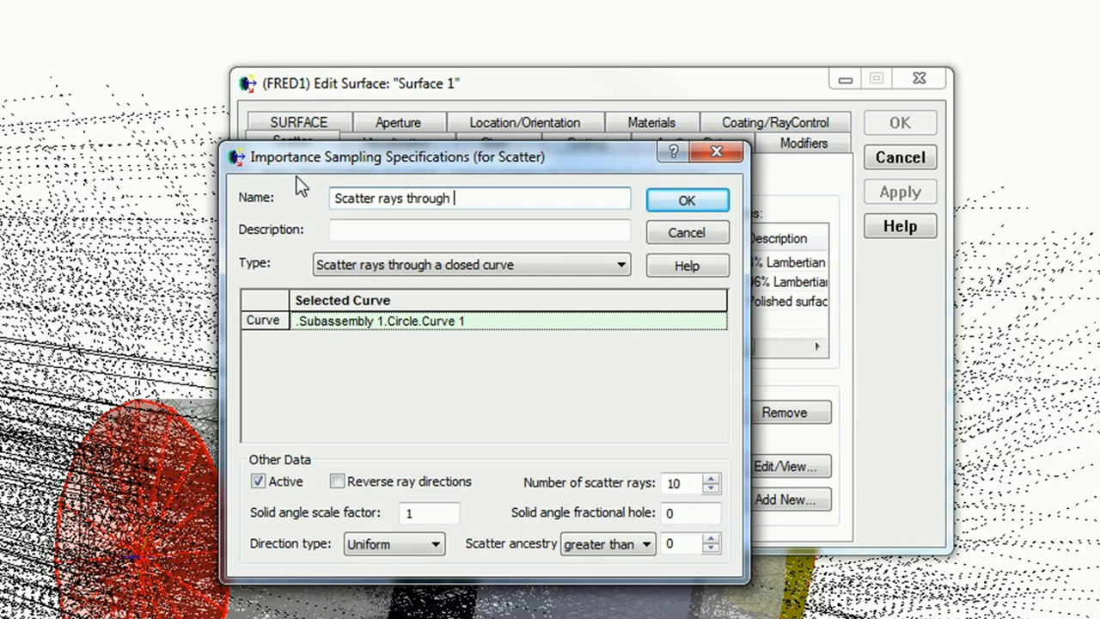
pyautogui.write('a closed')
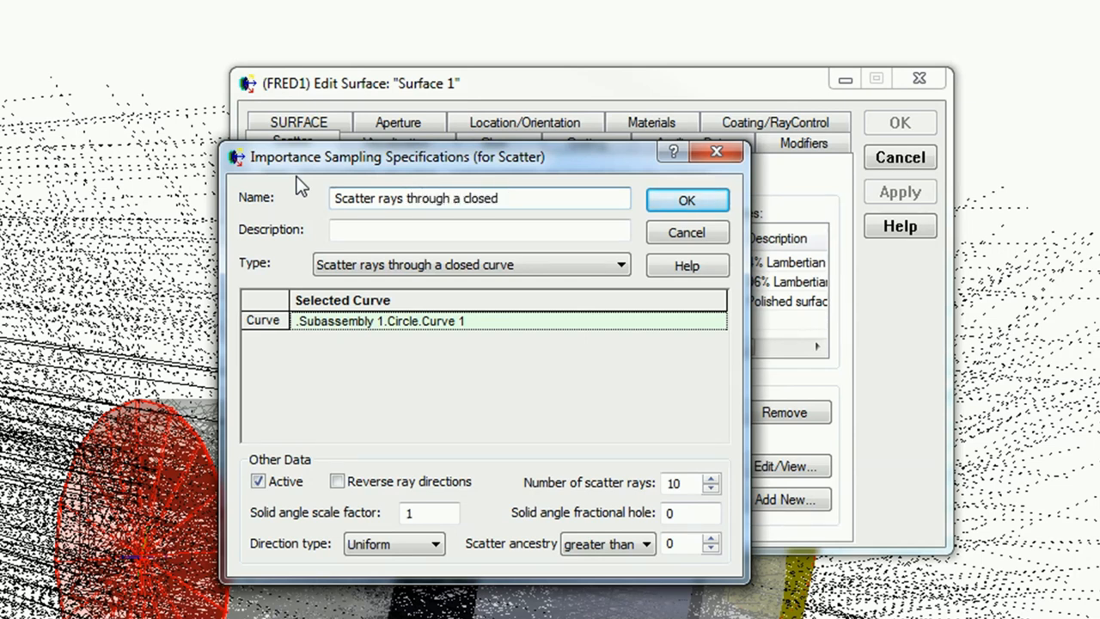
pyautogui.write('curve')
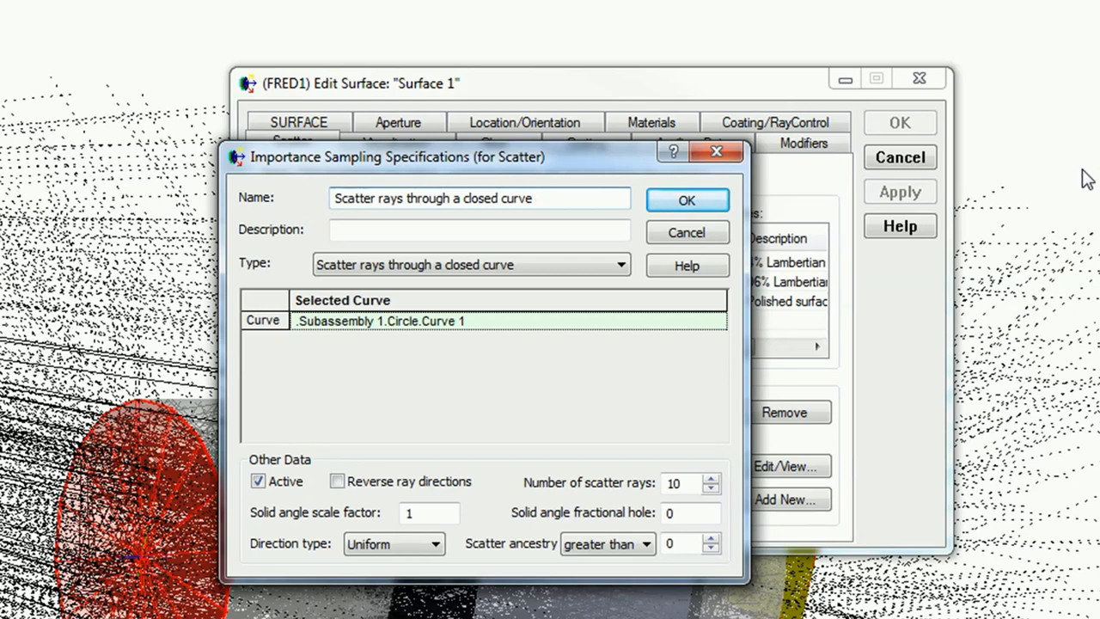
pyautogui.click(688, 199)
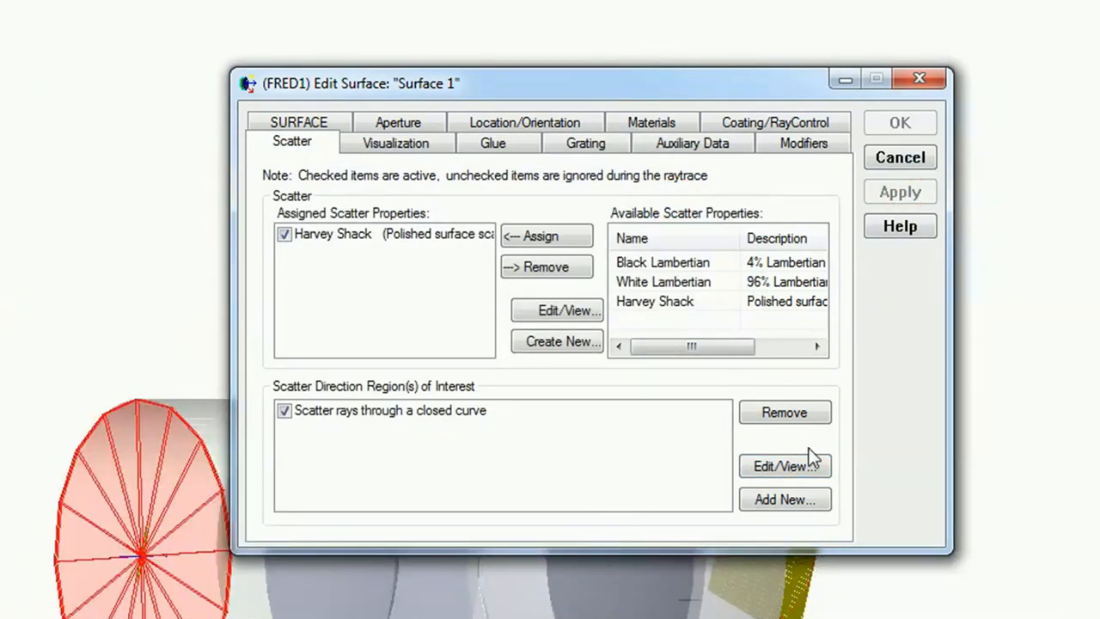
# Confirm Surface 1's scatter settings with OK, closing its editor.
pyautogui.click(898, 122)
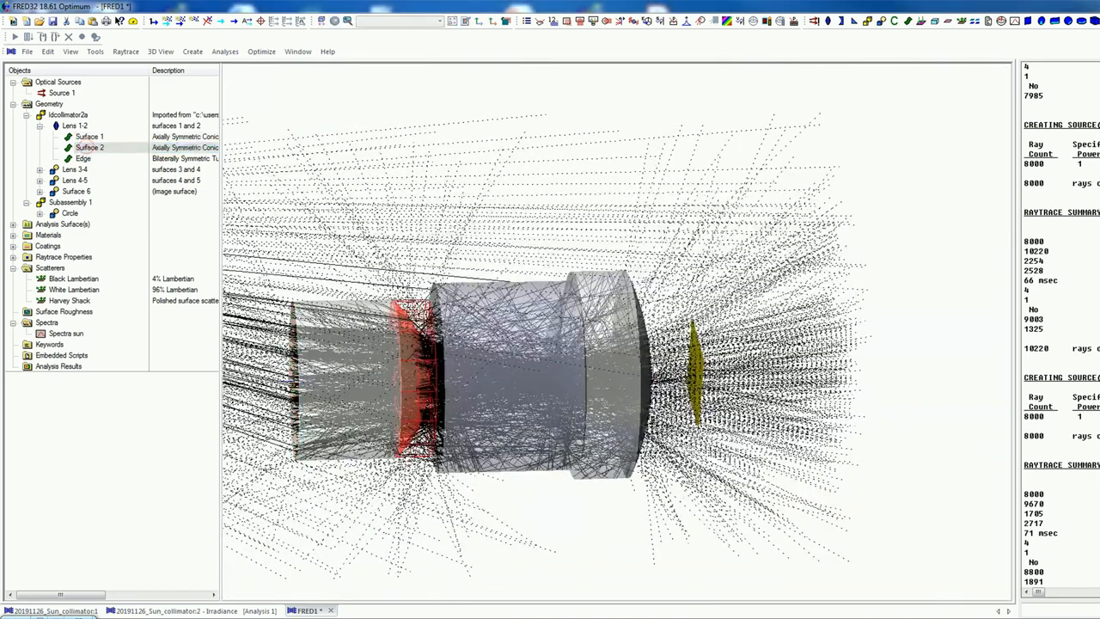
# Give Surface 2 a new 'Scatter rays through a closed curve' region and save it.
pyautogui.doubleClick(89, 148)
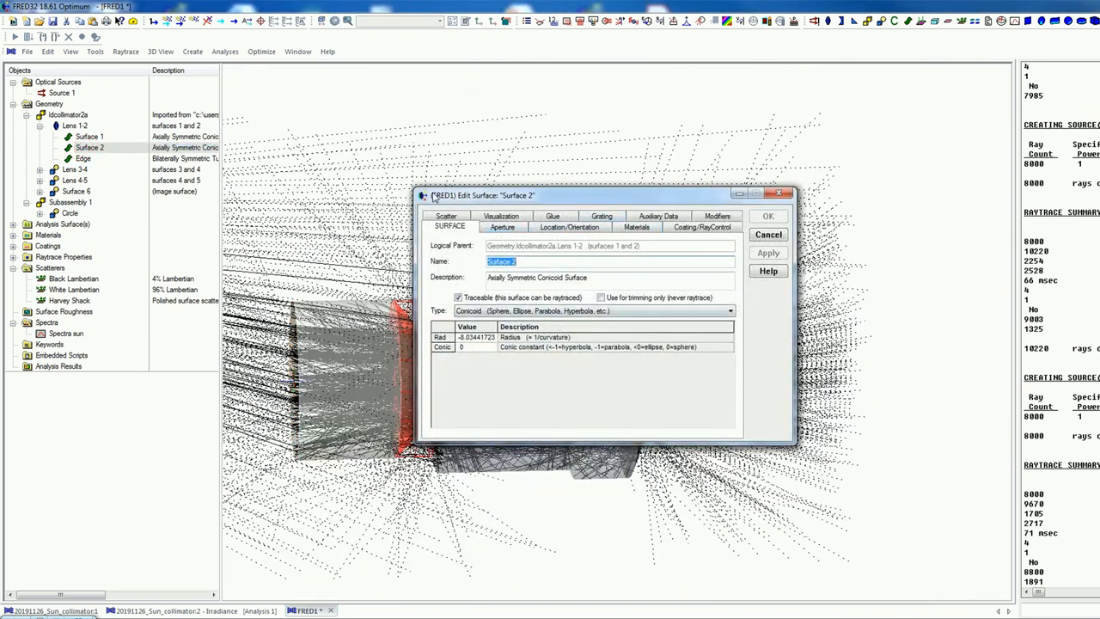
pyautogui.click(446, 217)
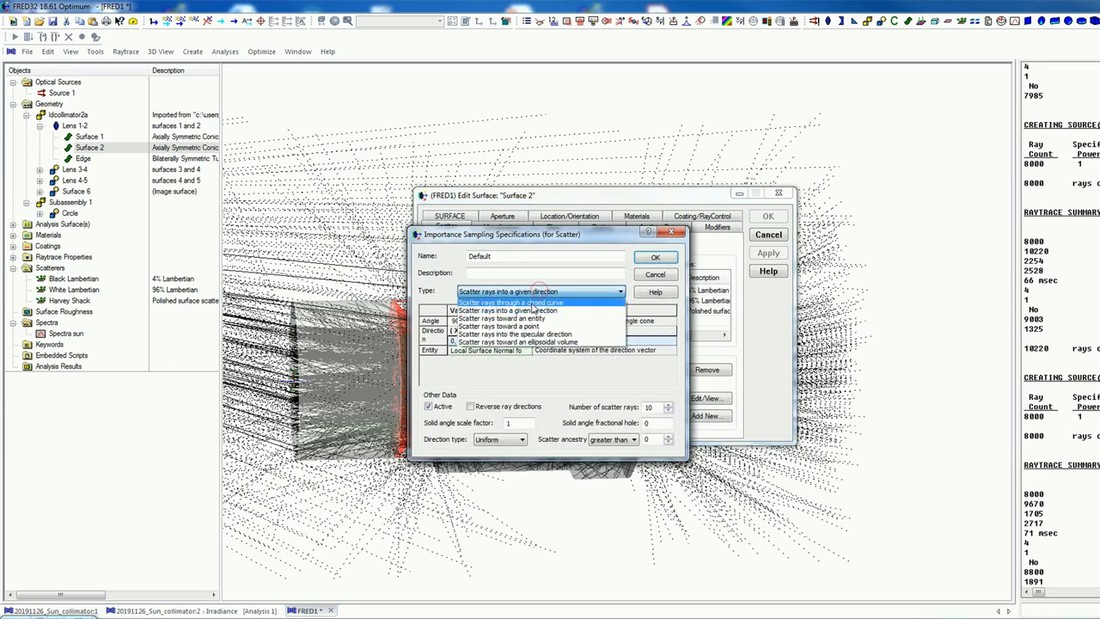
pyautogui.click(512, 303)
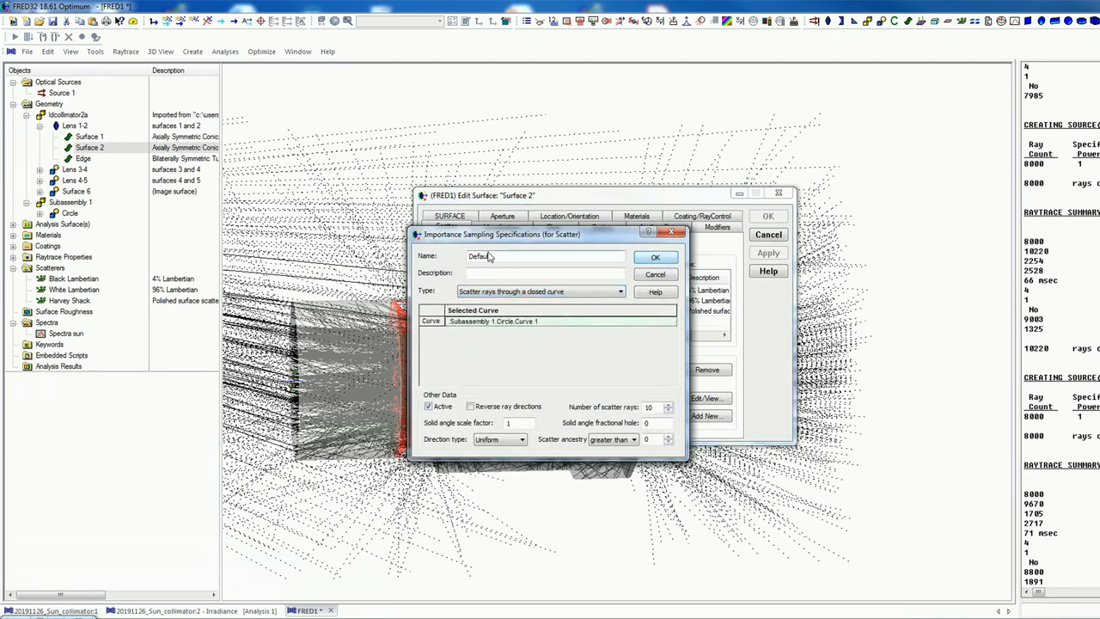
pyautogui.click(655, 258)
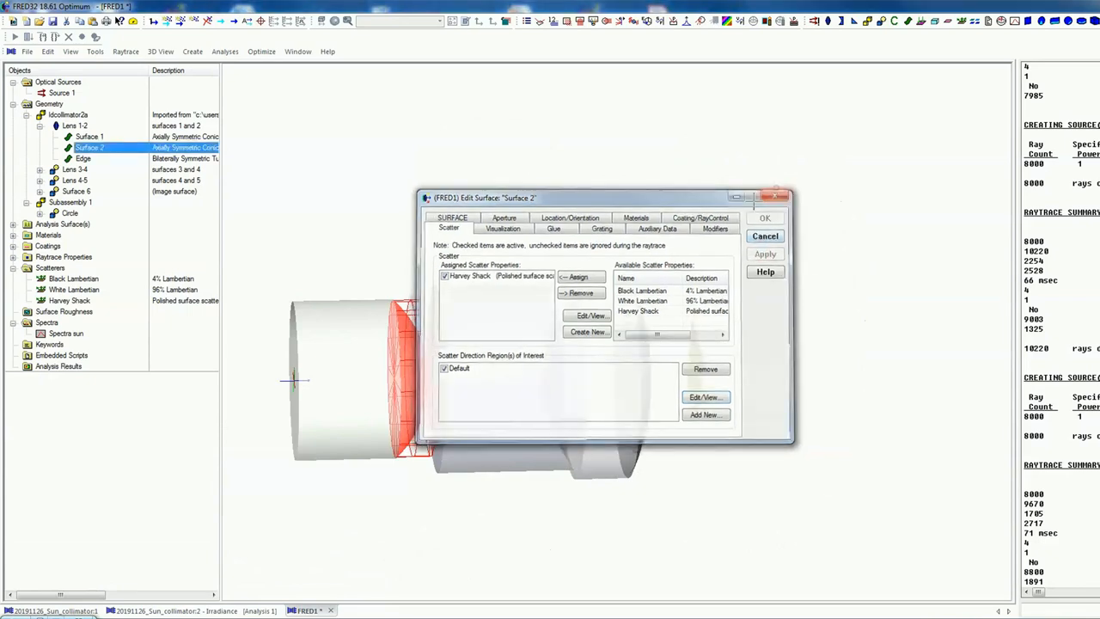
pyautogui.click(762, 216)
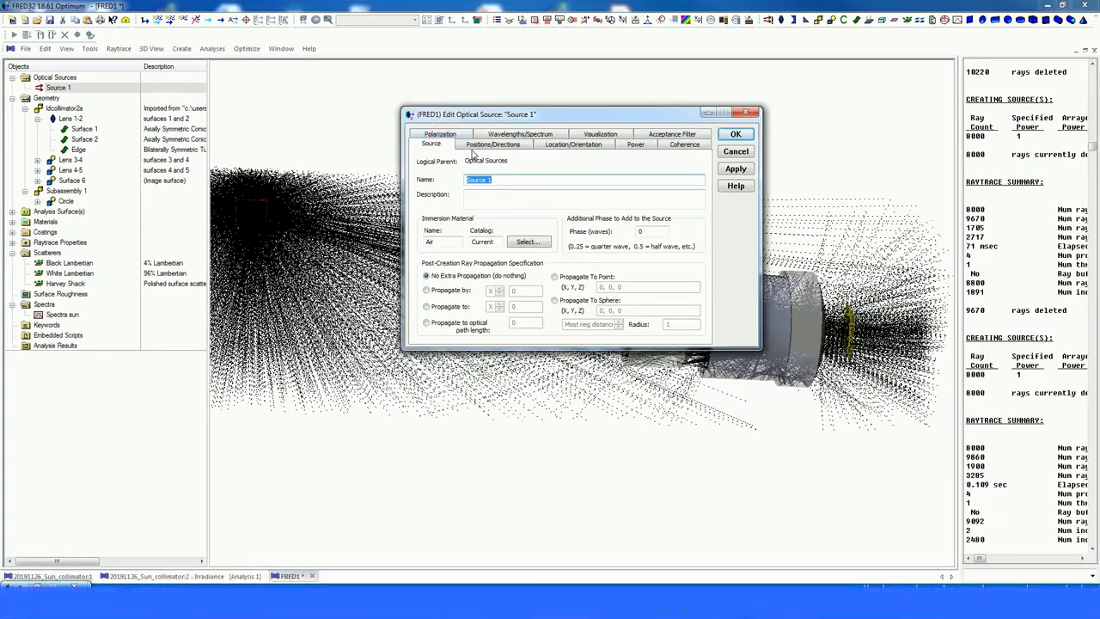
# Set Source 1 to 8000000 rays on the Positions/Directions tab and apply it.
pyautogui.click(491, 145)
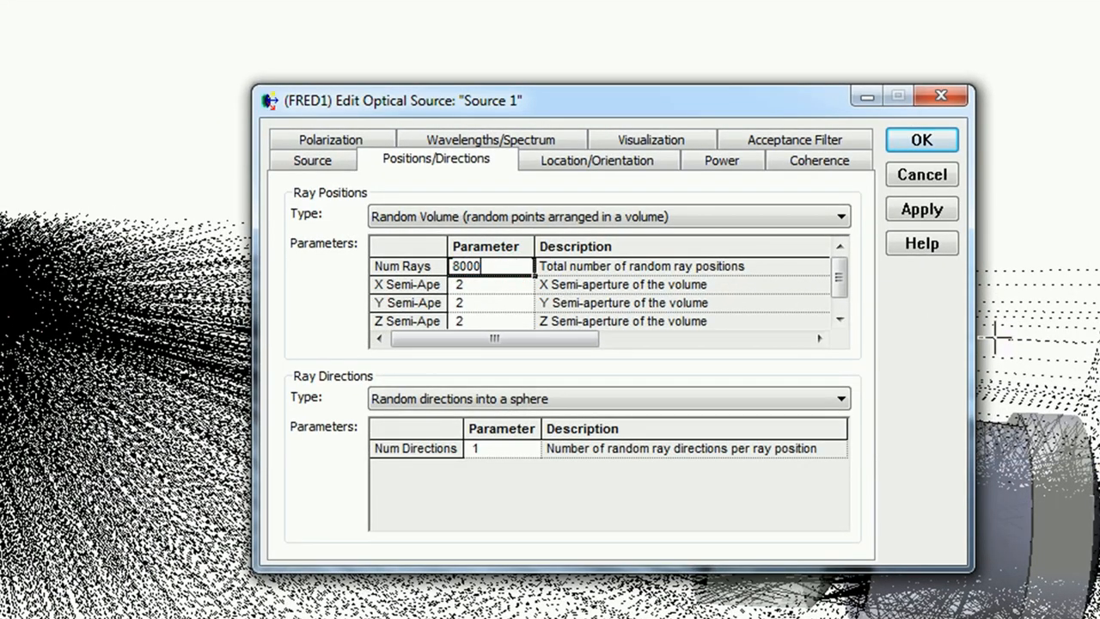
pyautogui.write('000')
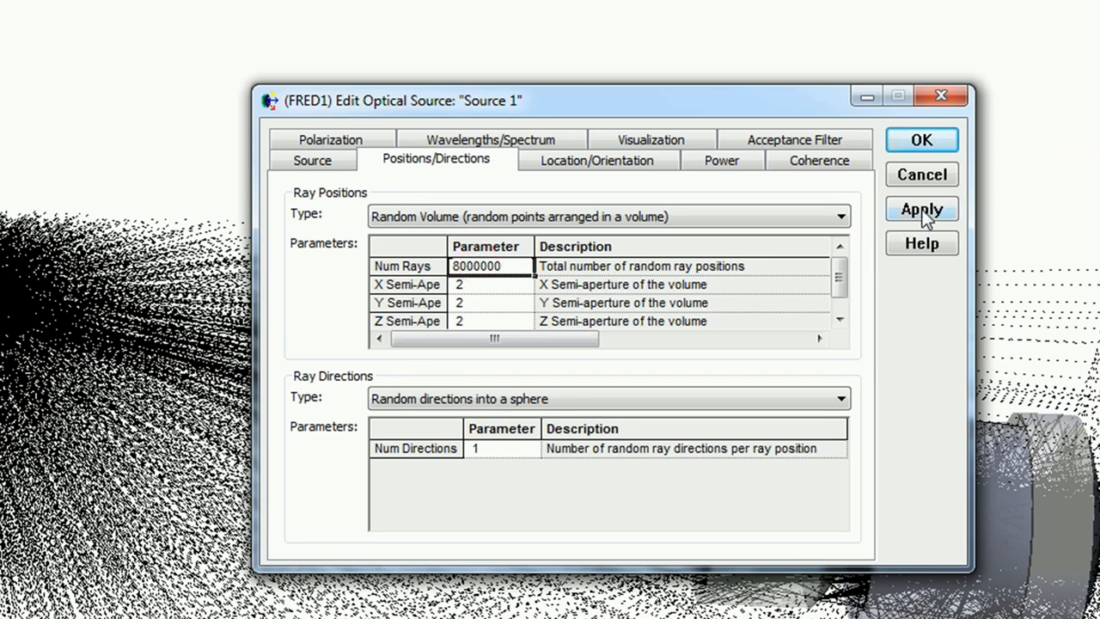
pyautogui.click(921, 139)
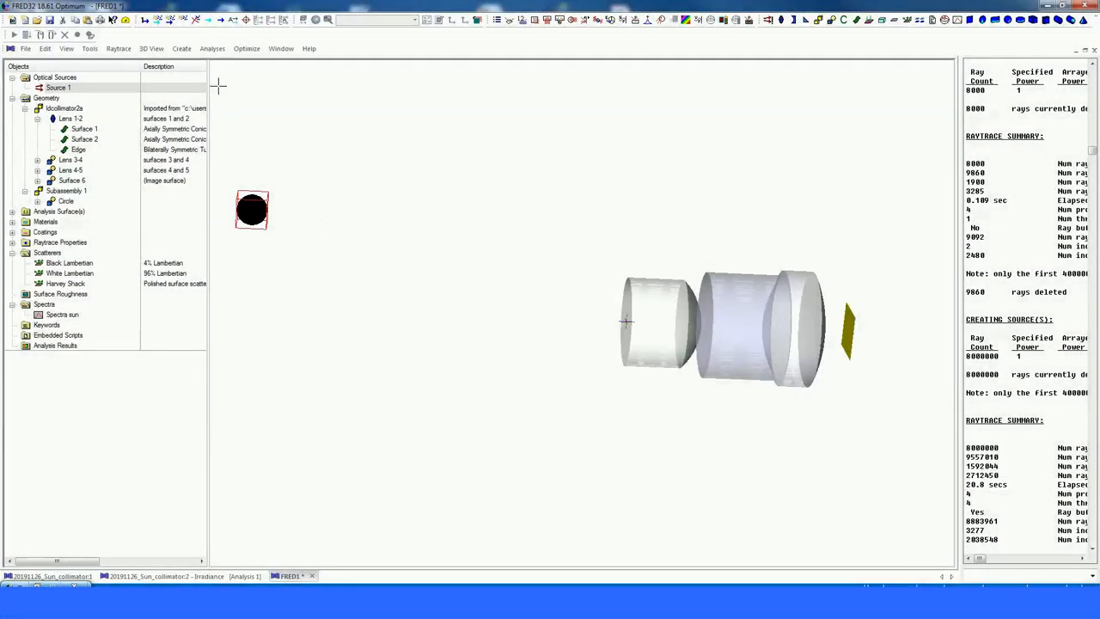
# Compute the irradiance on the analysis surface, showing the map with X and Y profiles.
pyautogui.click(213, 48)
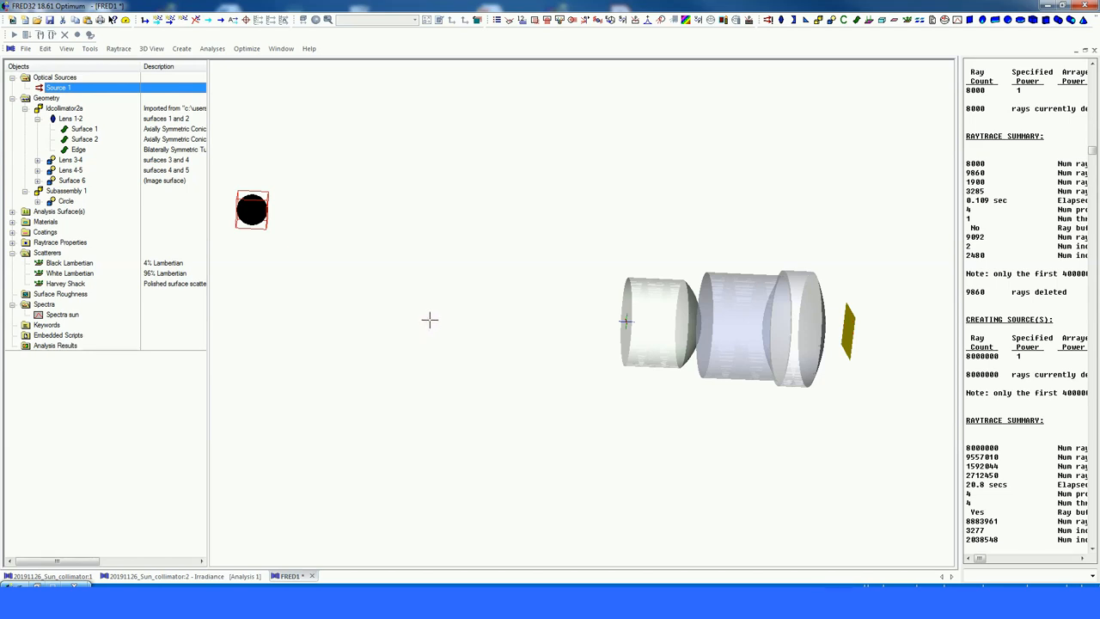
pyautogui.moveTo(409, 299)
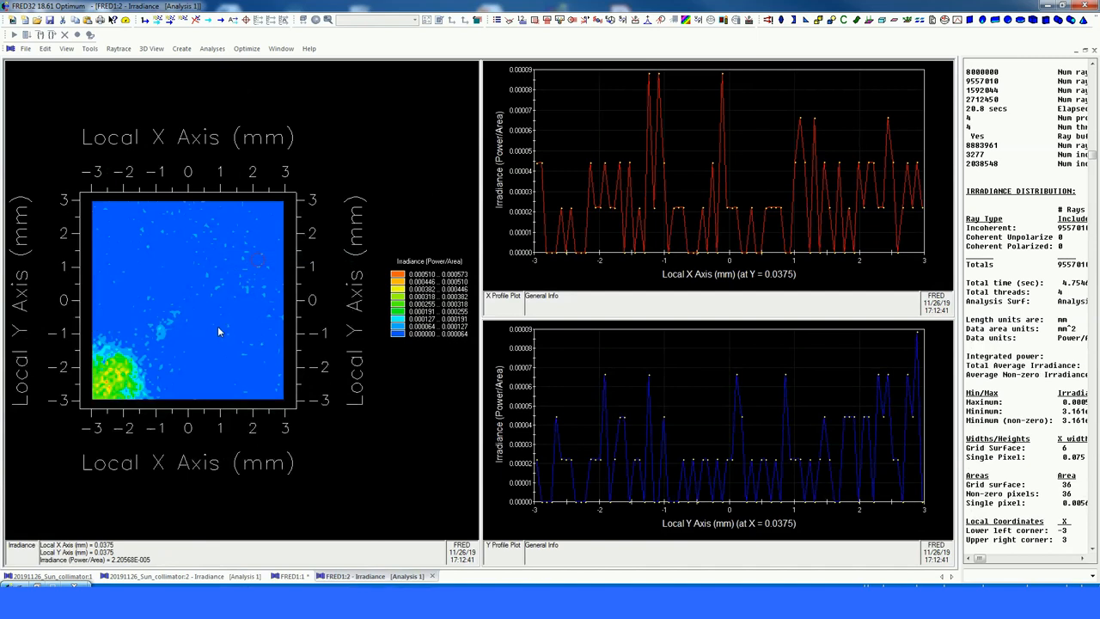
pyautogui.moveTo(168, 388)
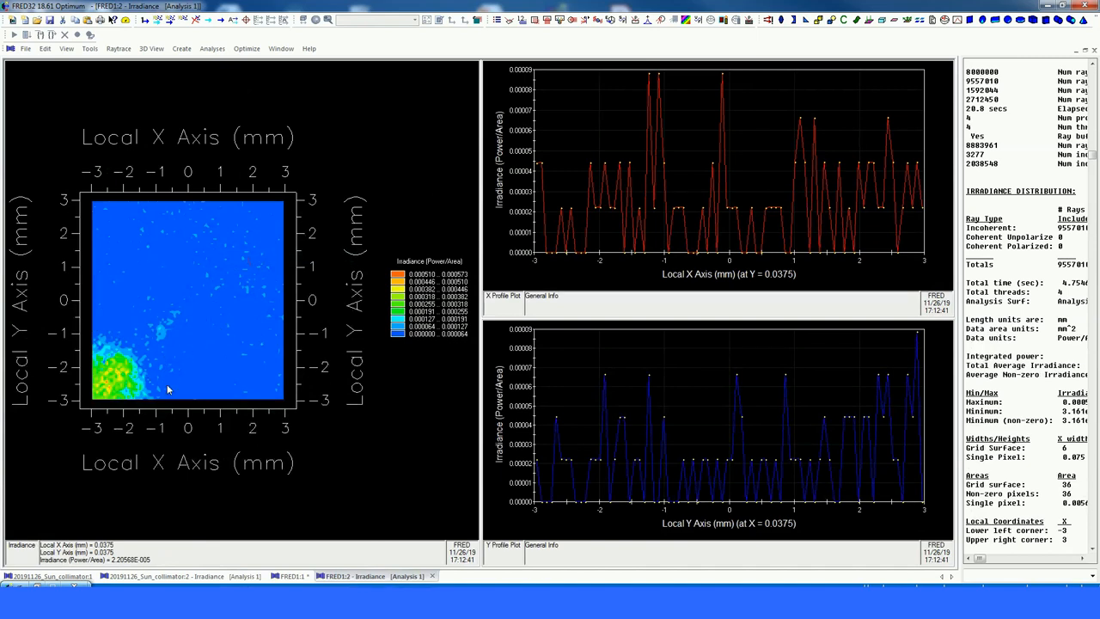
pyautogui.moveTo(189, 359)
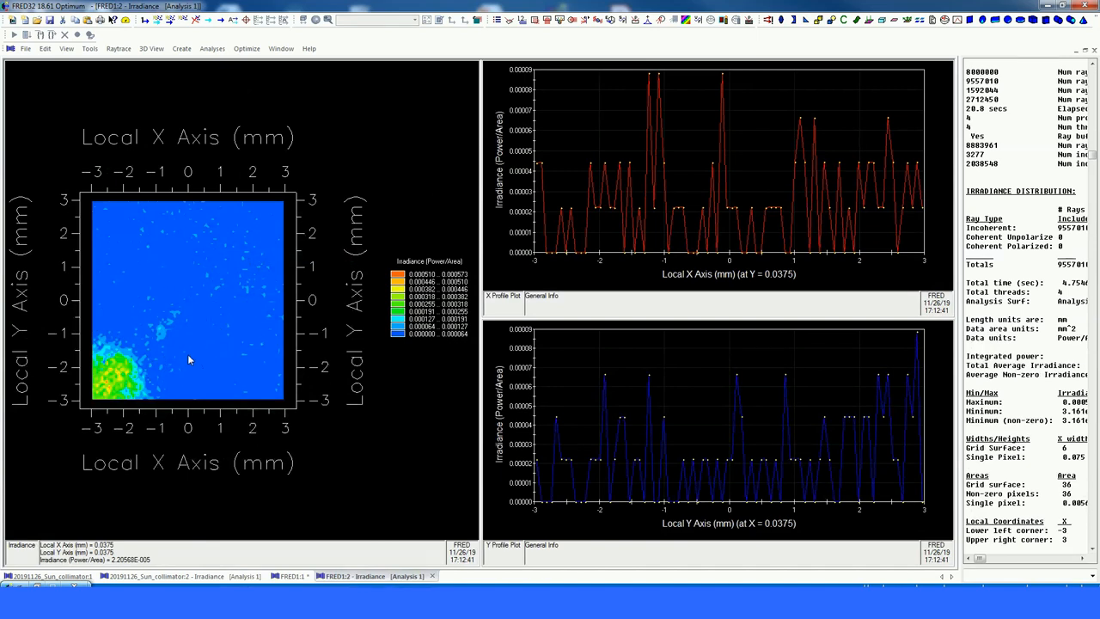
pyautogui.moveTo(152, 388)
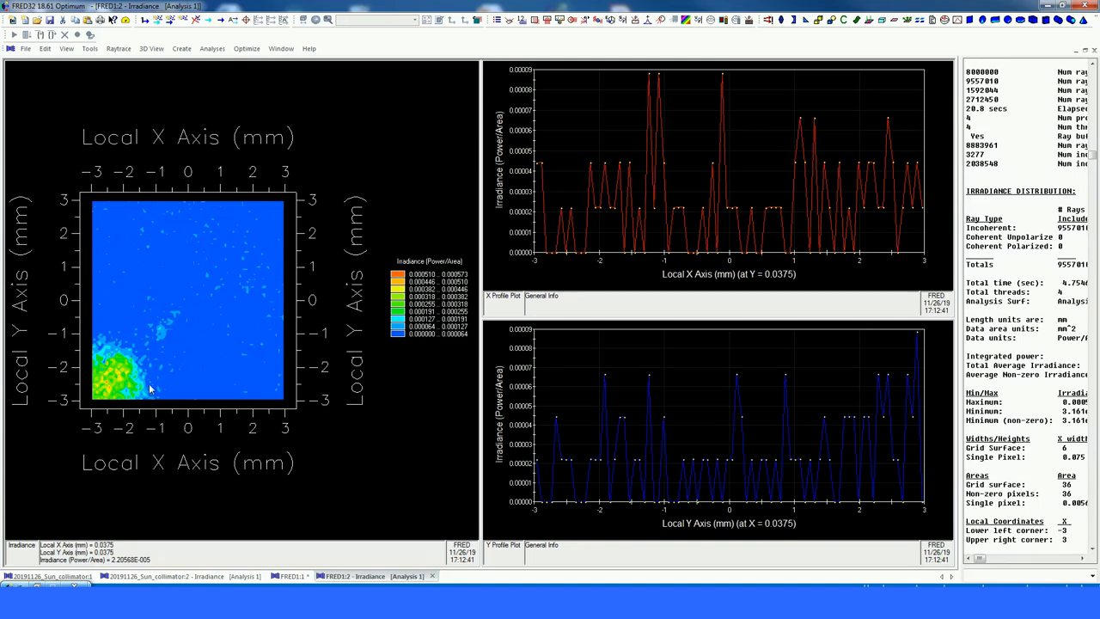
# Choose 'Show in Visualization View...' from the irradiance chart's right-click menu.
pyautogui.rightClick(151, 388)
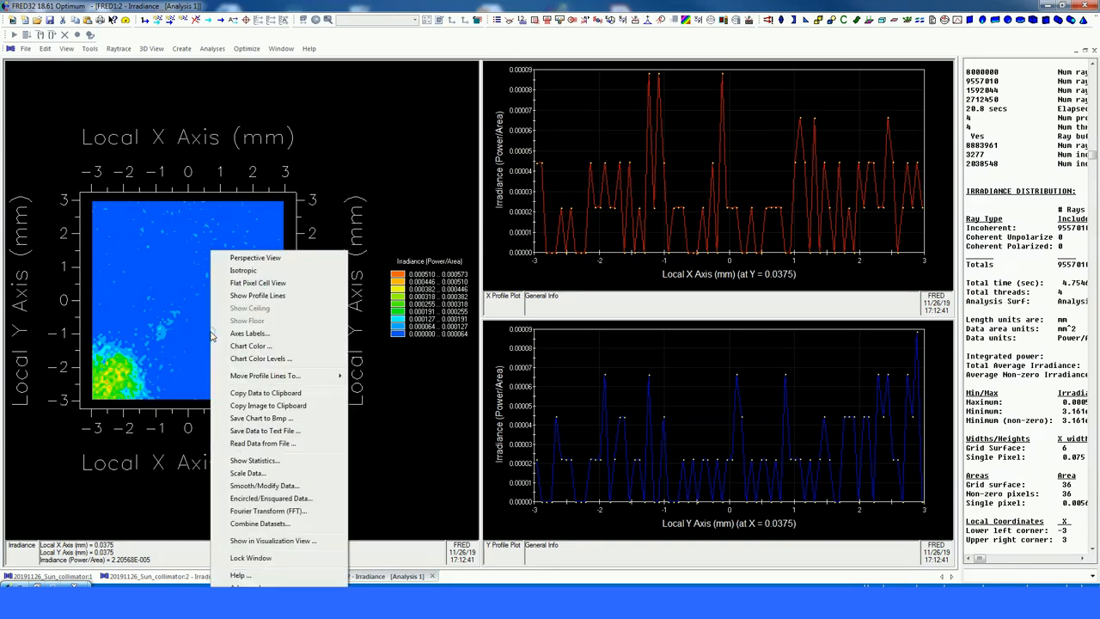
pyautogui.moveTo(89, 361)
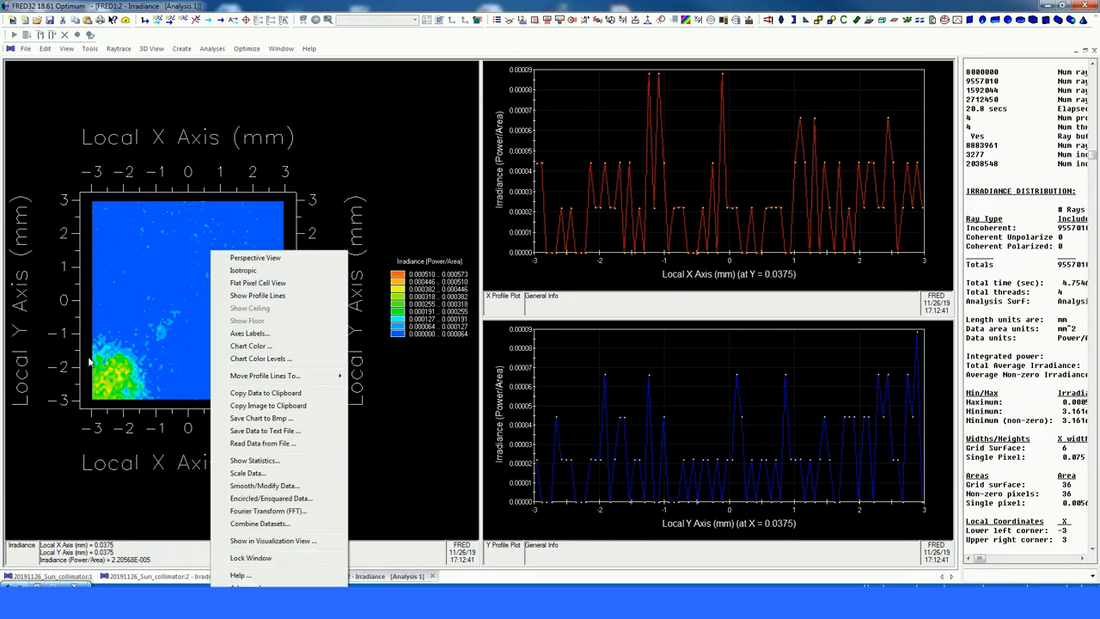
pyautogui.moveTo(152, 361)
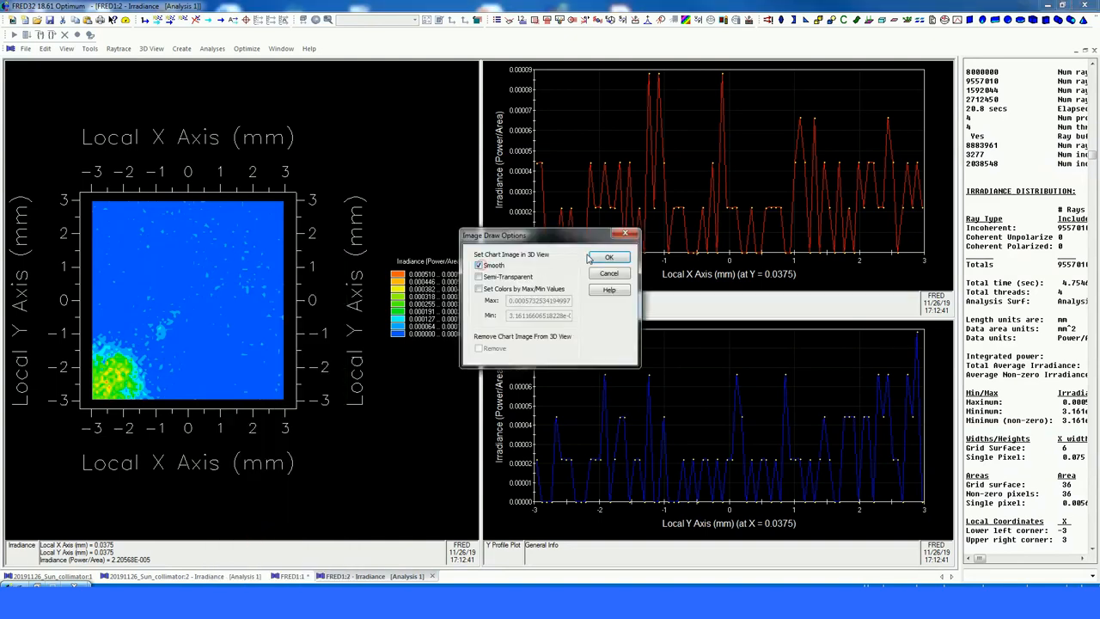
# Confirm the Image Draw Options and maximize the 3D view with the map on the analysis surface.
pyautogui.click(608, 258)
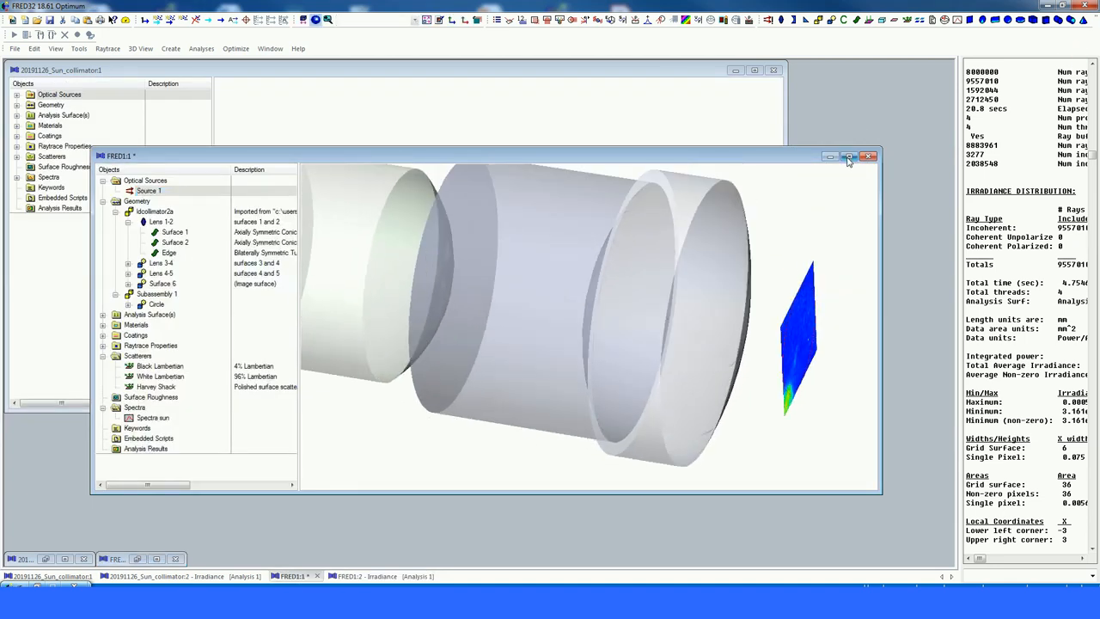
pyautogui.click(849, 156)
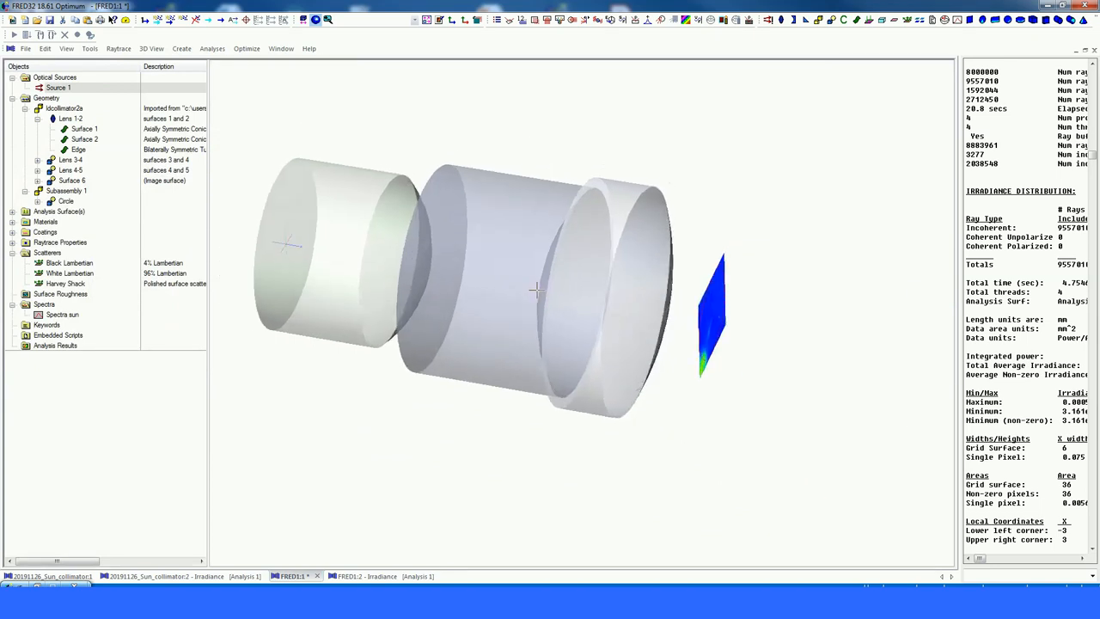